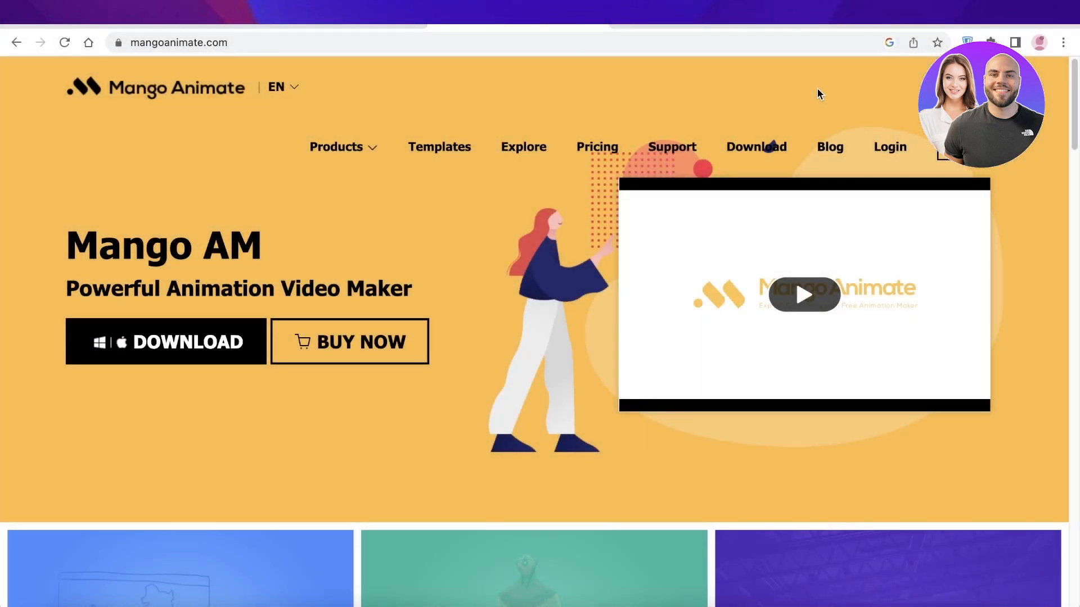
mouse_move(845, 77)
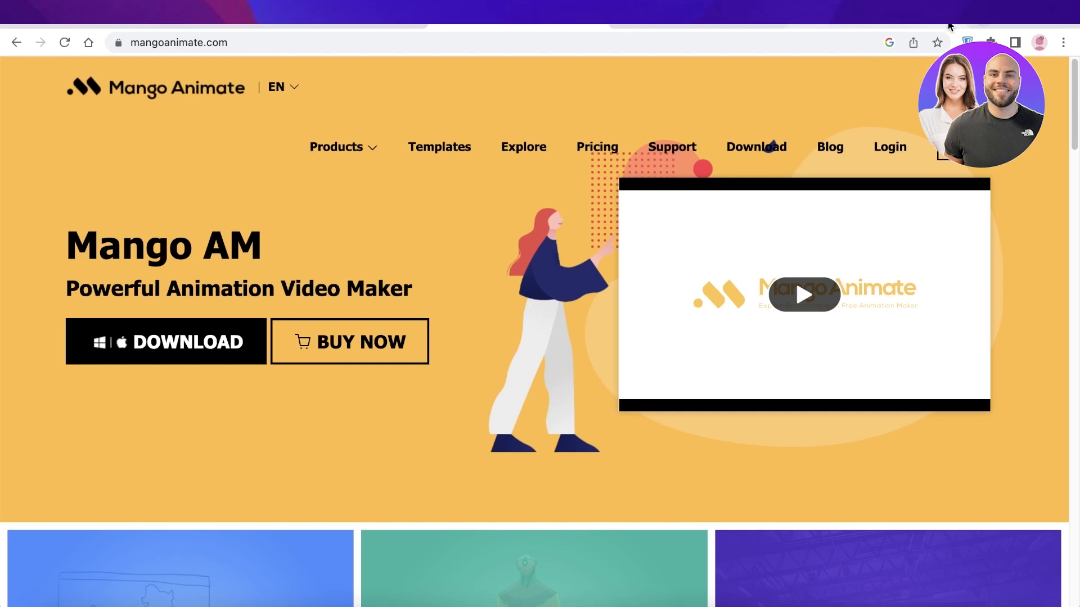
Browse the template gallery, check Recent projects, and return to the Template view.
scroll("down", 3)
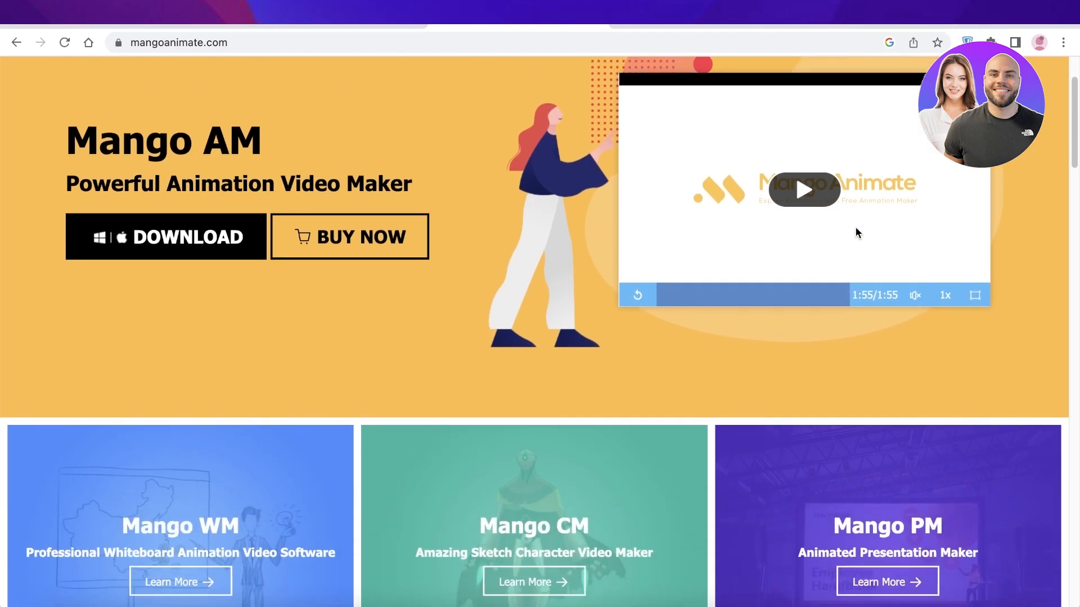
scroll("down", 3)
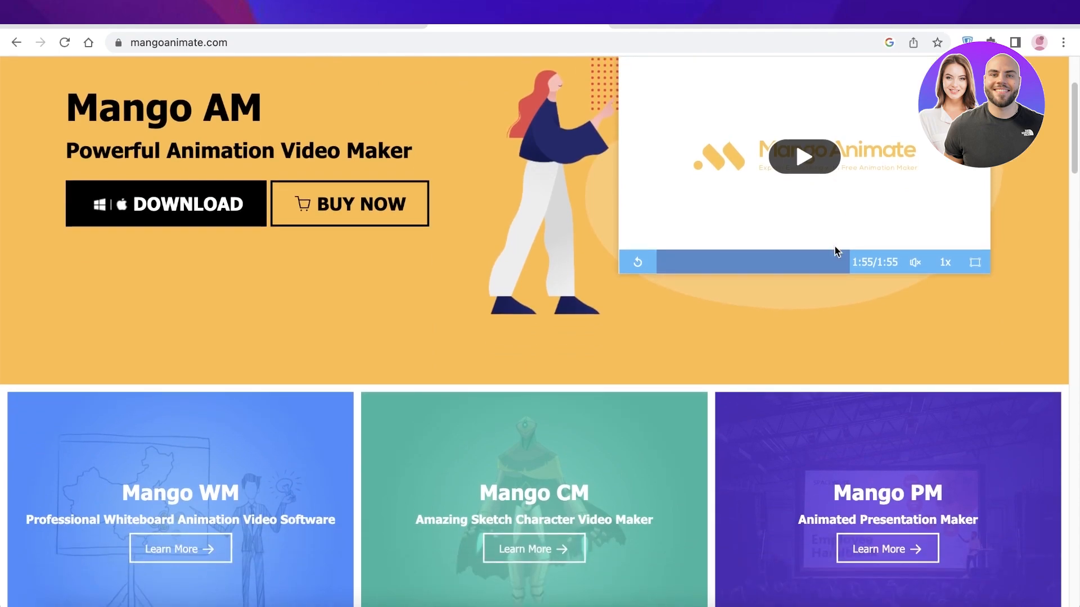
scroll("up", 3)
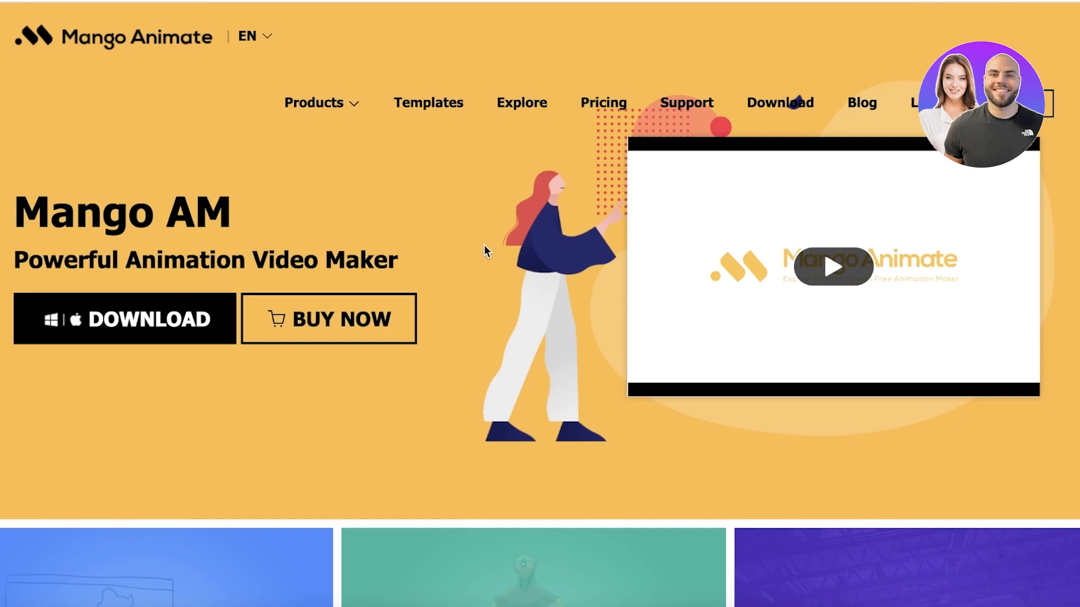
mouse_move(68, 294)
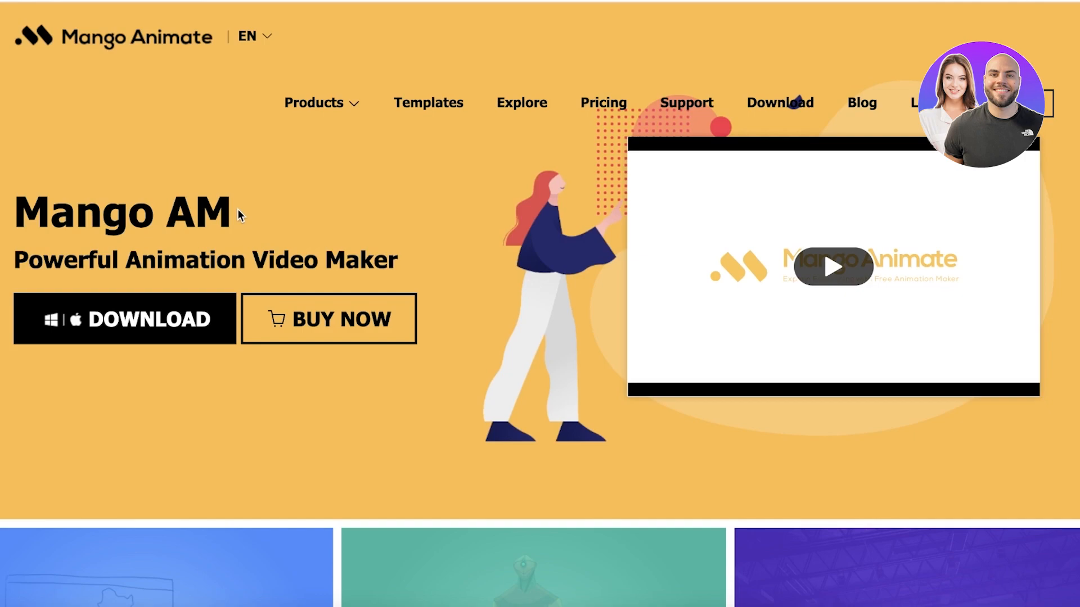
mouse_move(336, 272)
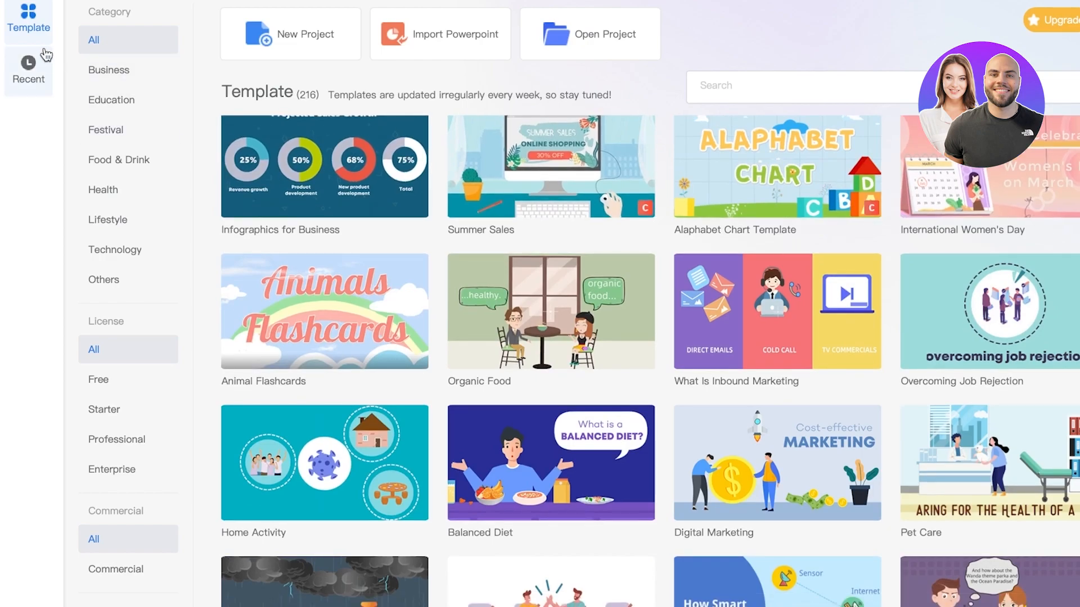
left_click(28, 69)
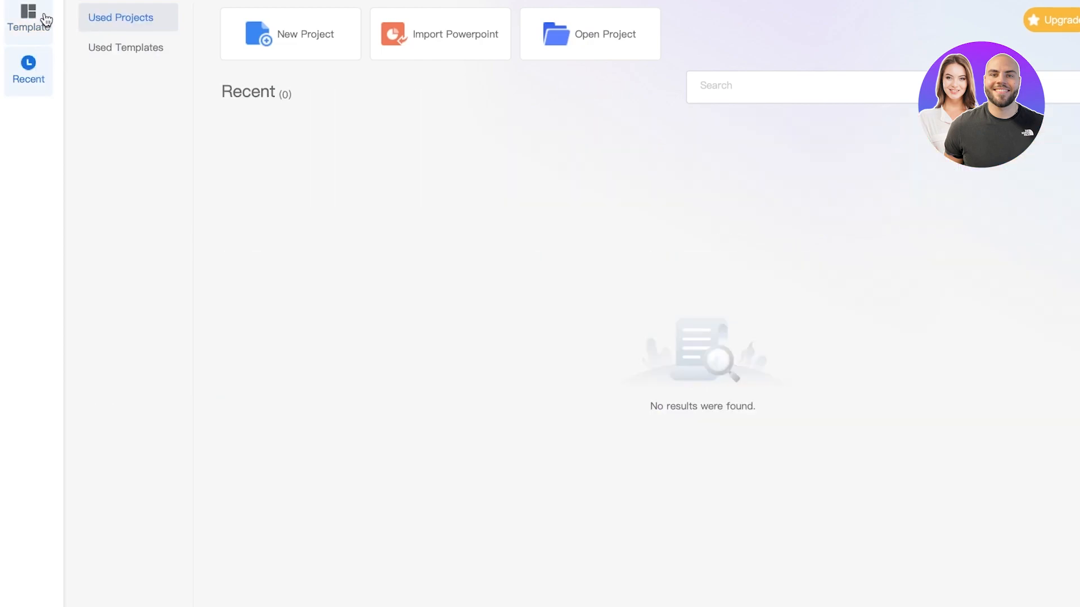
left_click(28, 19)
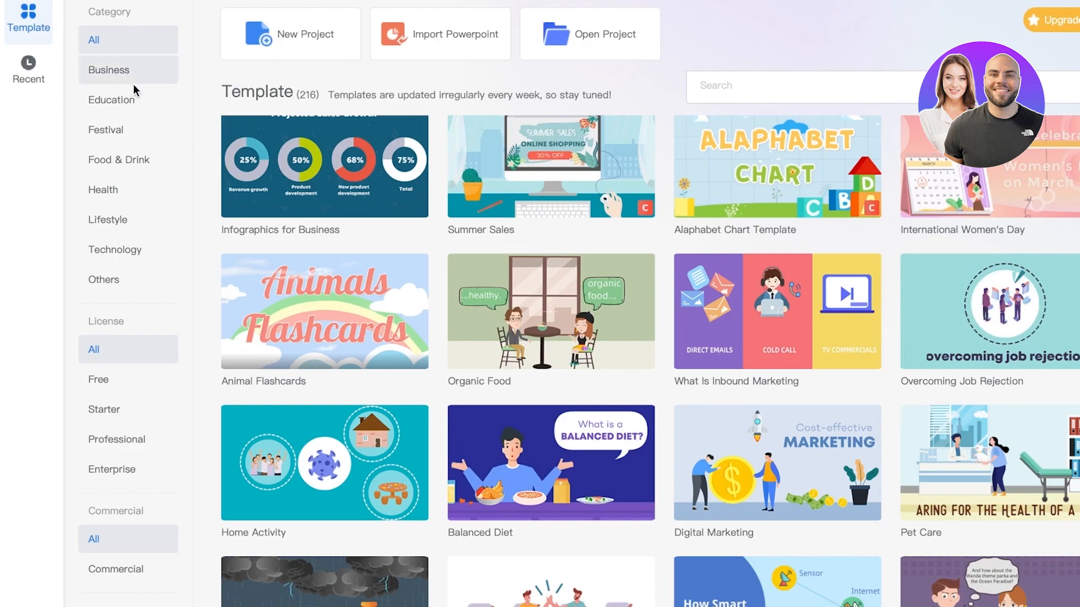
Filter the gallery by License > Free to list the 57 free templates and browse them.
left_click(97, 379)
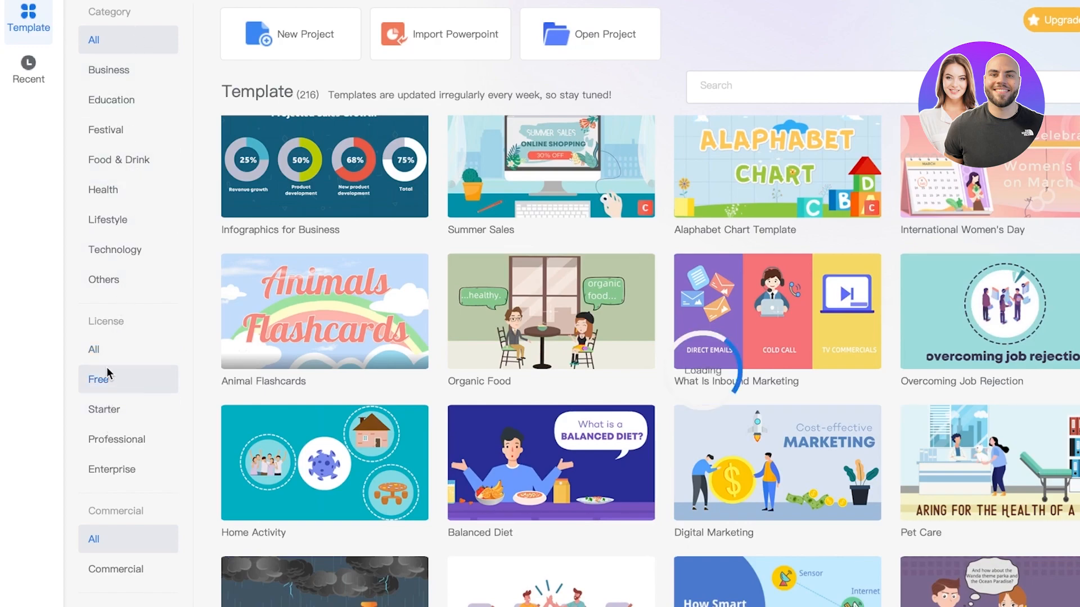
left_click(103, 280)
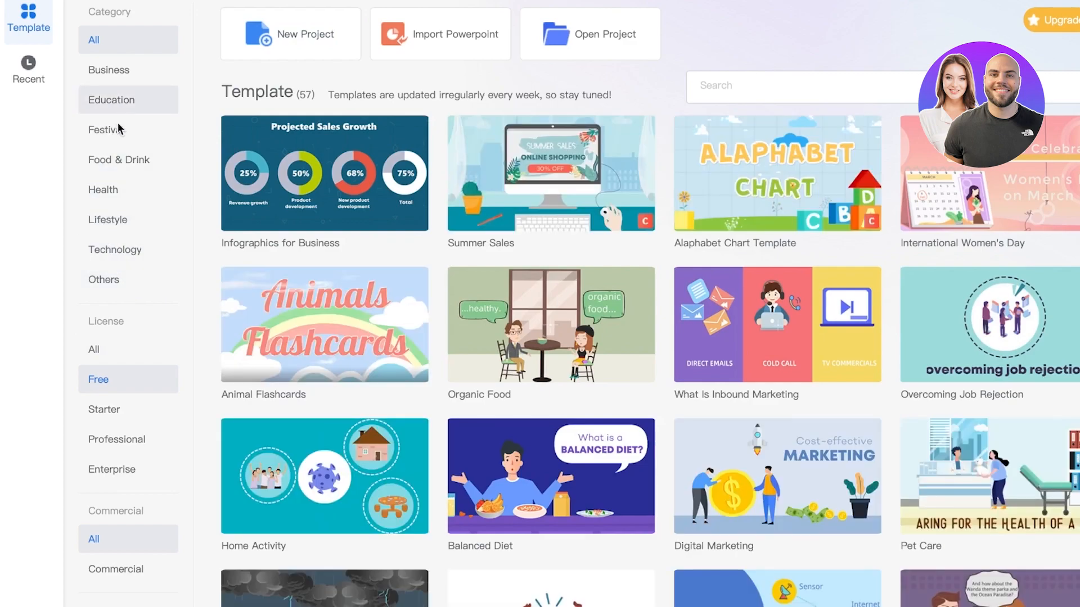
scroll("down", 3)
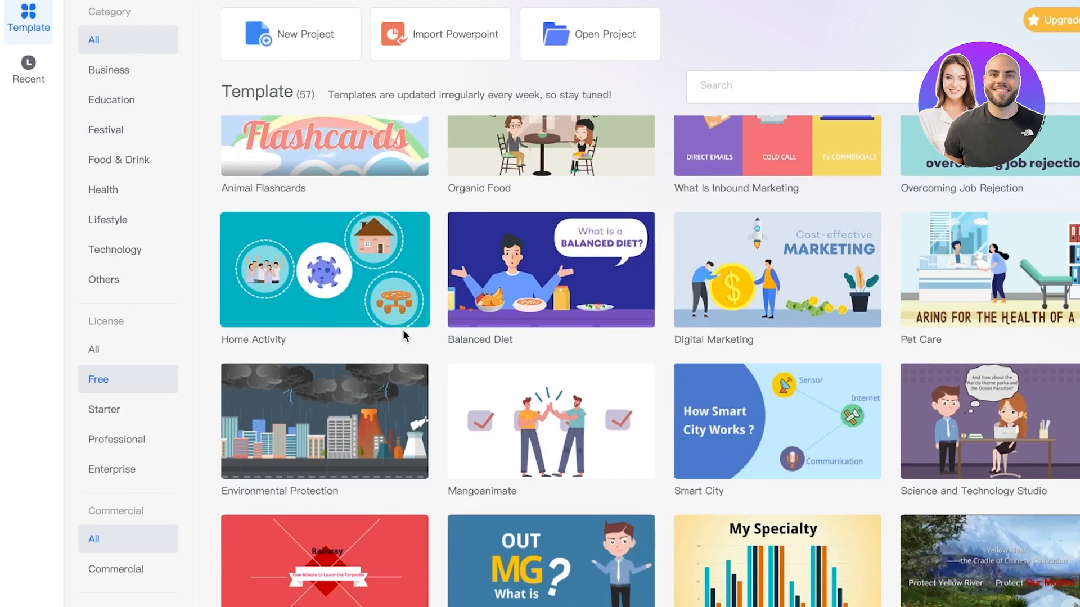
scroll("up", 3)
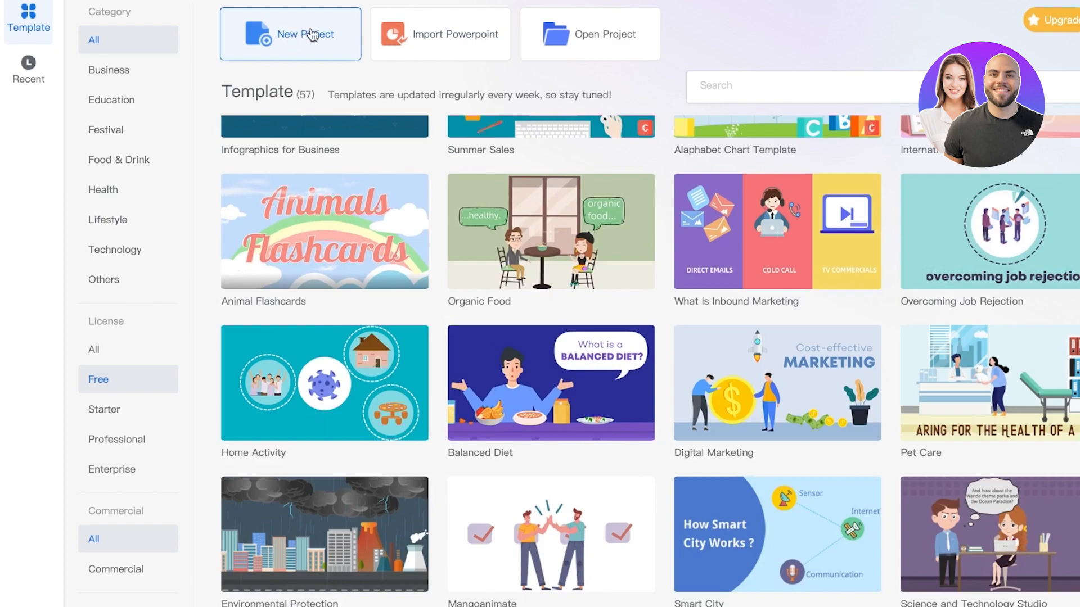
mouse_move(626, 23)
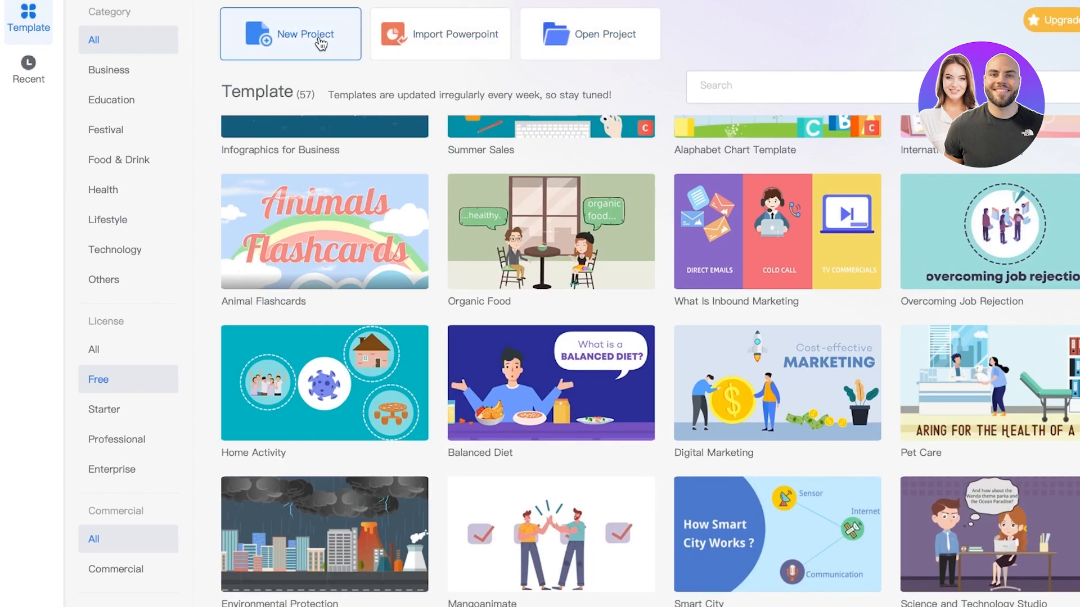
mouse_move(440, 34)
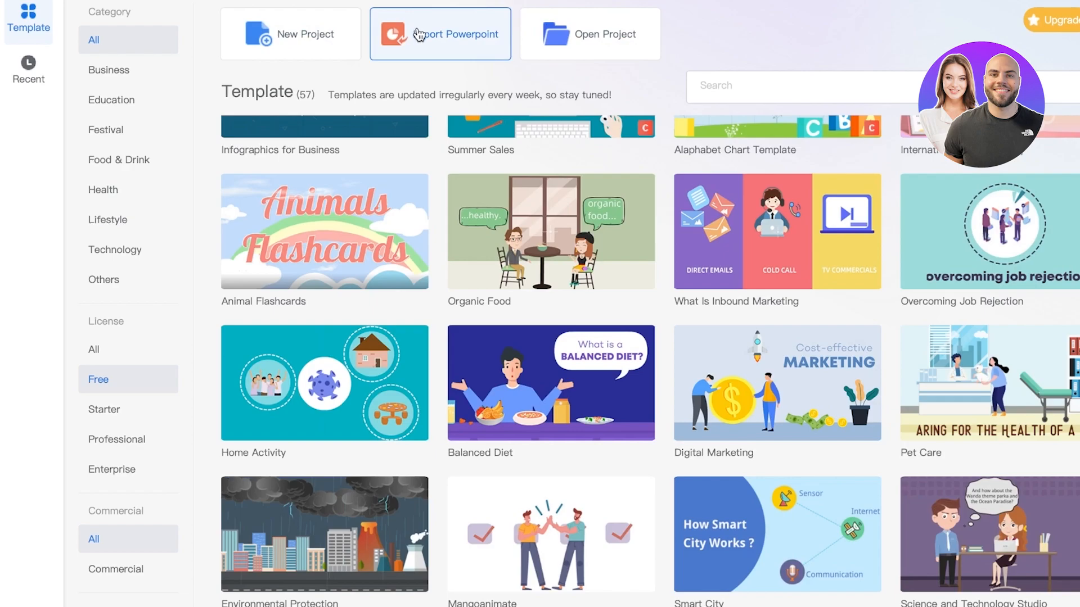
scroll("down", 3)
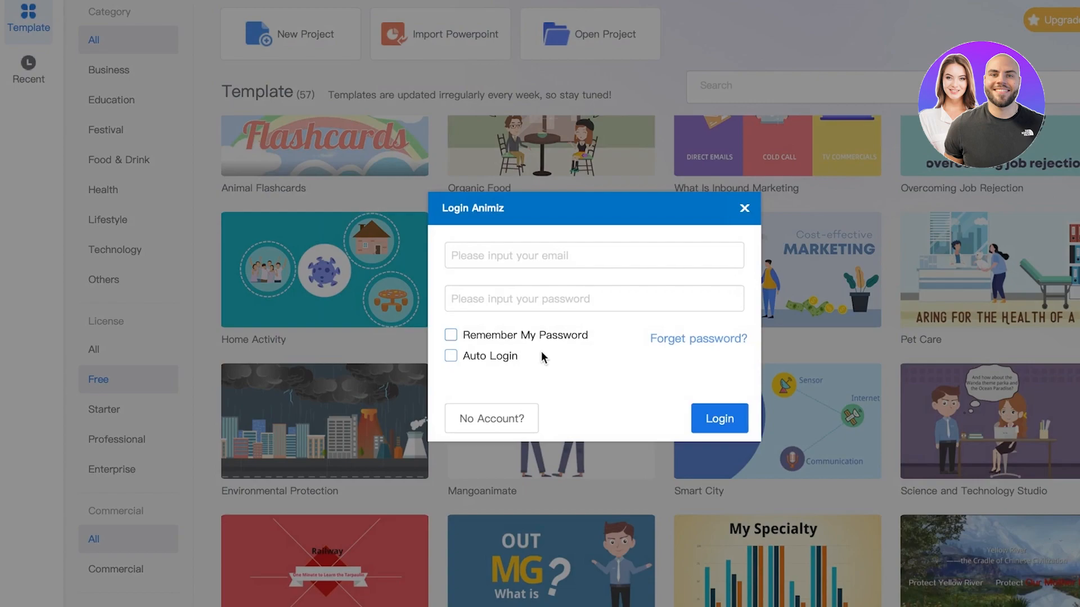
Attempt sign-up via No Account?, dismiss the 'account already exists' error, and return to the login form.
left_click(593, 255)
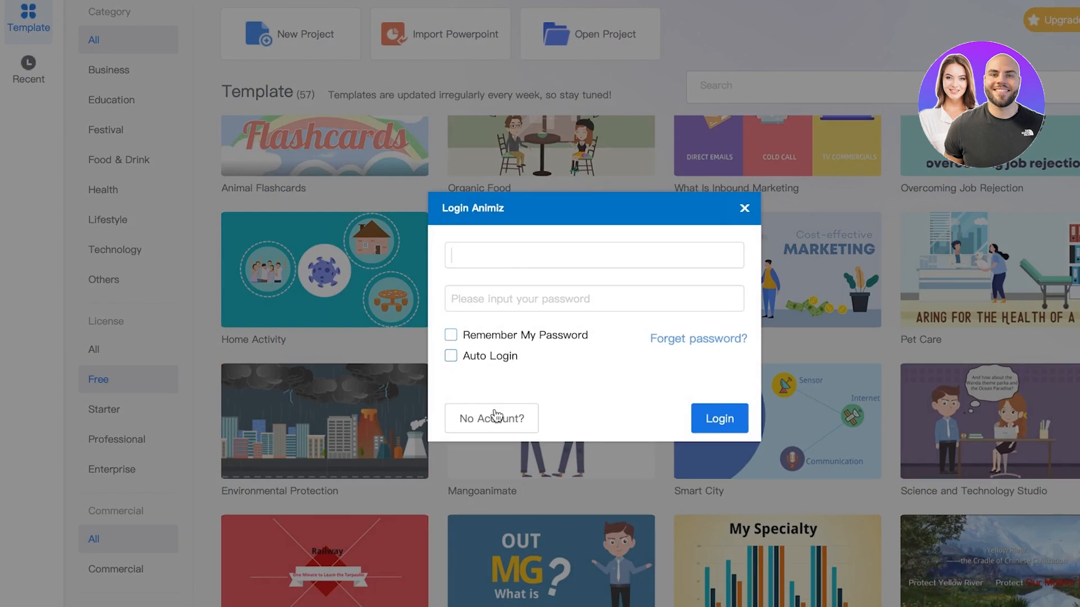
left_click(490, 418)
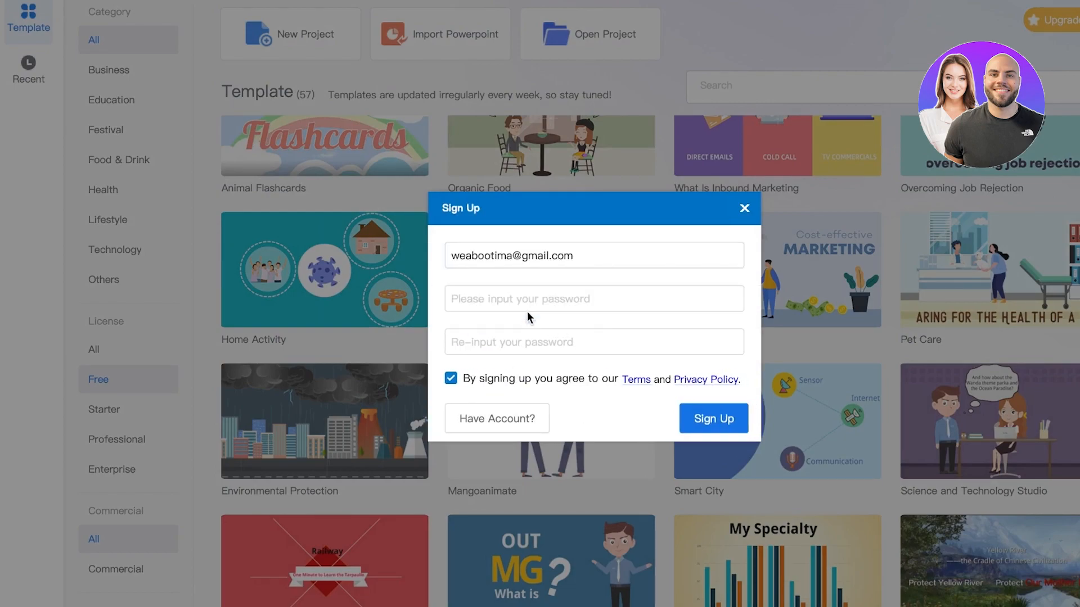
left_click(713, 418)
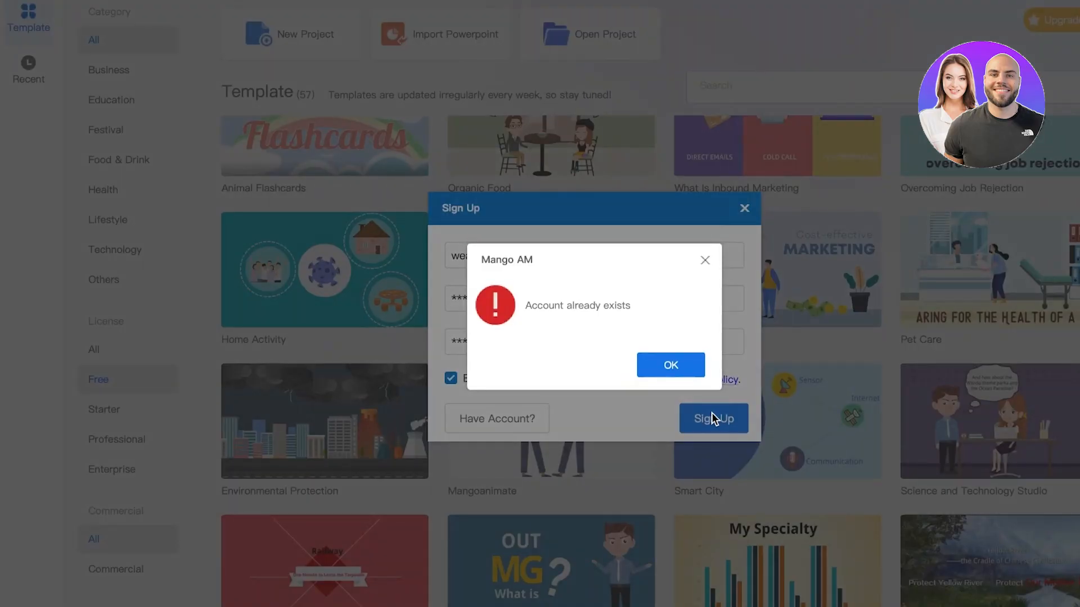
left_click(670, 364)
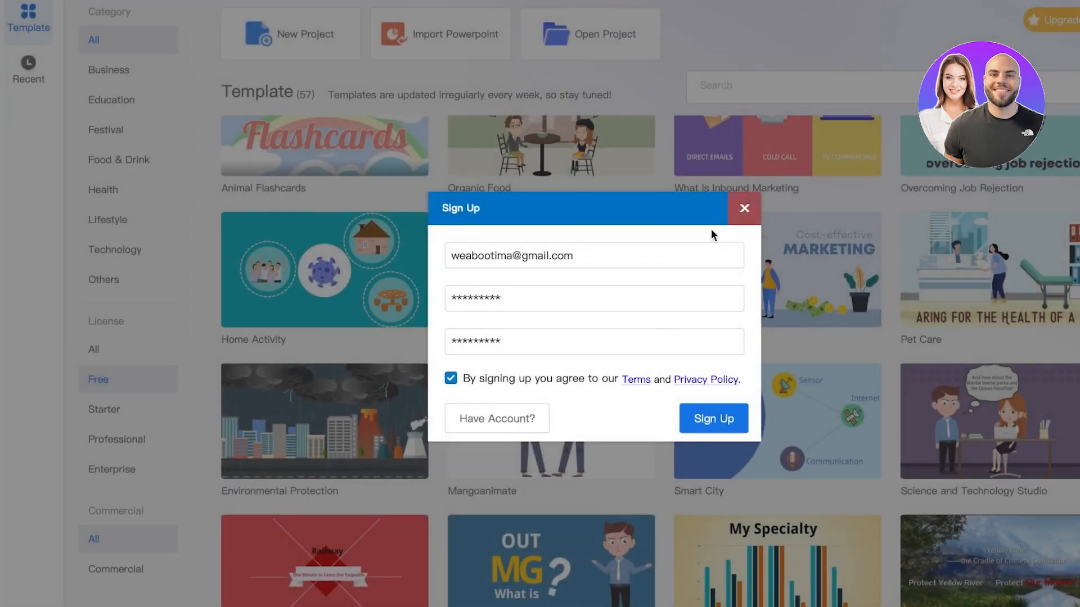
left_click(496, 419)
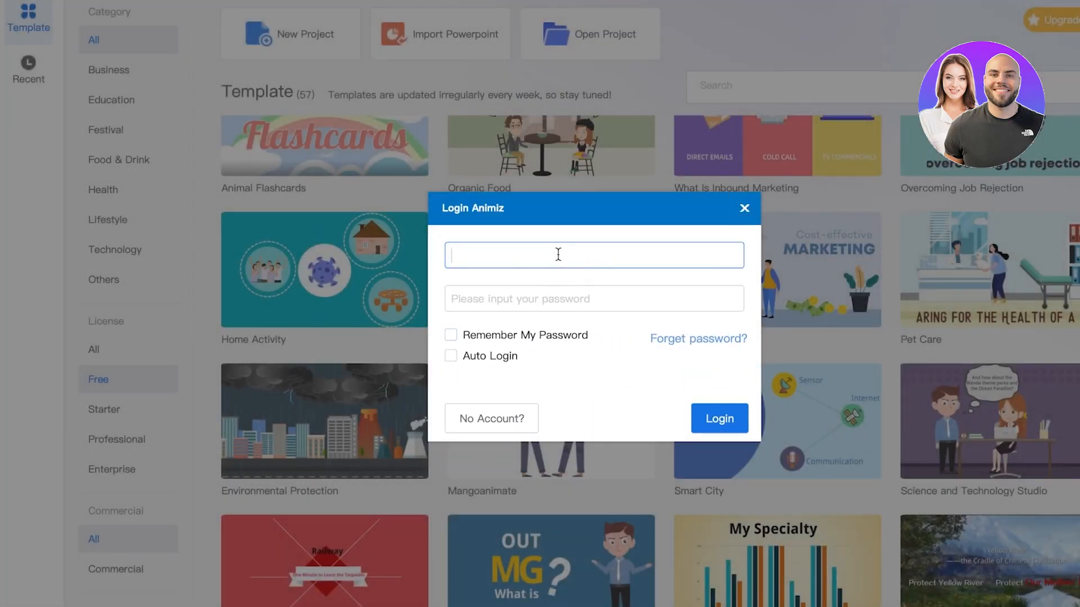
left_click(719, 418)
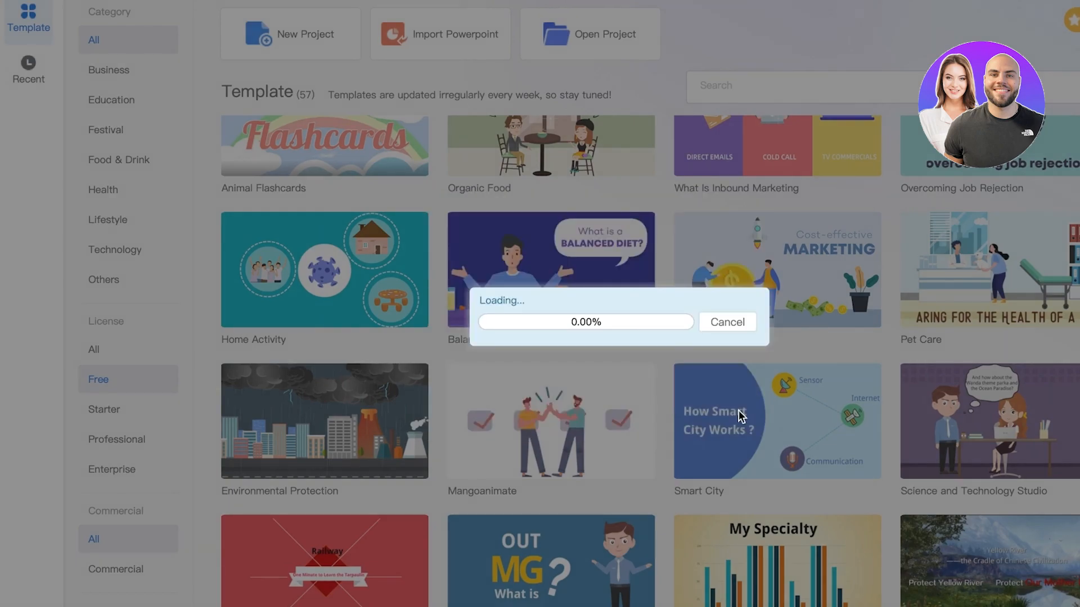
mouse_move(676, 304)
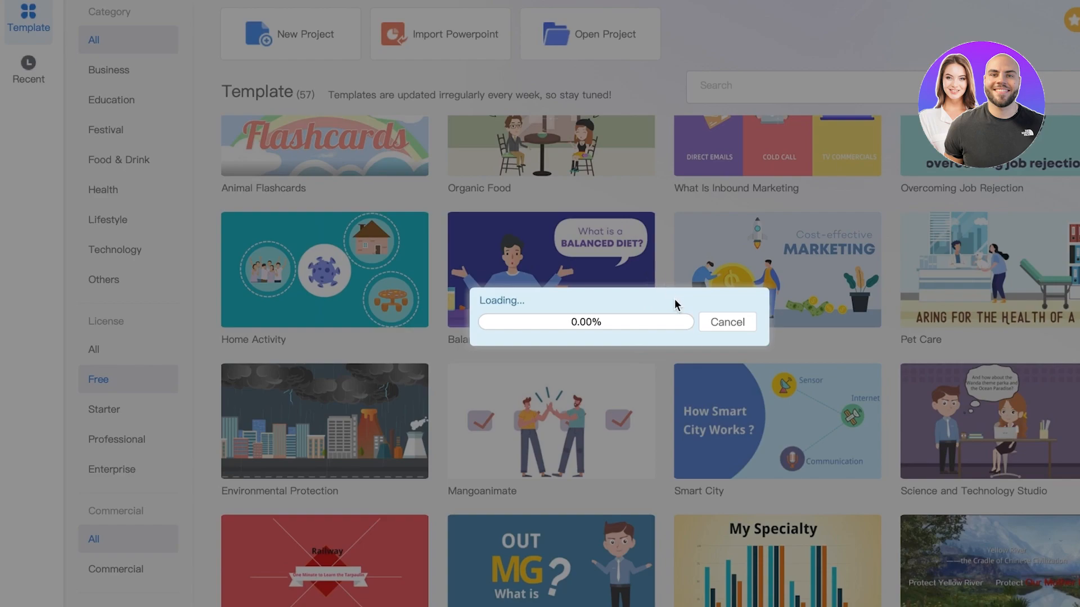
mouse_move(674, 311)
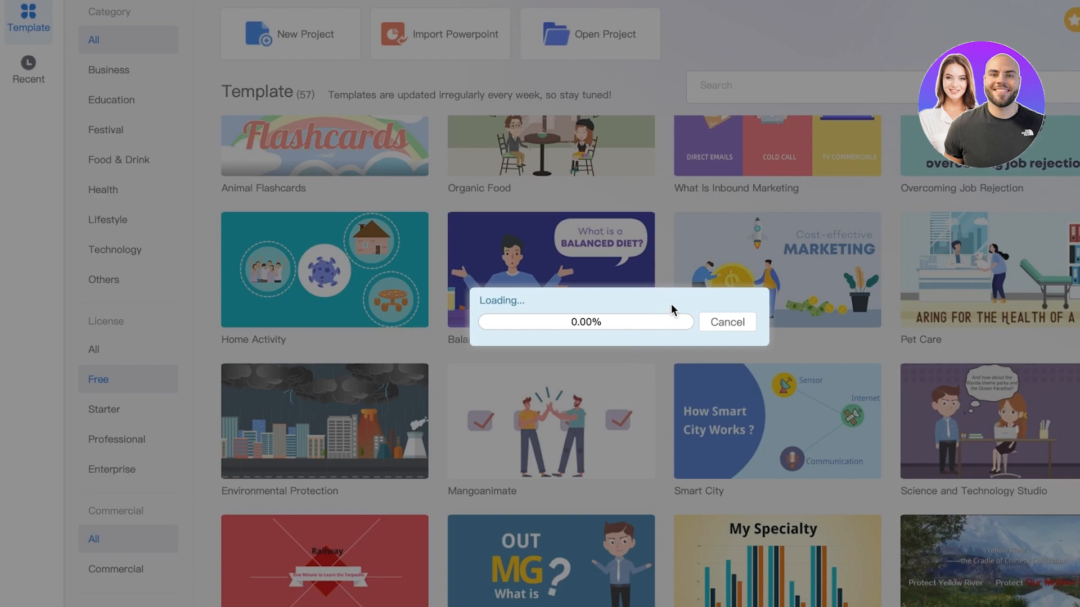
mouse_move(675, 318)
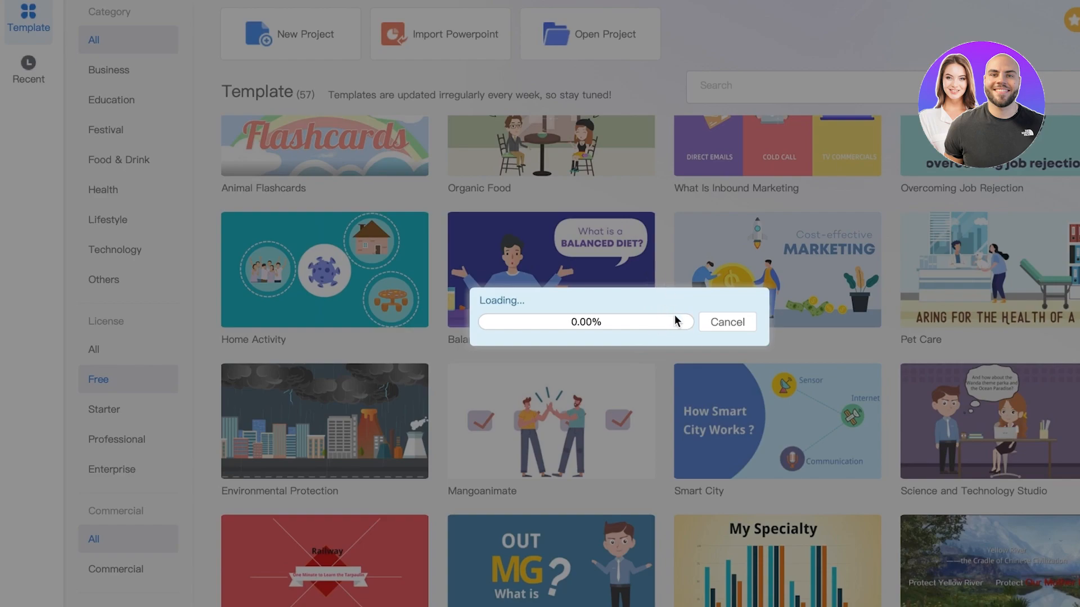
mouse_move(668, 134)
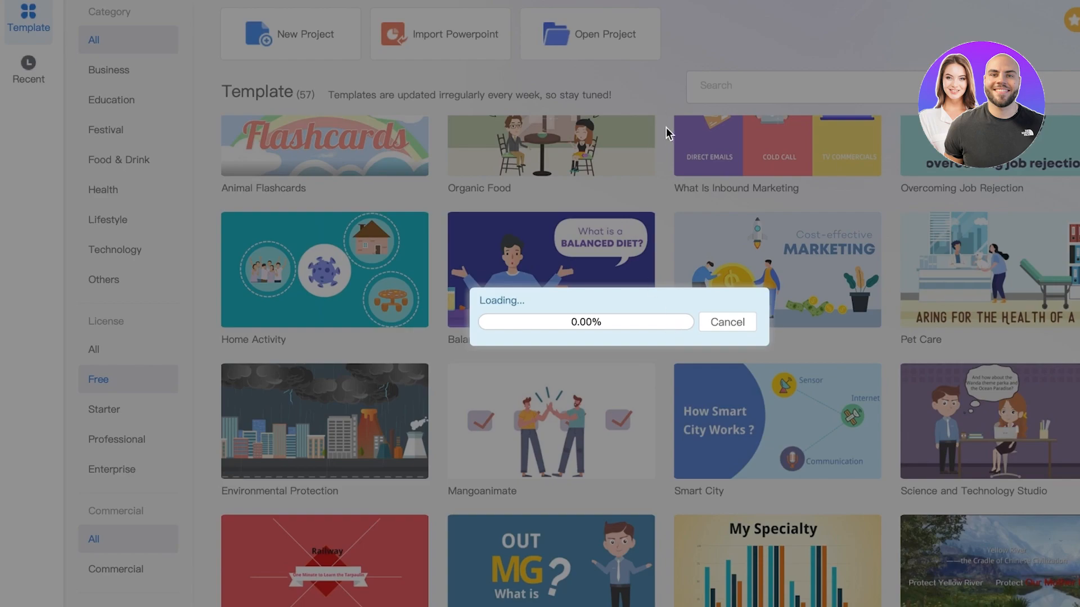
mouse_move(637, 279)
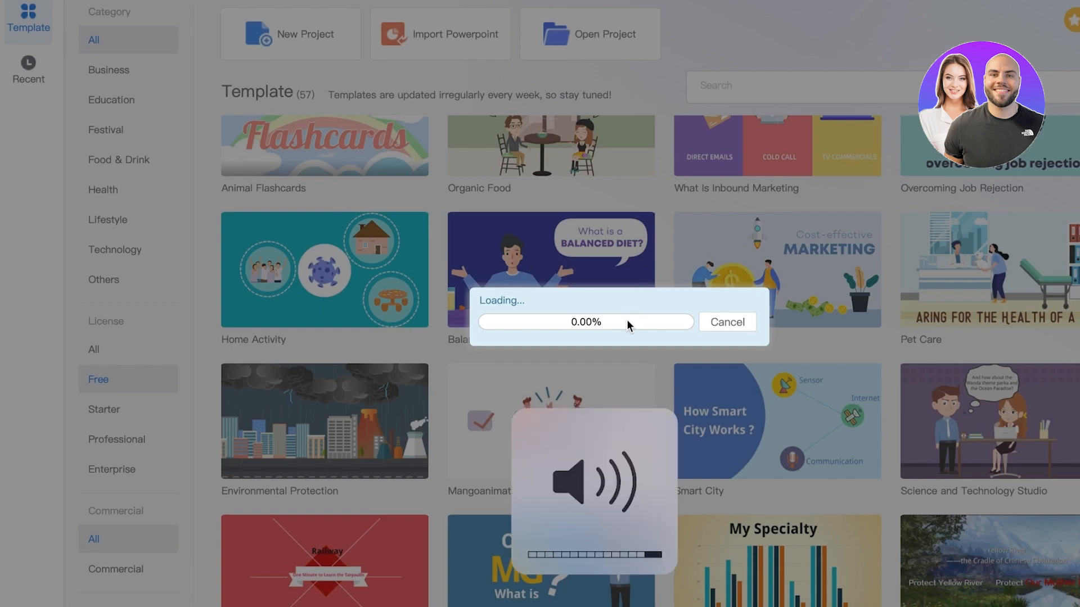
mouse_move(668, 308)
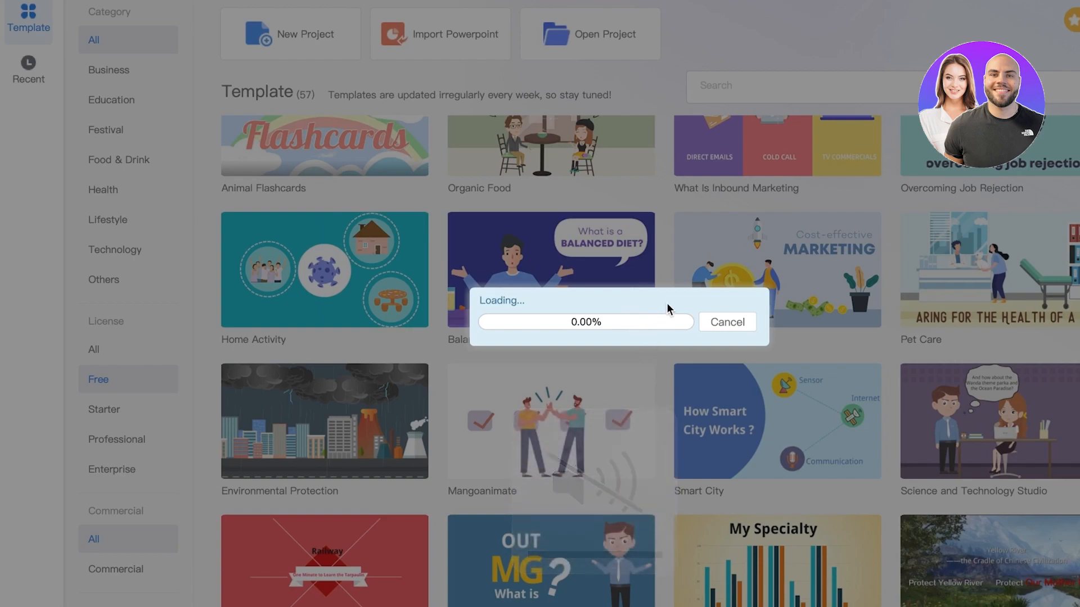
Clear the stuck template load and show the free template gallery again.
left_click(725, 322)
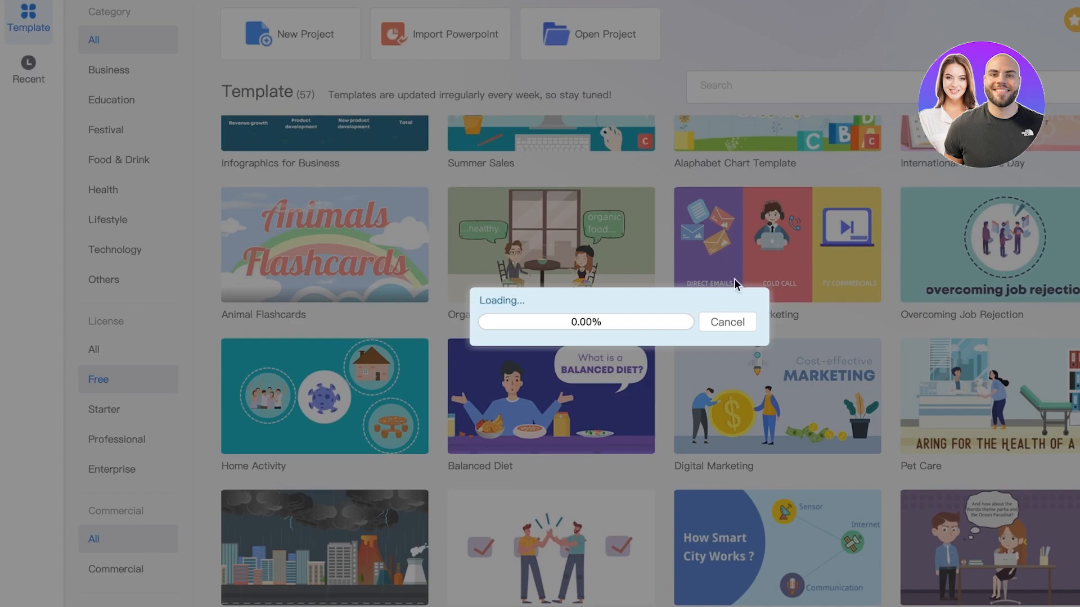
mouse_move(541, 186)
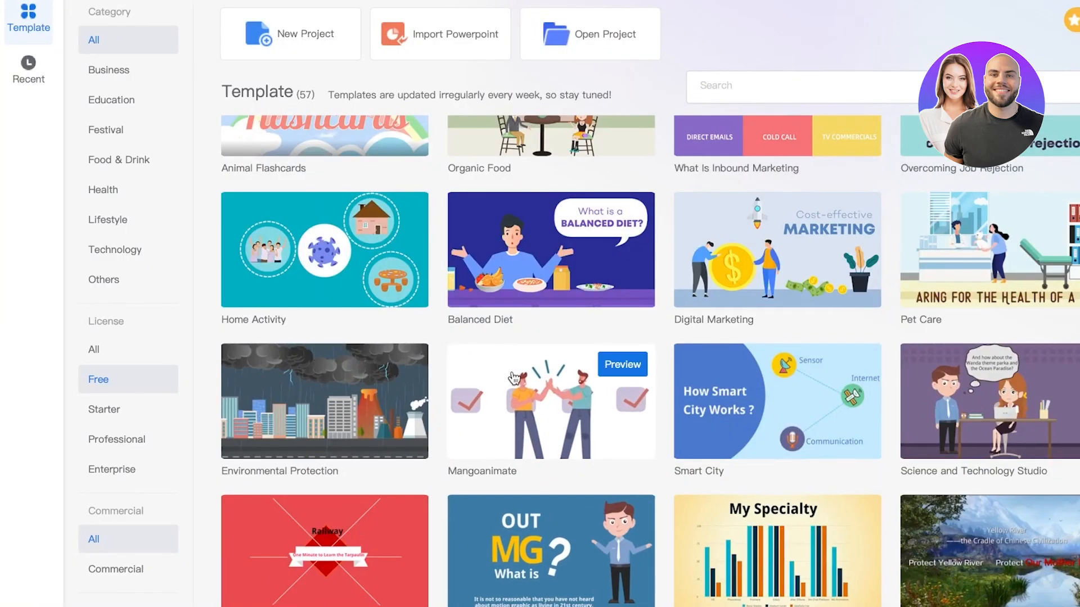
left_click(621, 365)
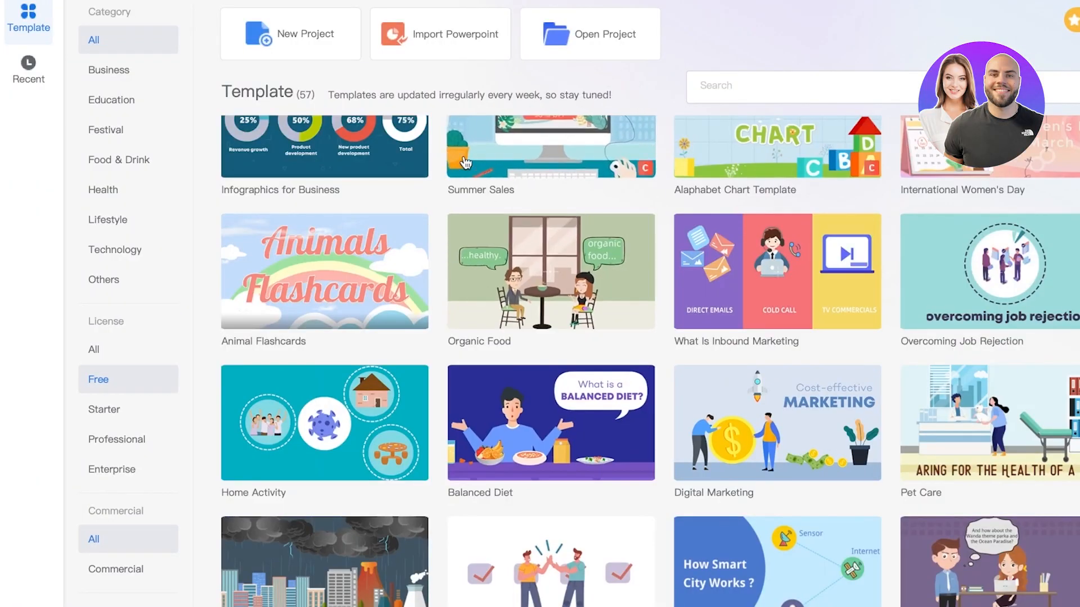
scroll("up", 3)
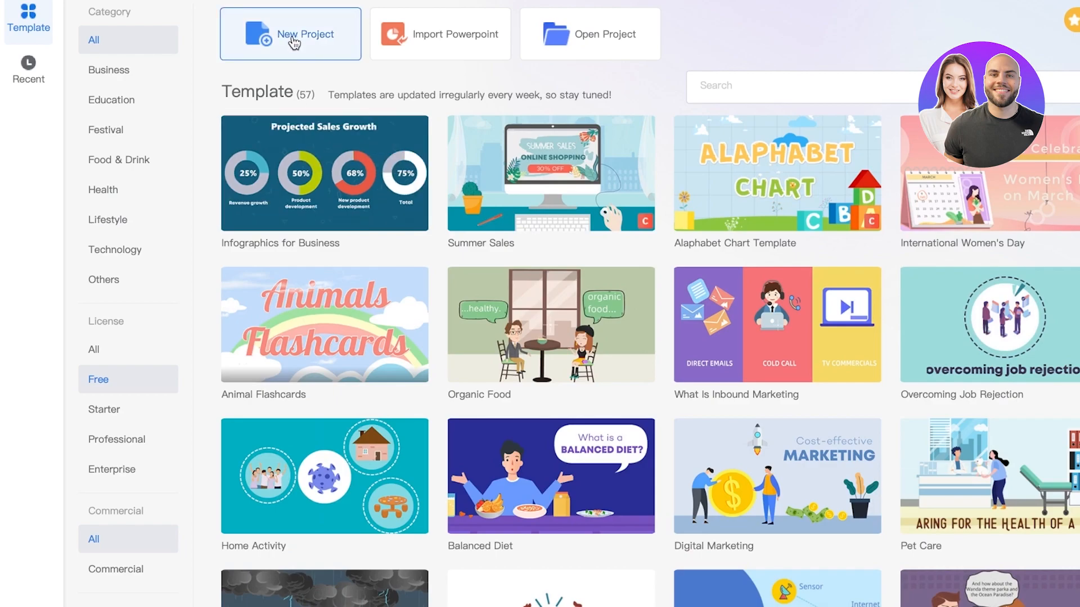
Start a New Project and trim the Default Camera's timeline bar to about 3 seconds.
left_click(290, 33)
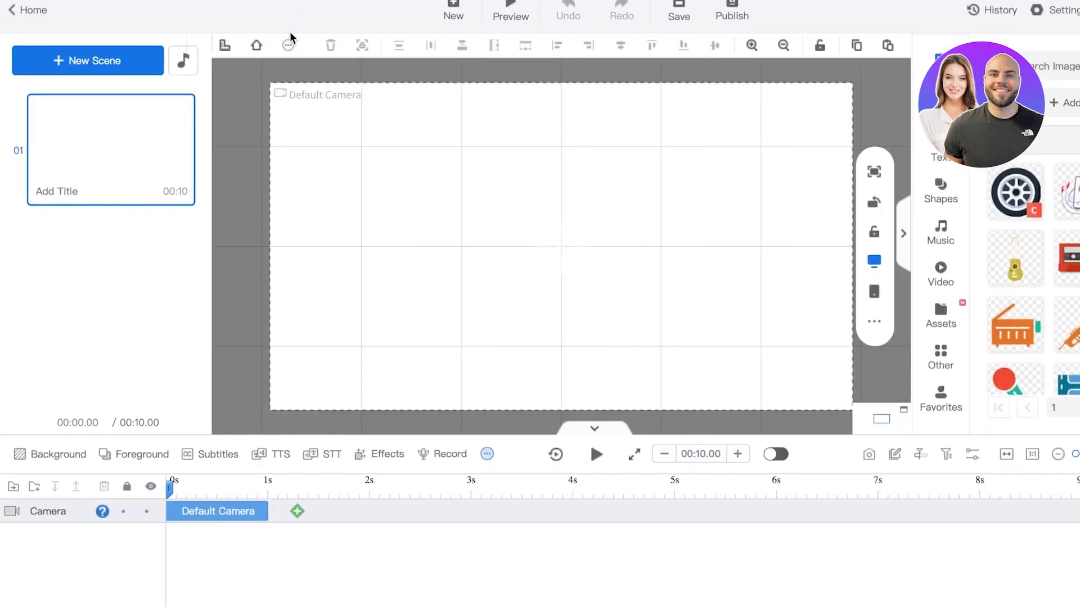
mouse_move(682, 346)
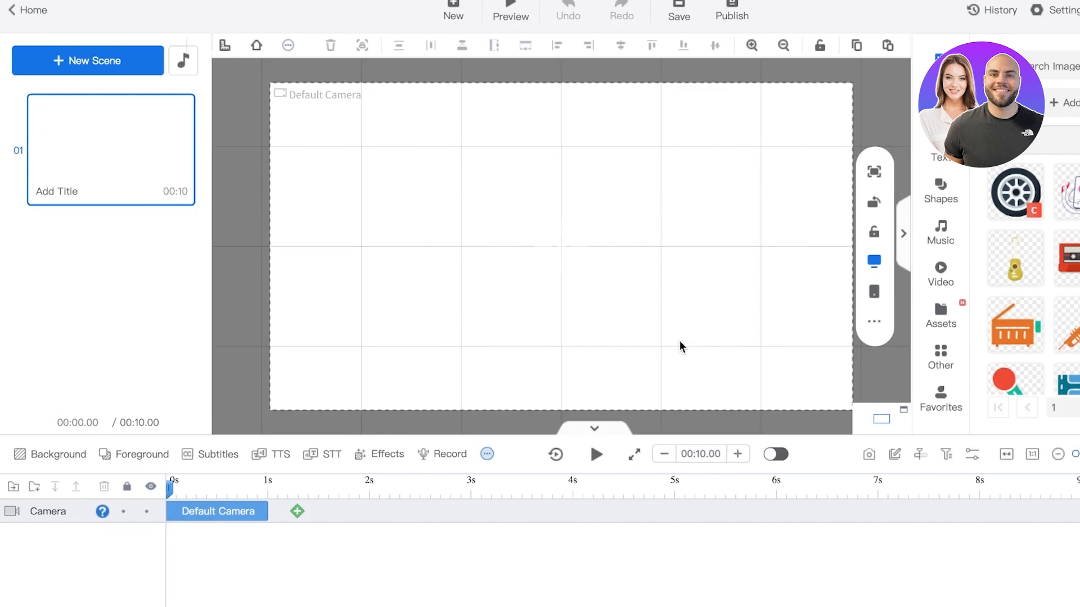
left_click(217, 511)
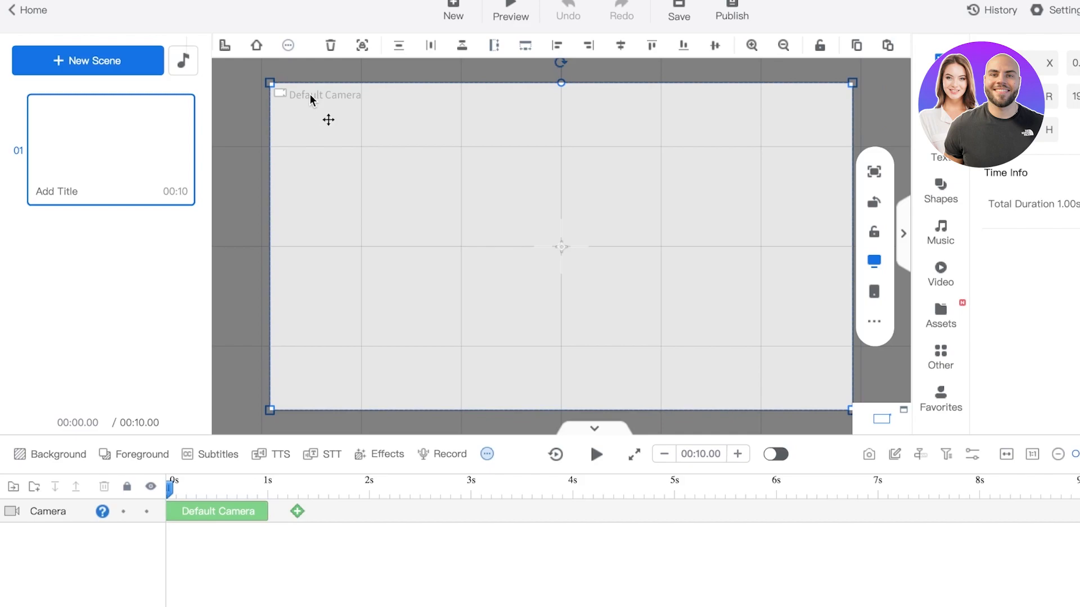
left_click(217, 510)
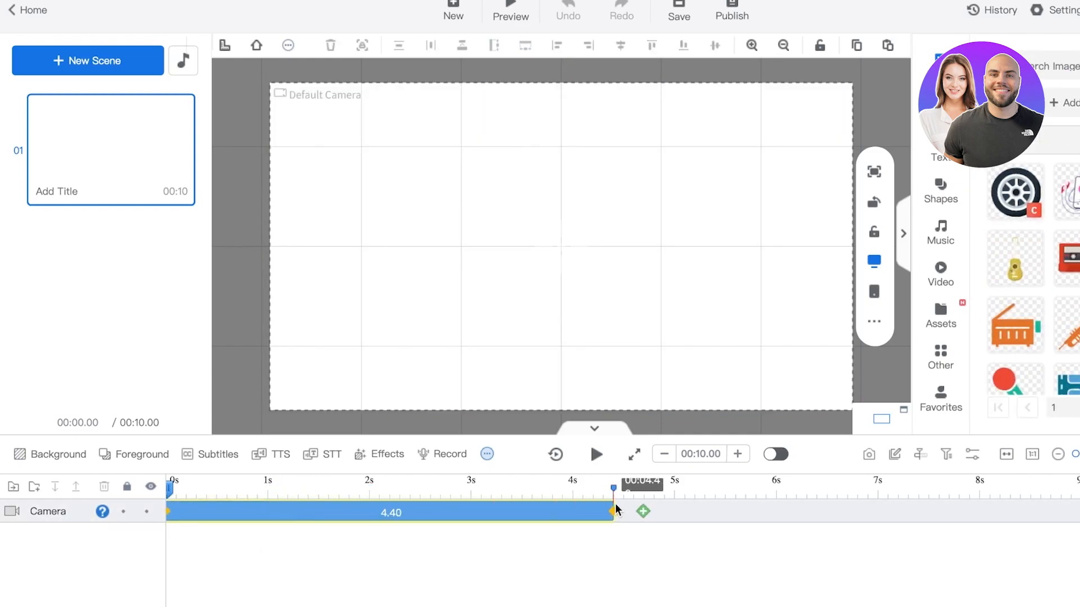
left_click(390, 513)
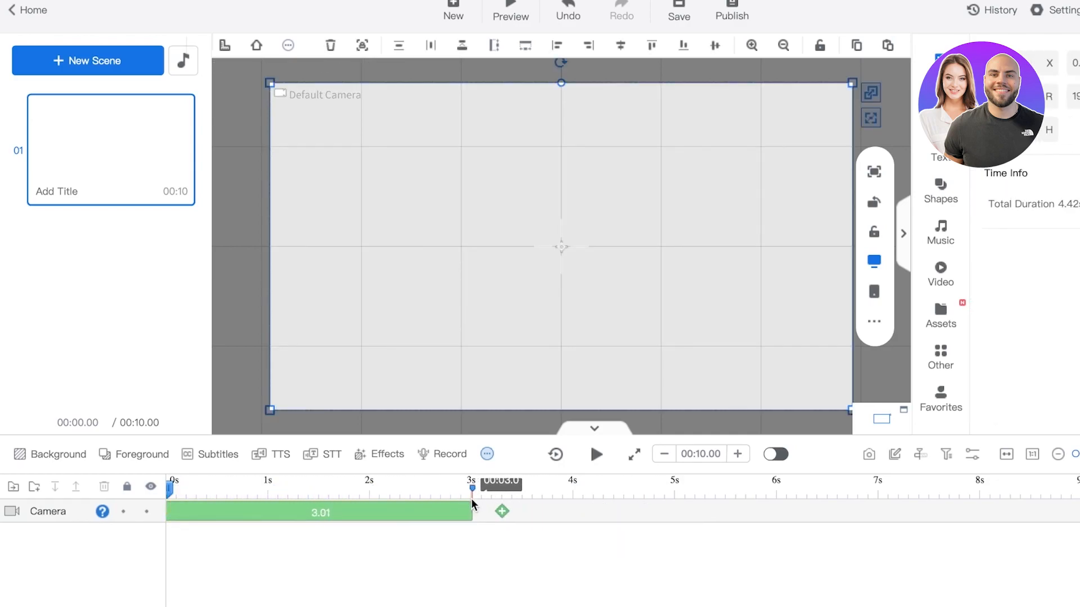
left_click(319, 510)
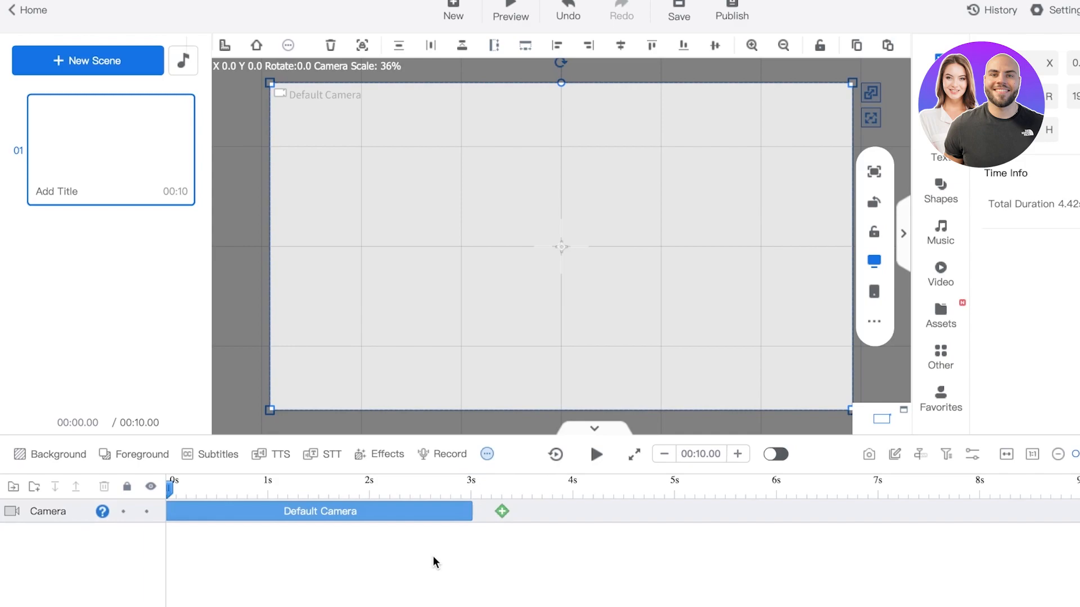
mouse_move(170, 149)
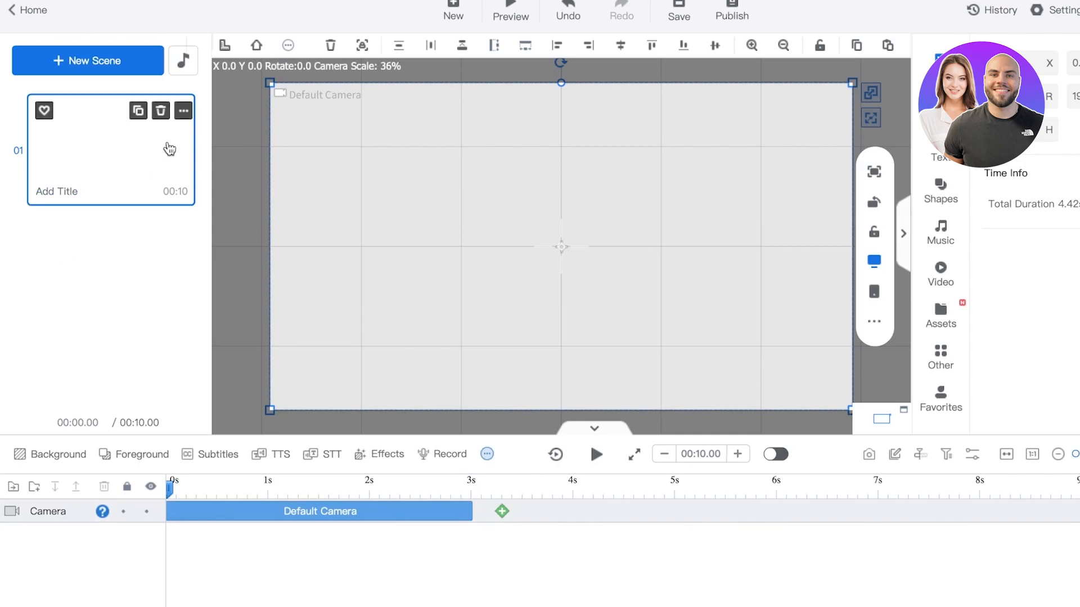
mouse_move(56, 149)
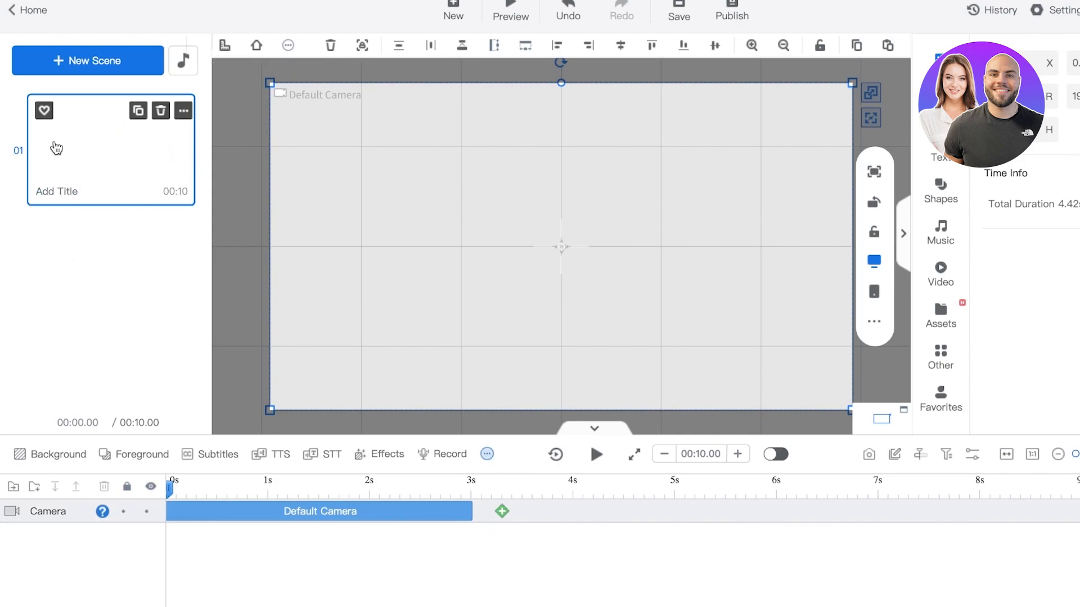
left_click(88, 61)
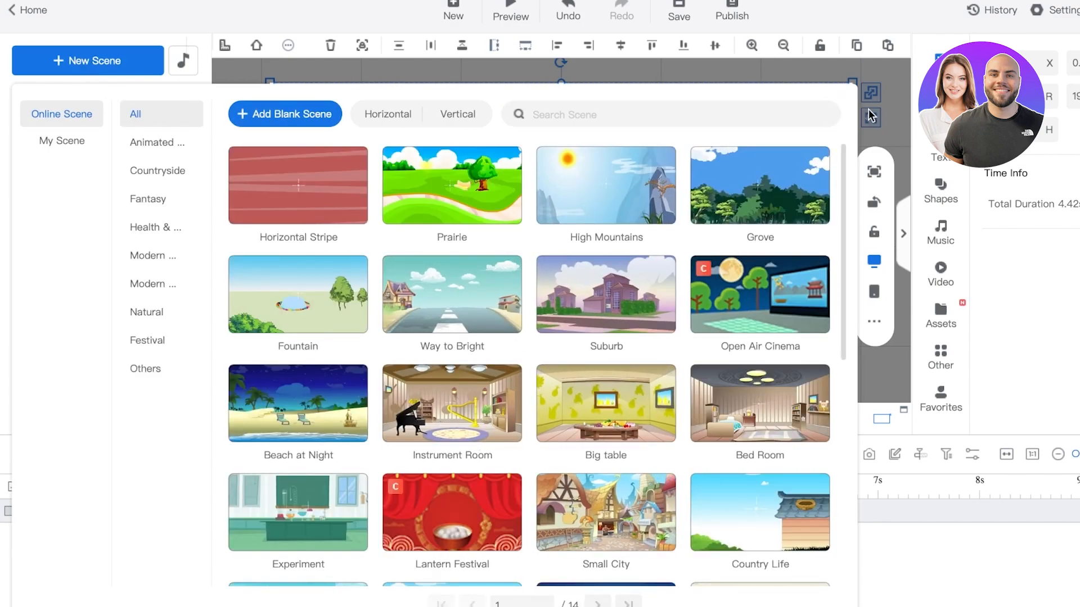
left_click(284, 113)
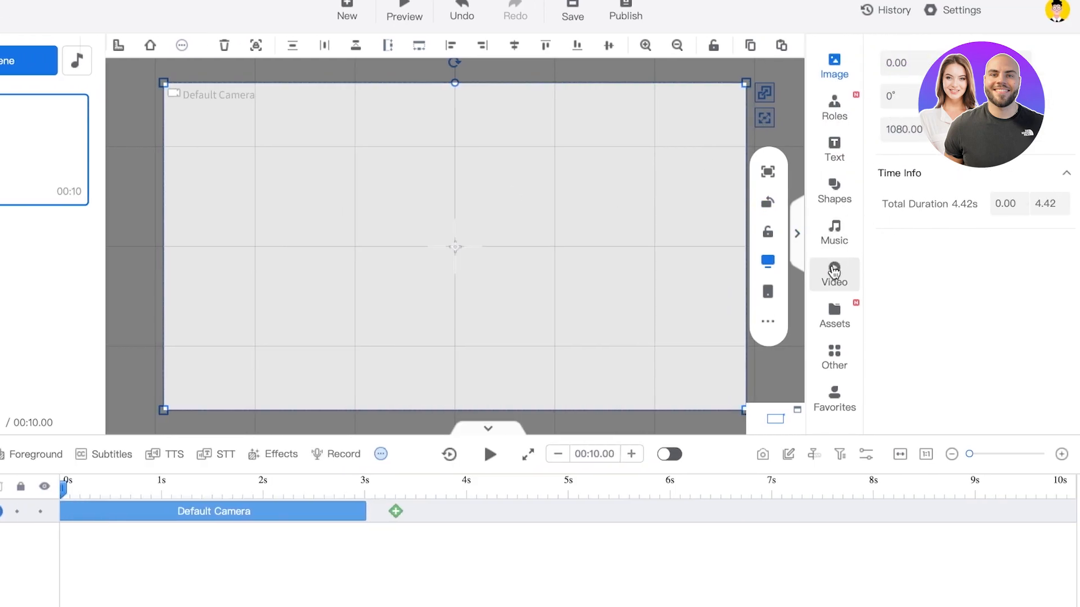
left_click(833, 108)
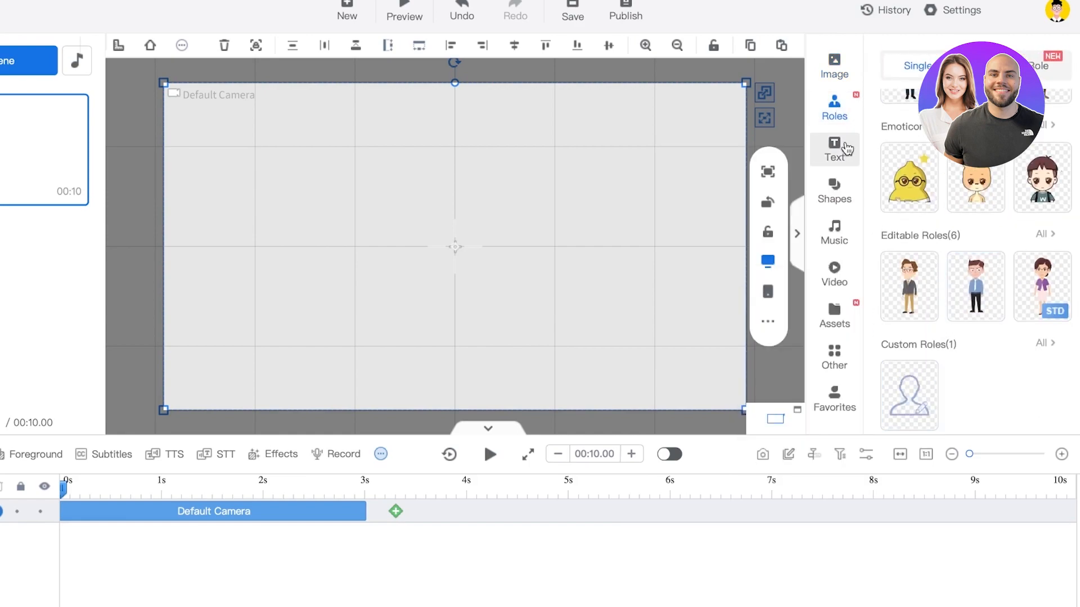
left_click(834, 356)
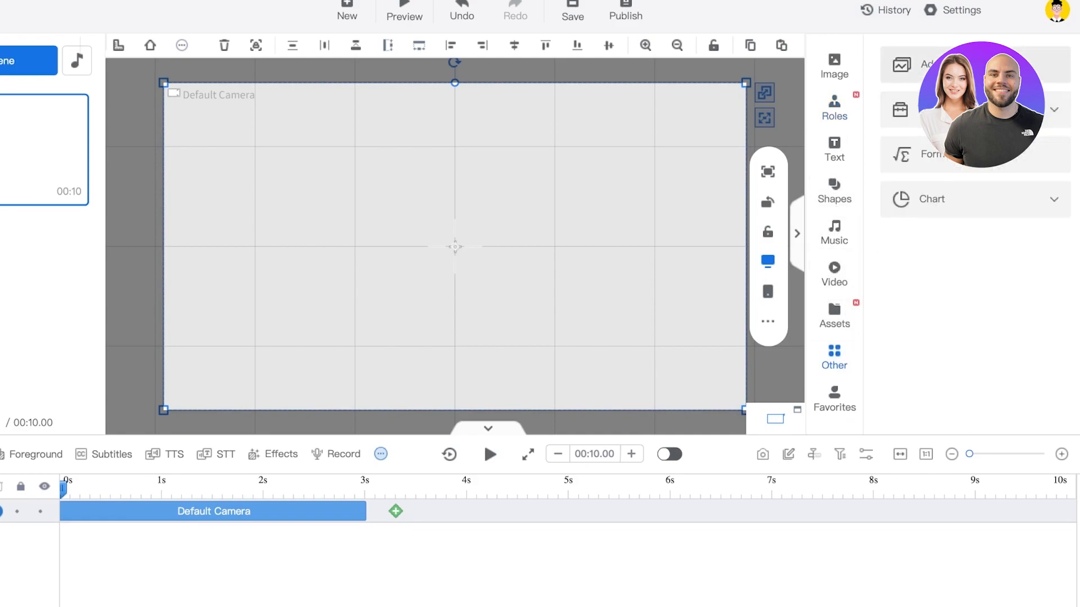
mouse_move(868, 385)
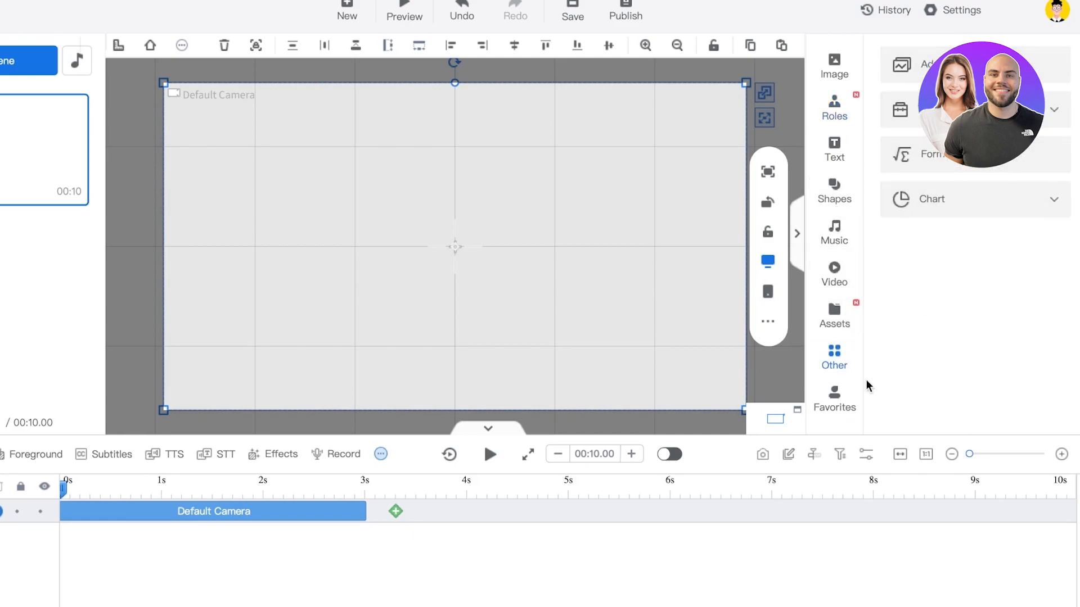
left_click(834, 396)
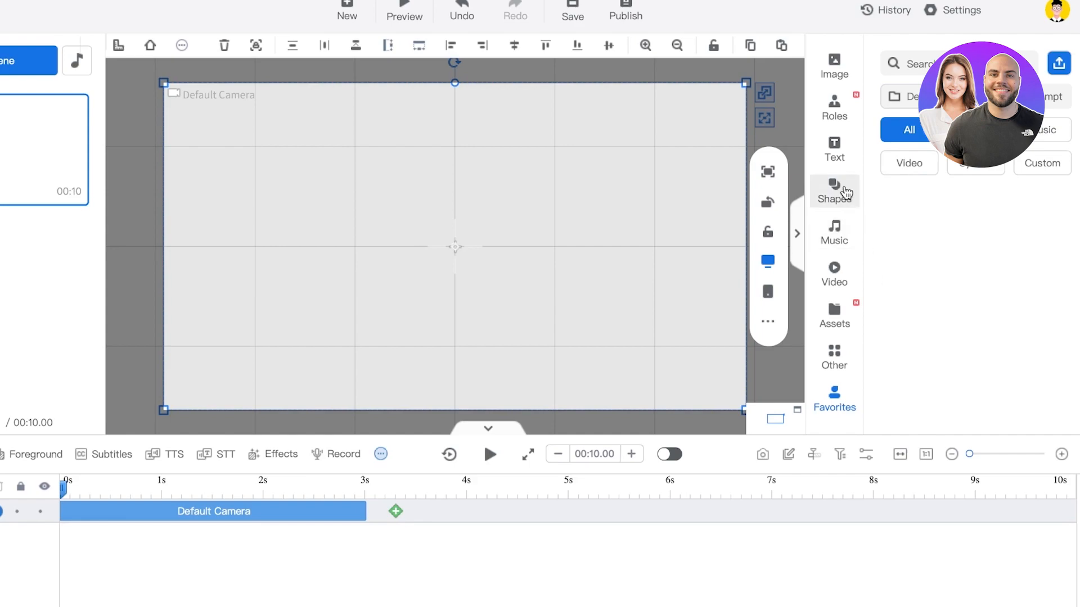
left_click(834, 149)
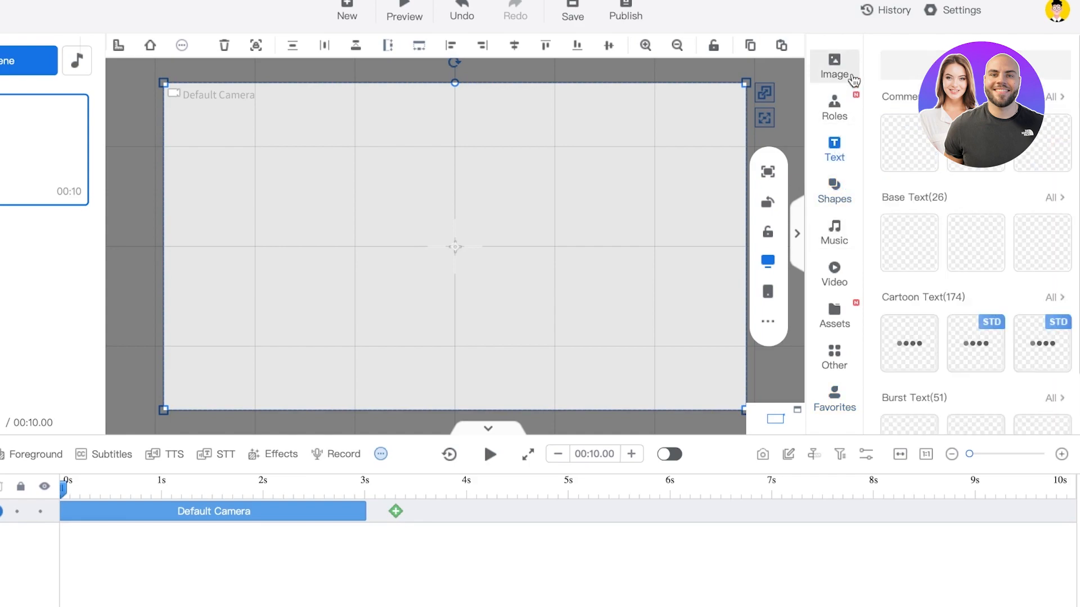
left_click(833, 65)
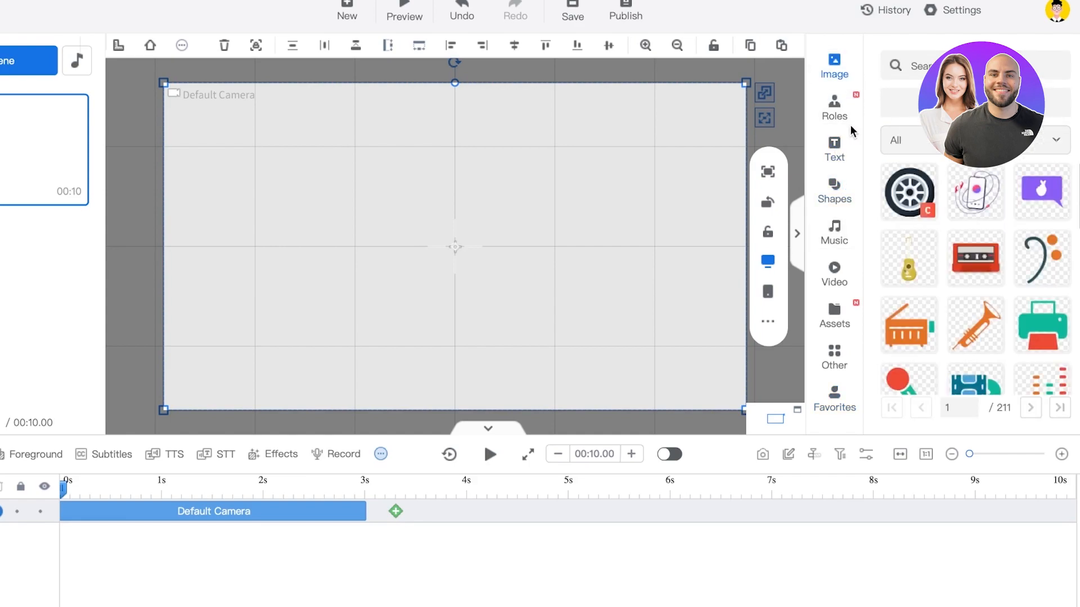
left_click(766, 321)
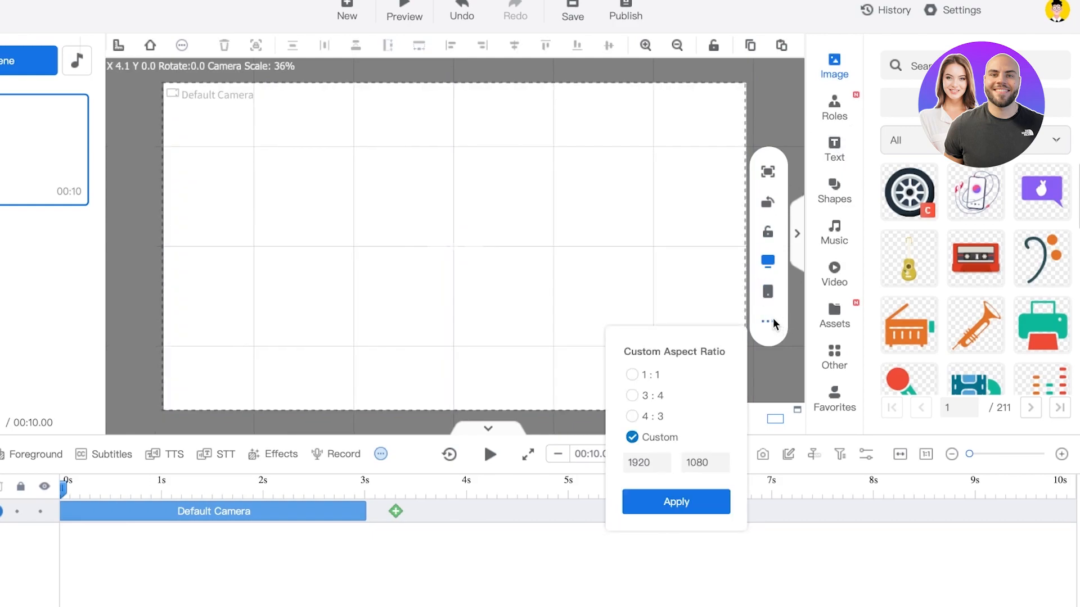
mouse_move(787, 296)
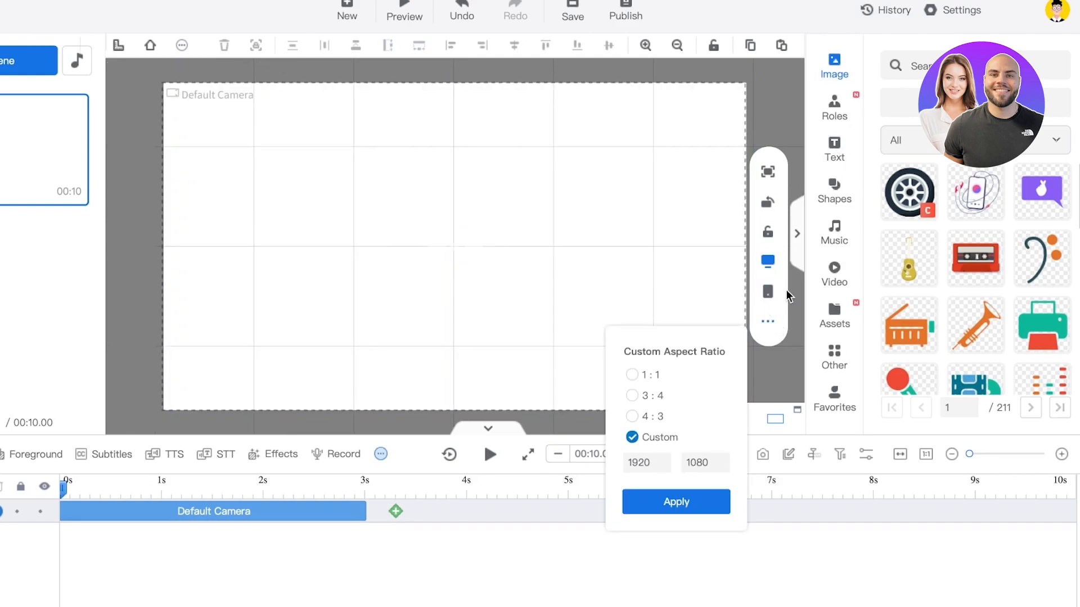
left_click(676, 502)
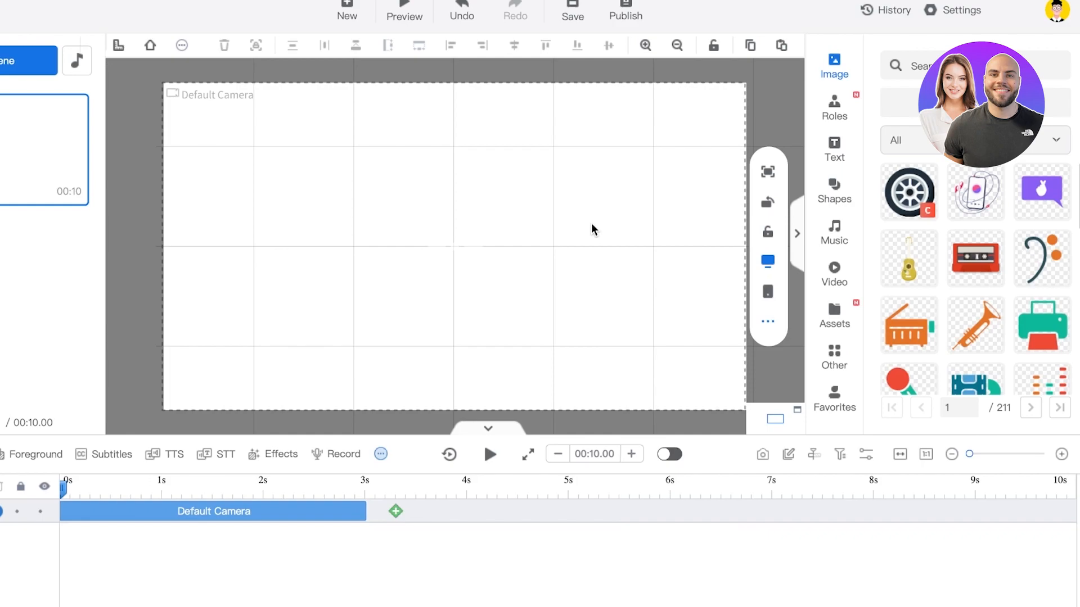
left_click(834, 107)
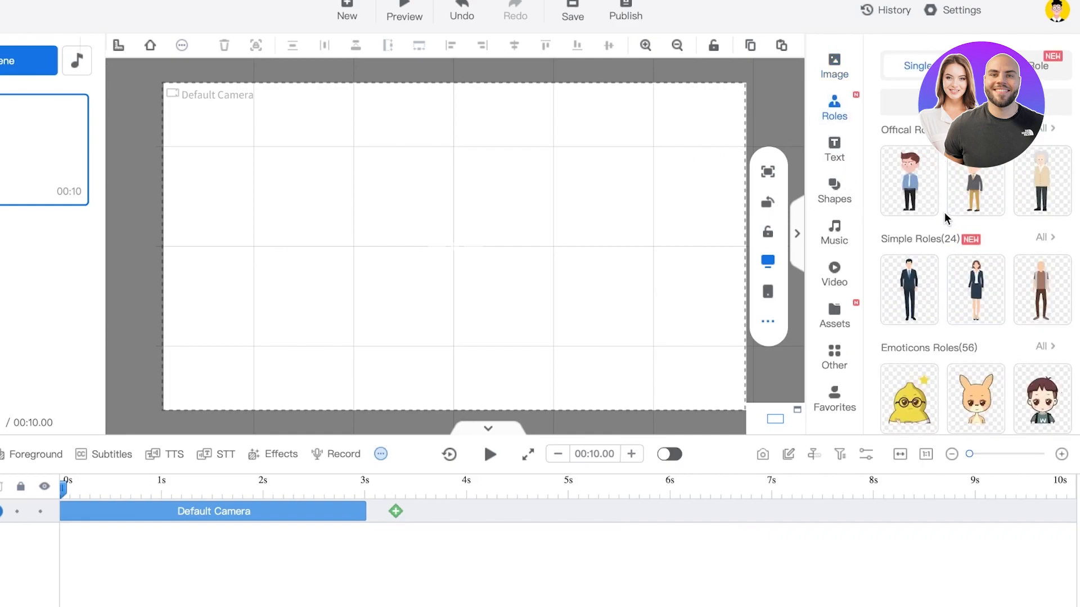
Add the Business Women character from Simple Roles with the Hello waving action.
left_click(975, 289)
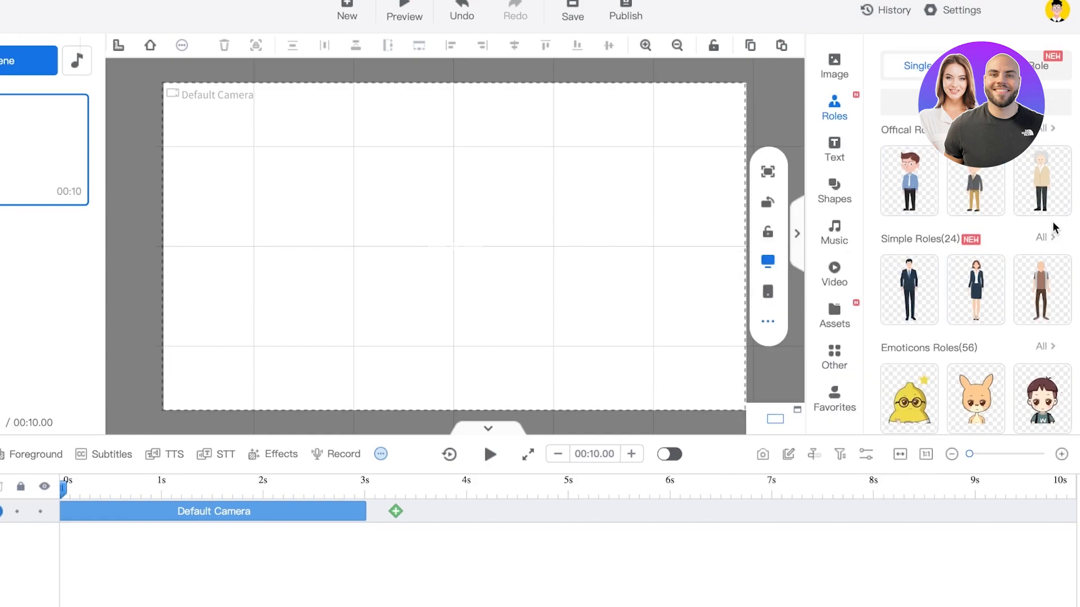
left_click(1041, 238)
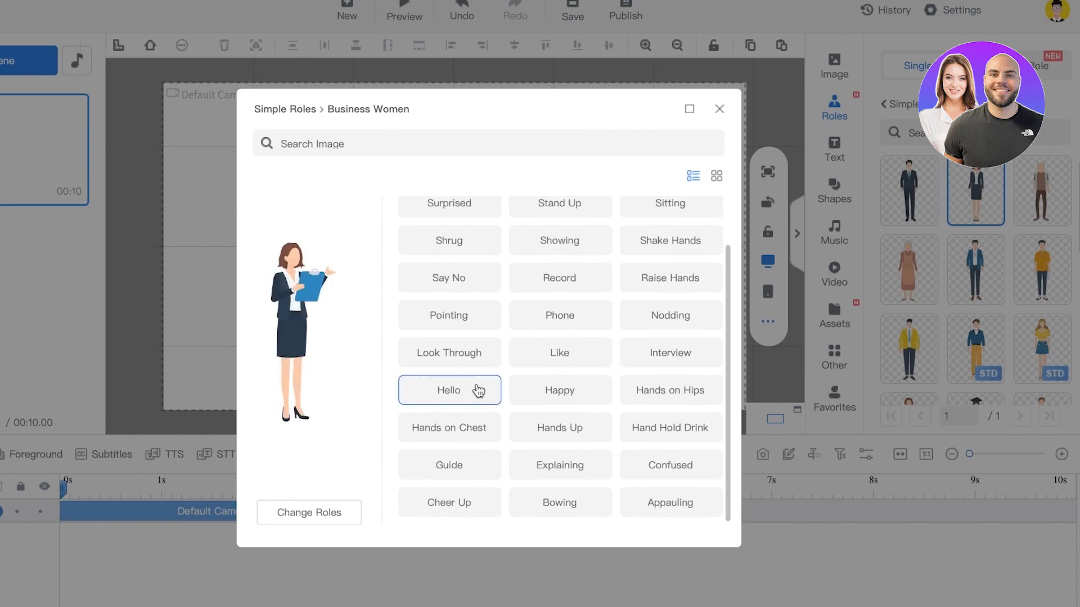
left_click(448, 391)
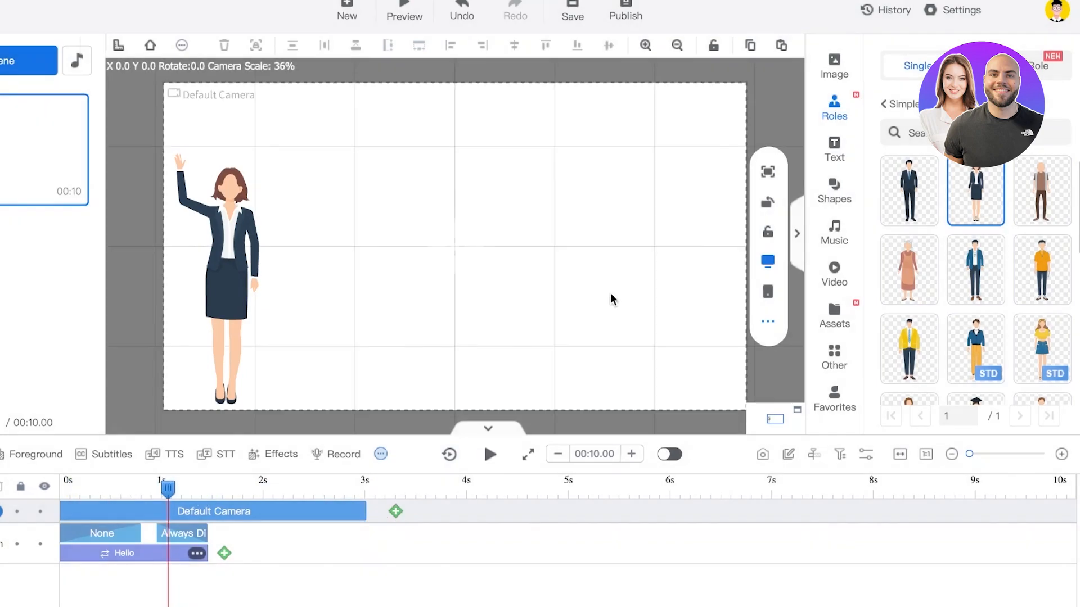
left_click(216, 275)
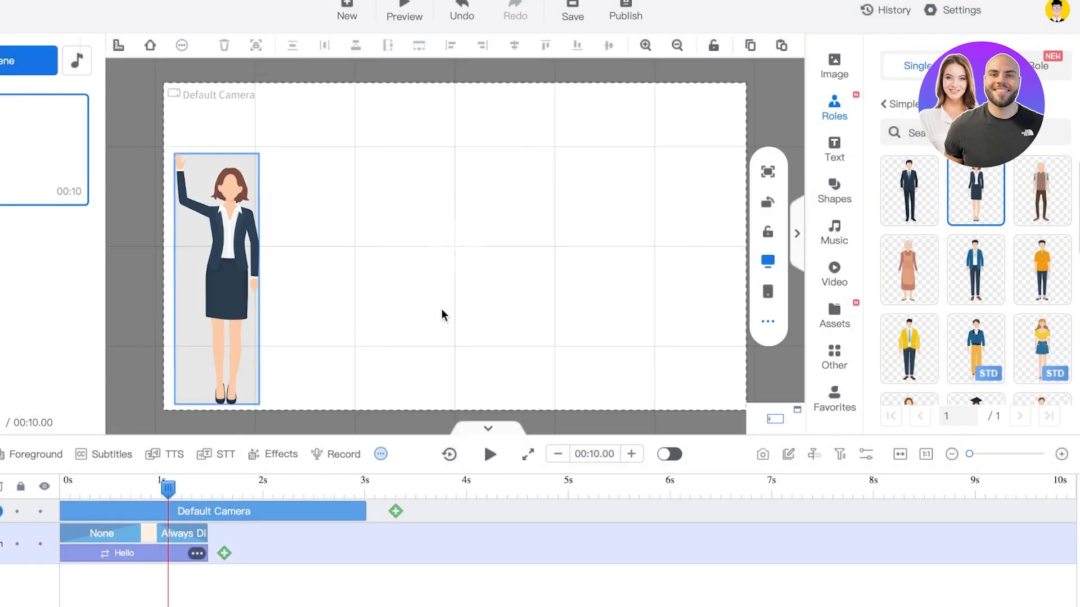
mouse_move(280, 453)
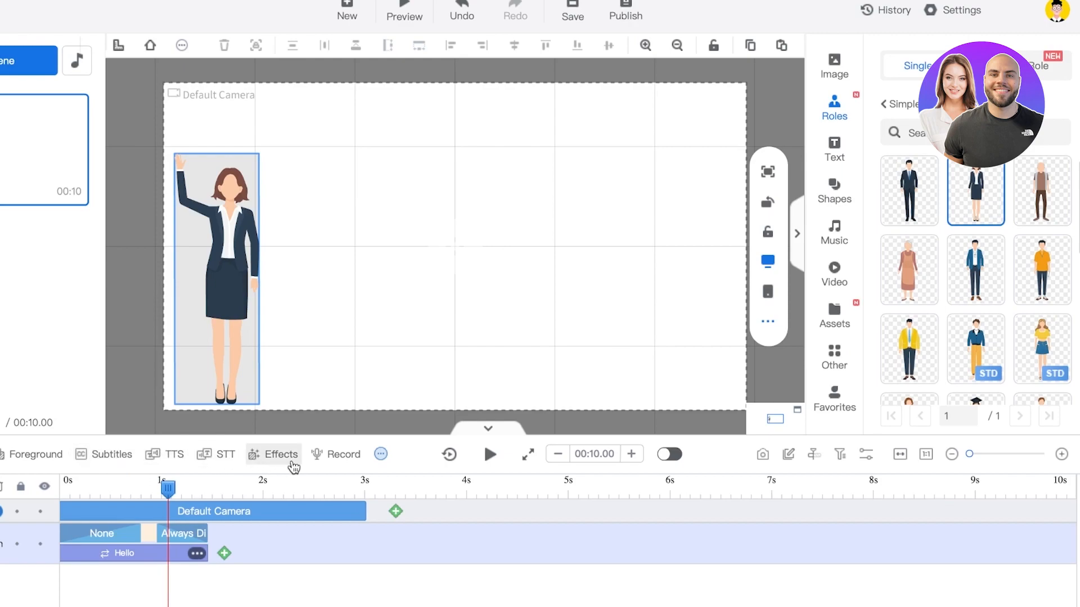
left_click(833, 148)
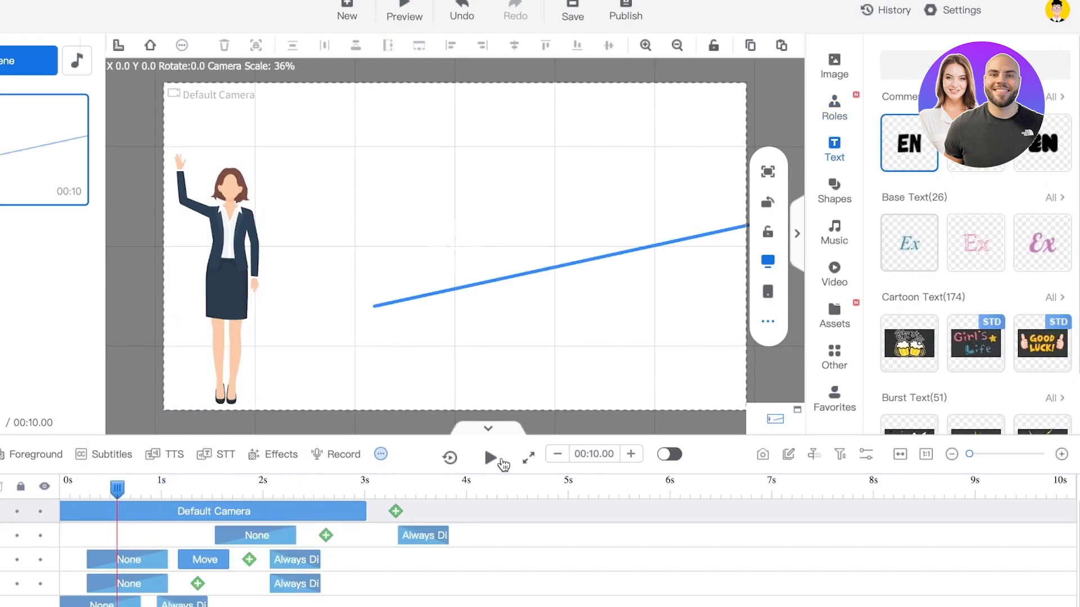
left_click(490, 458)
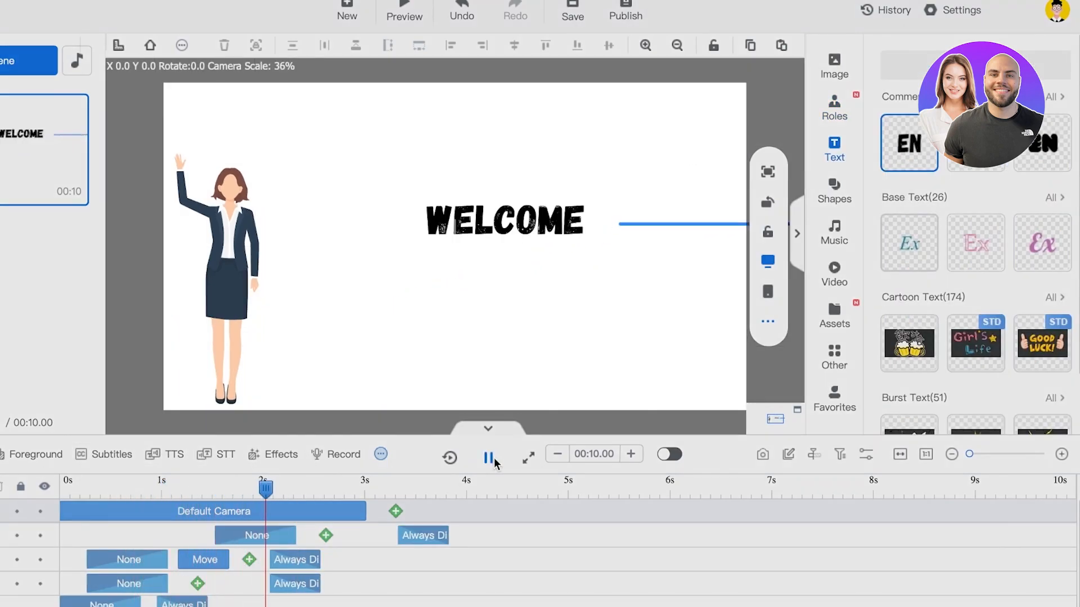
left_click(489, 458)
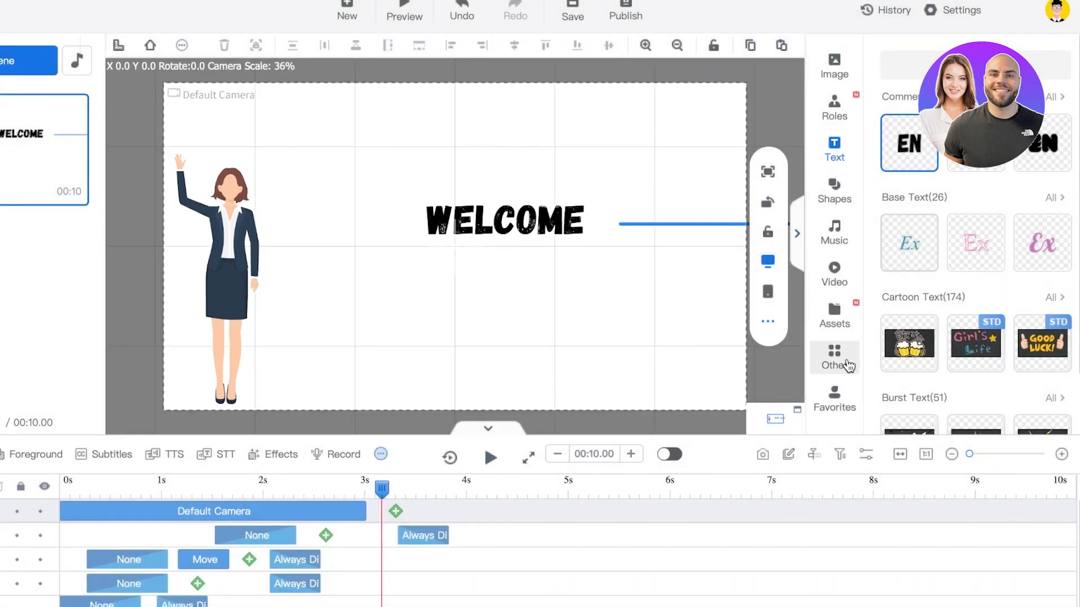
left_click(834, 356)
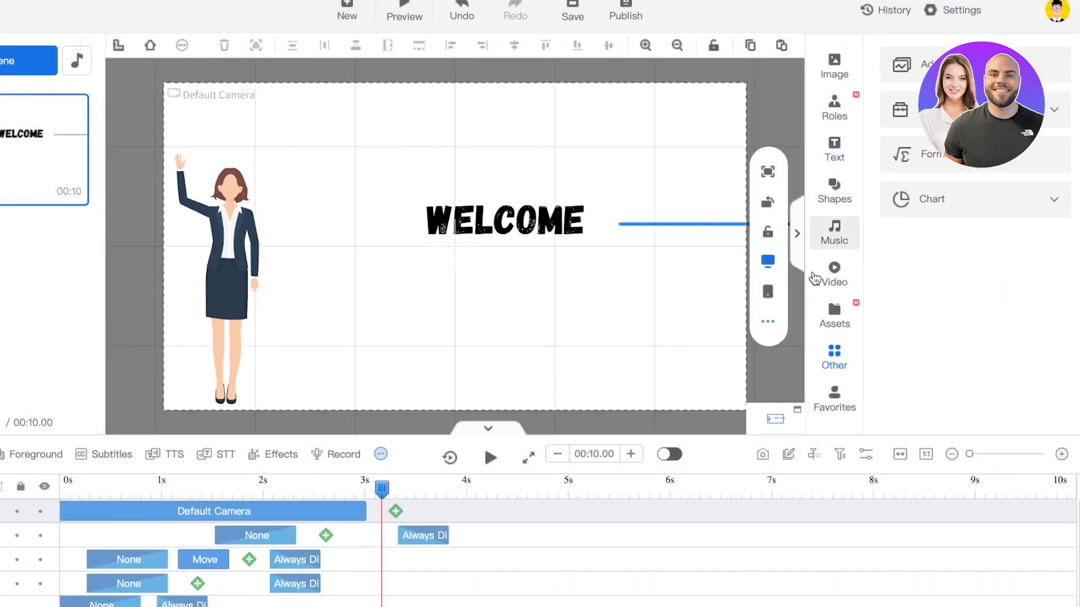
left_click(52, 59)
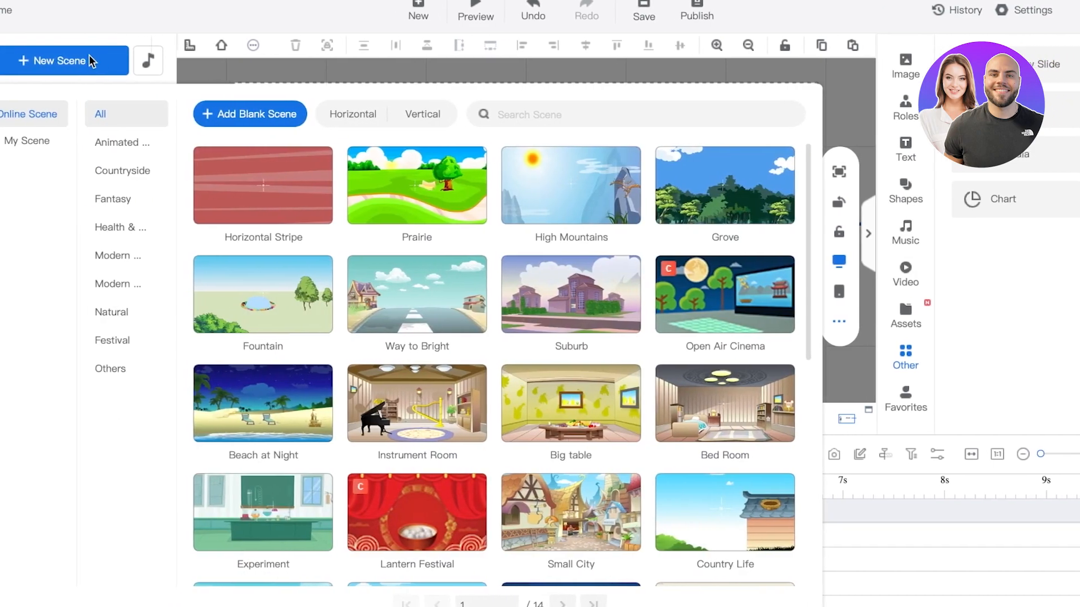
left_click(158, 143)
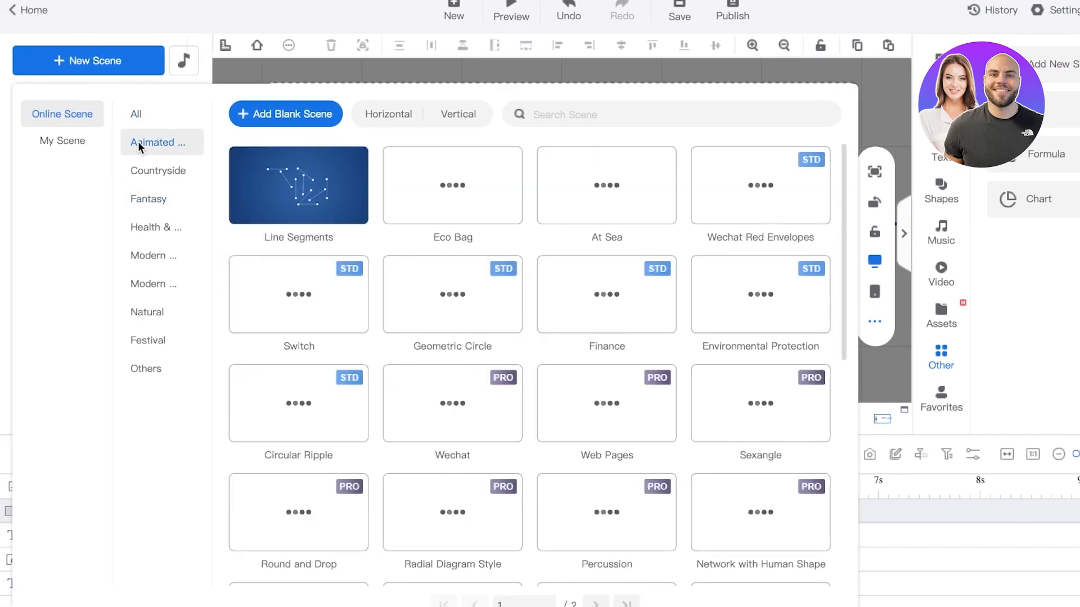
left_click(136, 114)
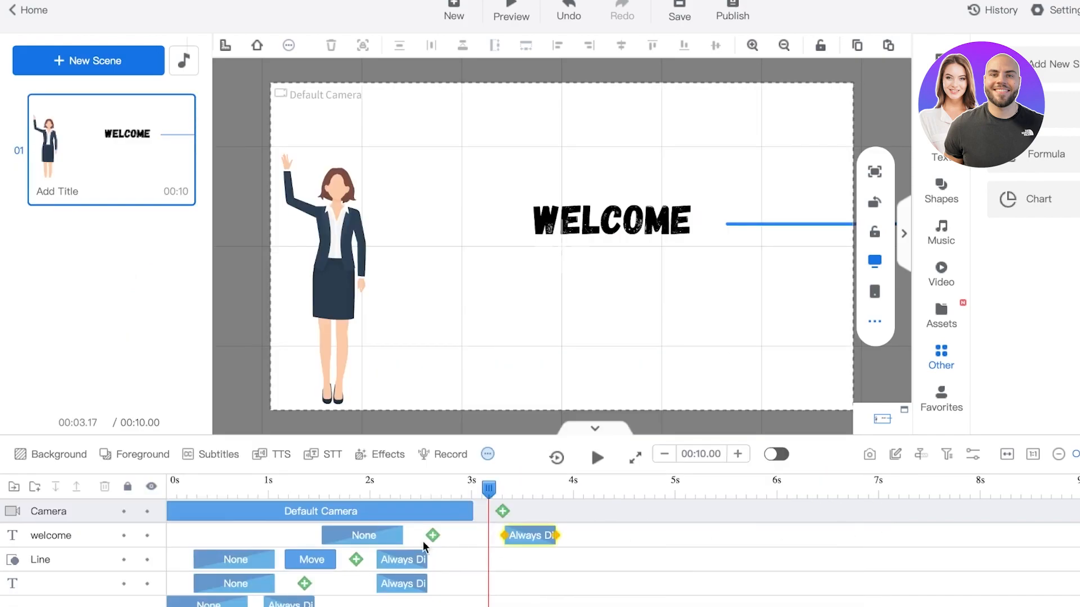
Add a second camera from the Default Camera's menu and place its frame right of WELCOME.
right_click(321, 511)
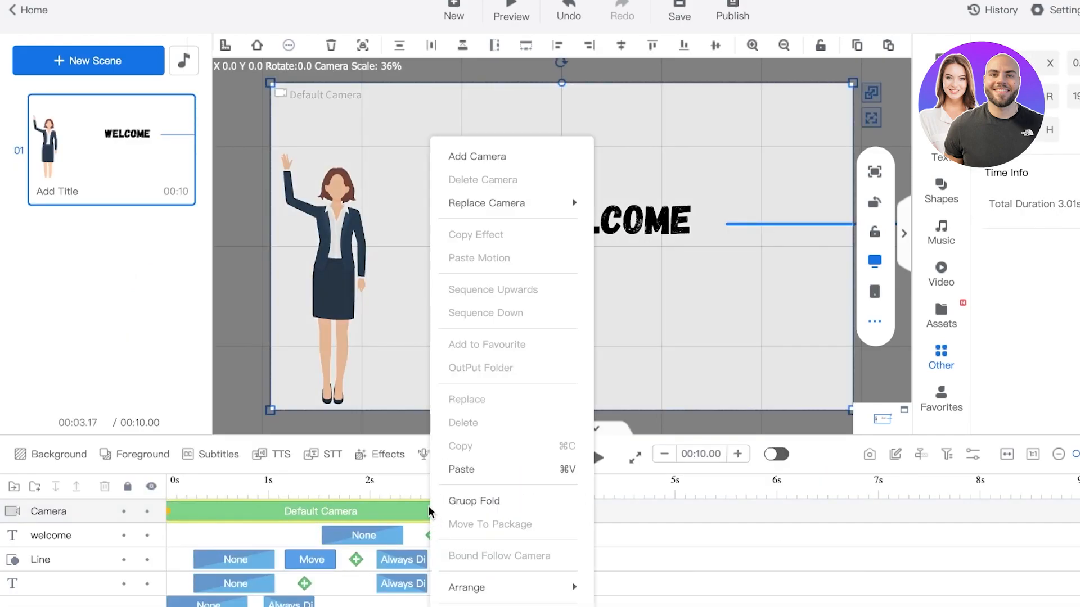
mouse_move(497, 161)
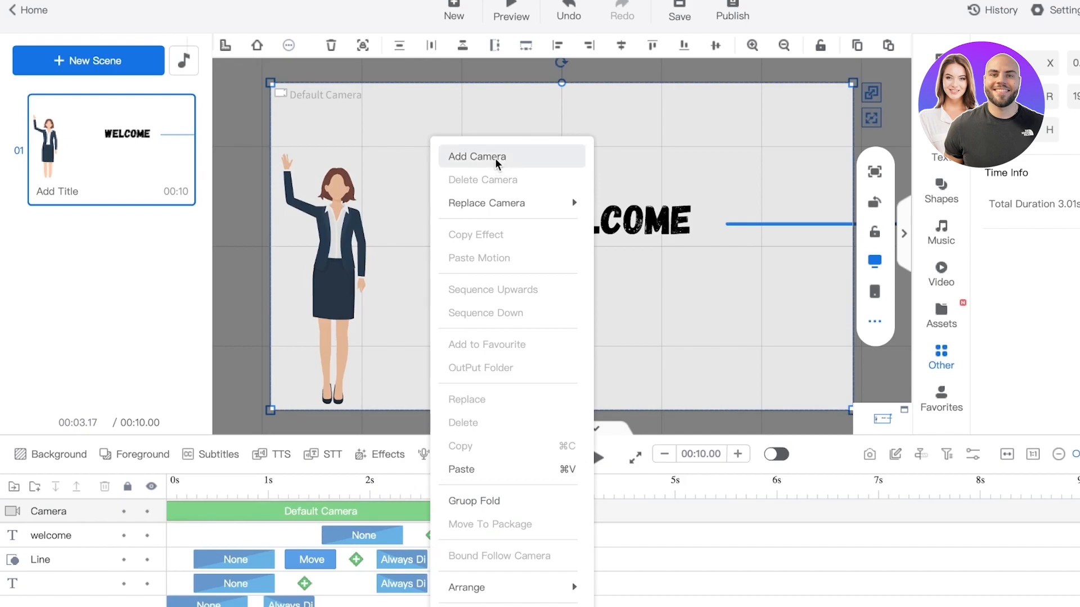
left_click(477, 157)
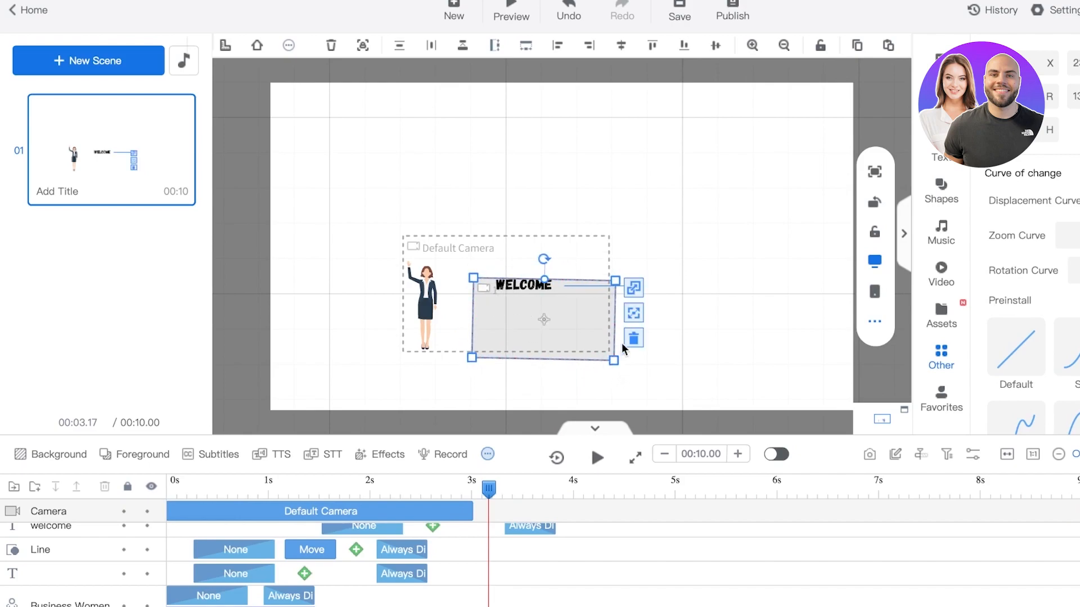
mouse_move(594, 310)
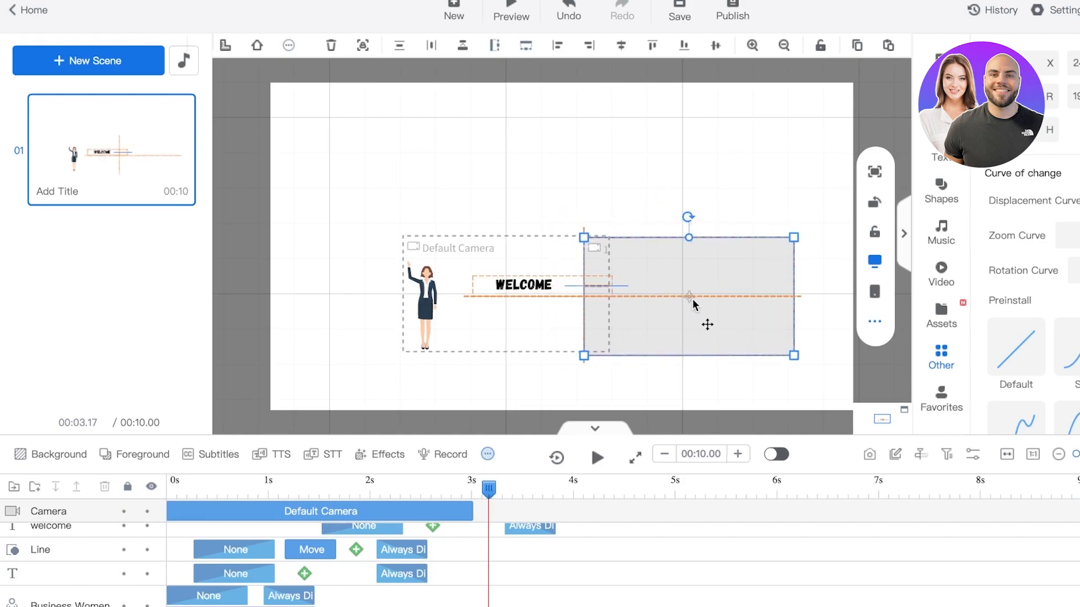
left_click(628, 202)
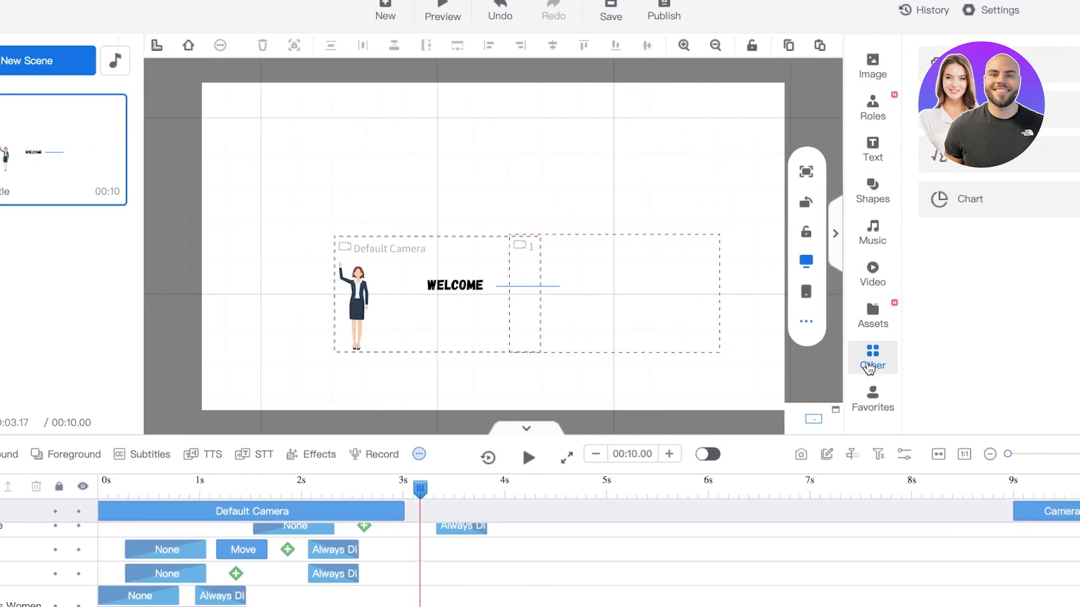
Add the Male Teacher from Official Roles with the Walking5 action to the scene.
left_click(873, 108)
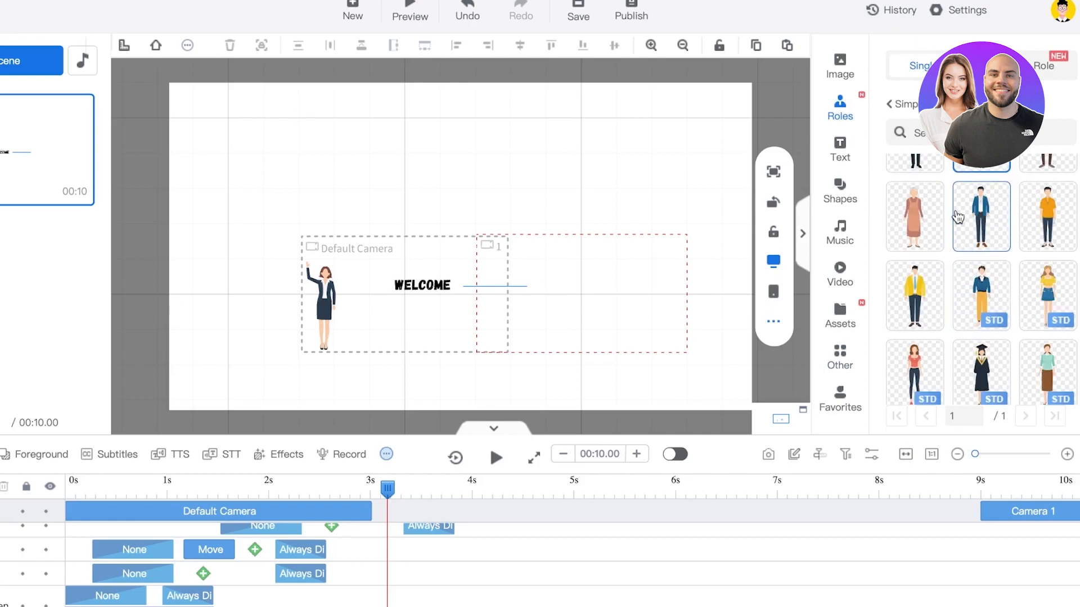
left_click(894, 103)
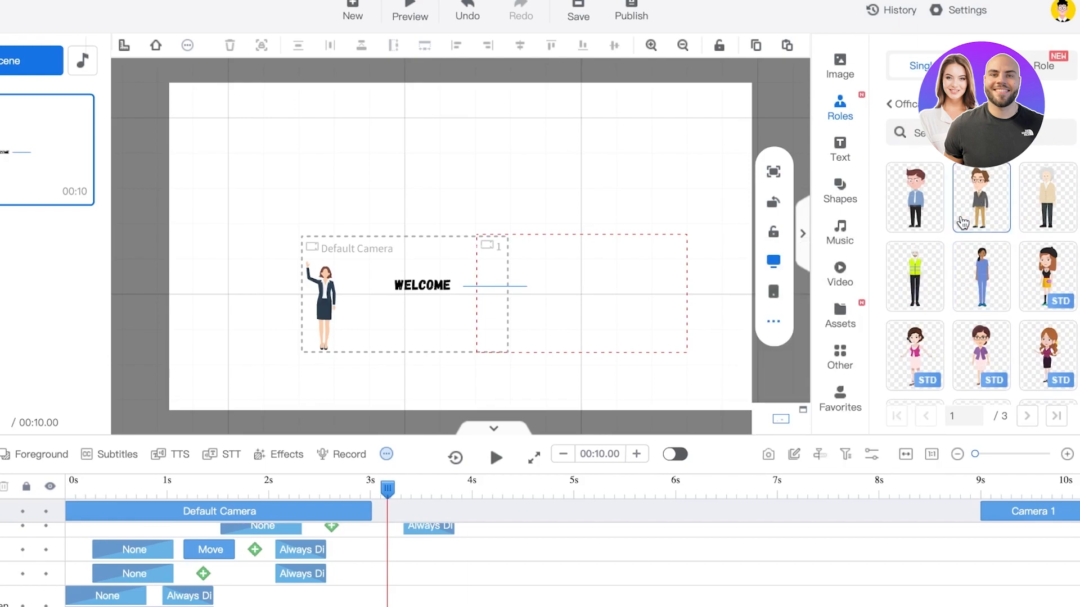
double_click(980, 198)
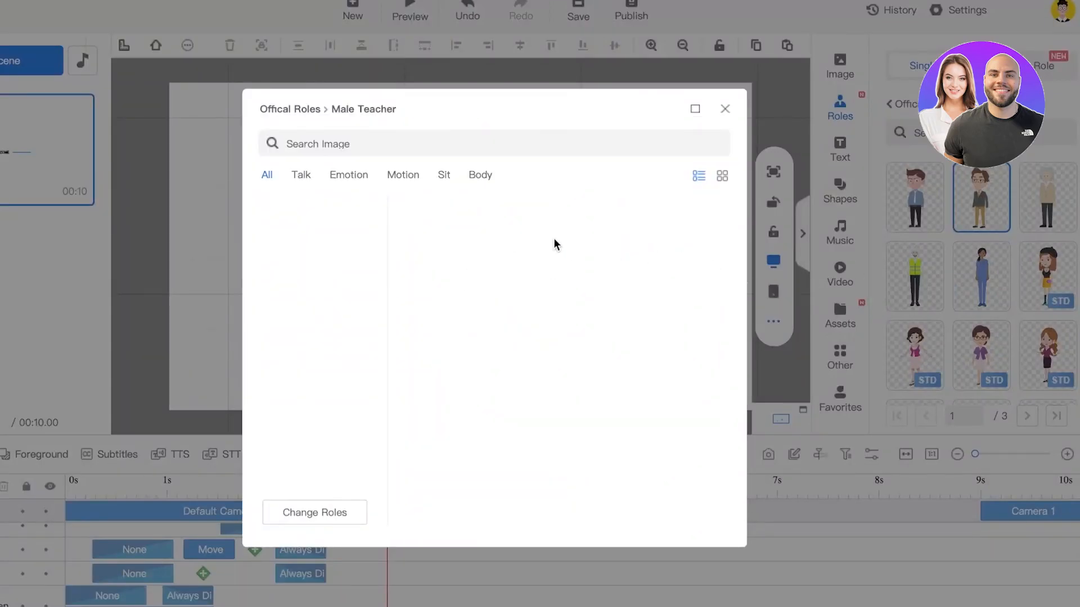
left_click(301, 174)
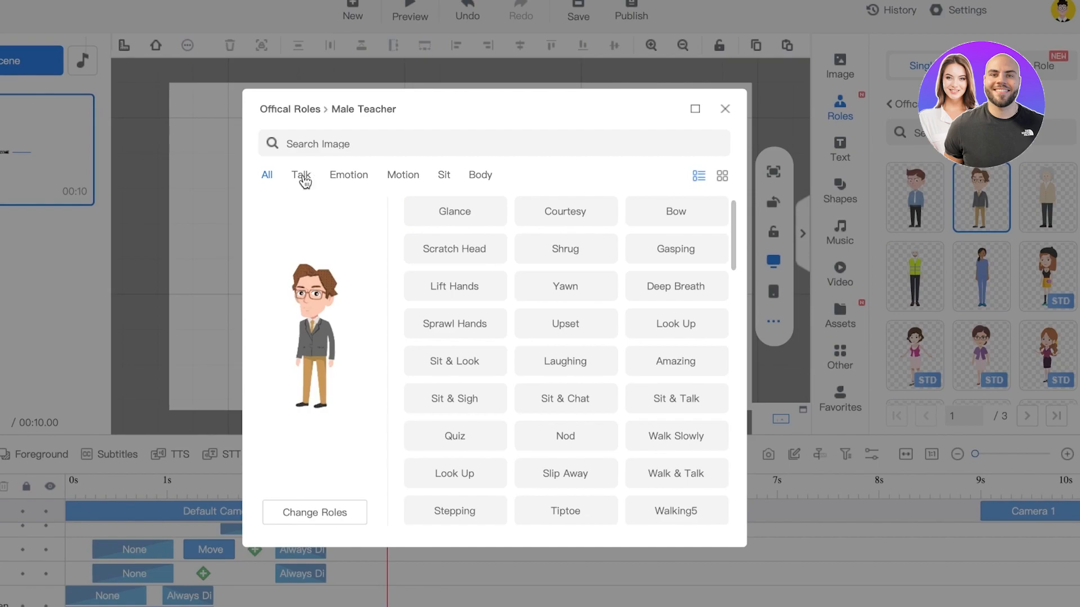
scroll("down", 3)
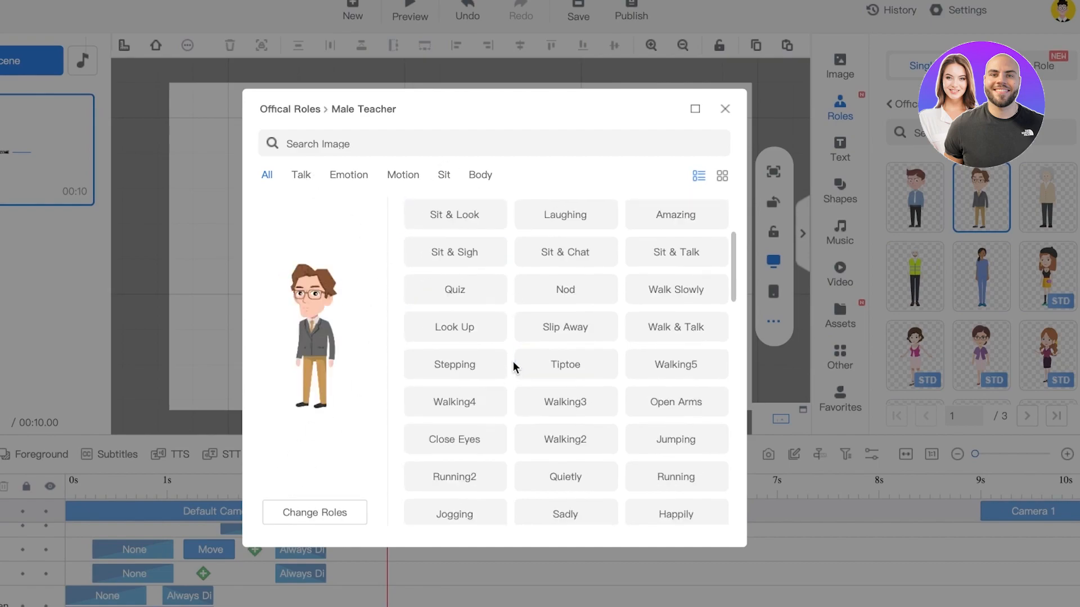
left_click(676, 365)
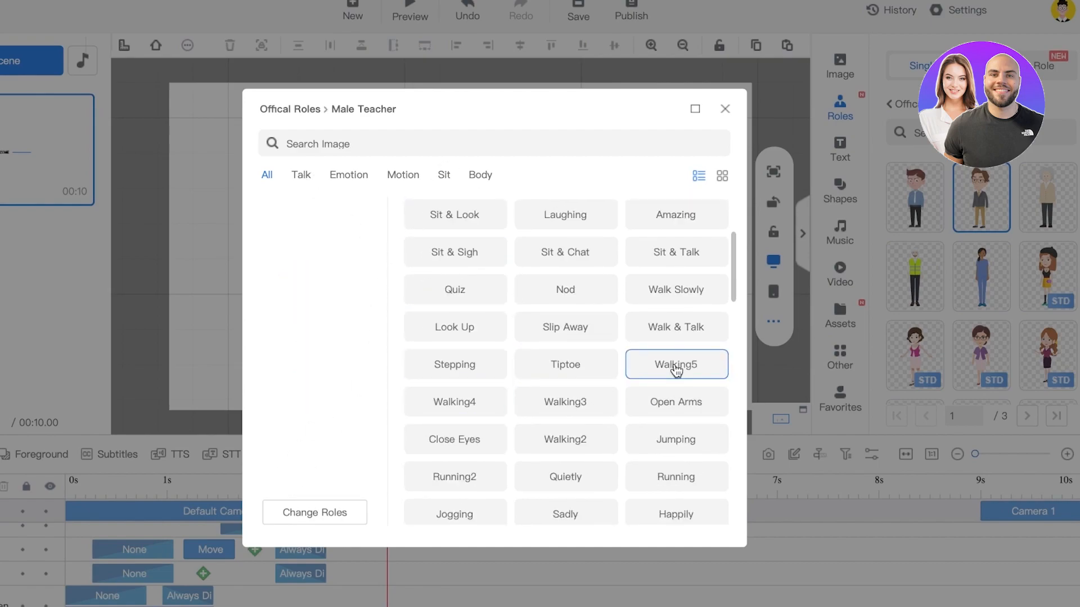
left_click(675, 365)
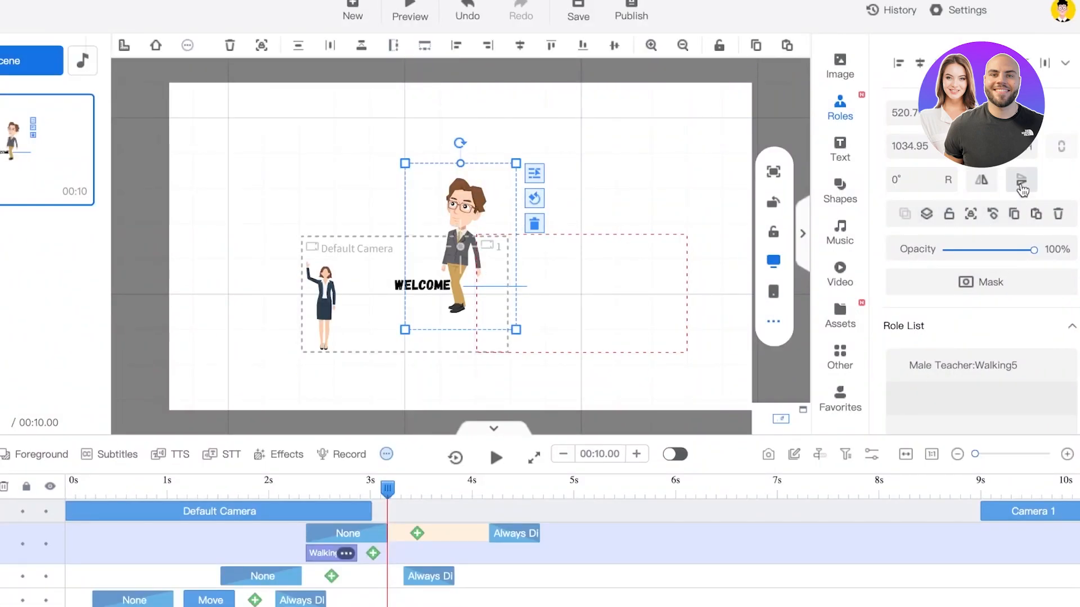
Flip the teacher to face the other way and leave Camera 1 following the Default Camera.
left_click(980, 180)
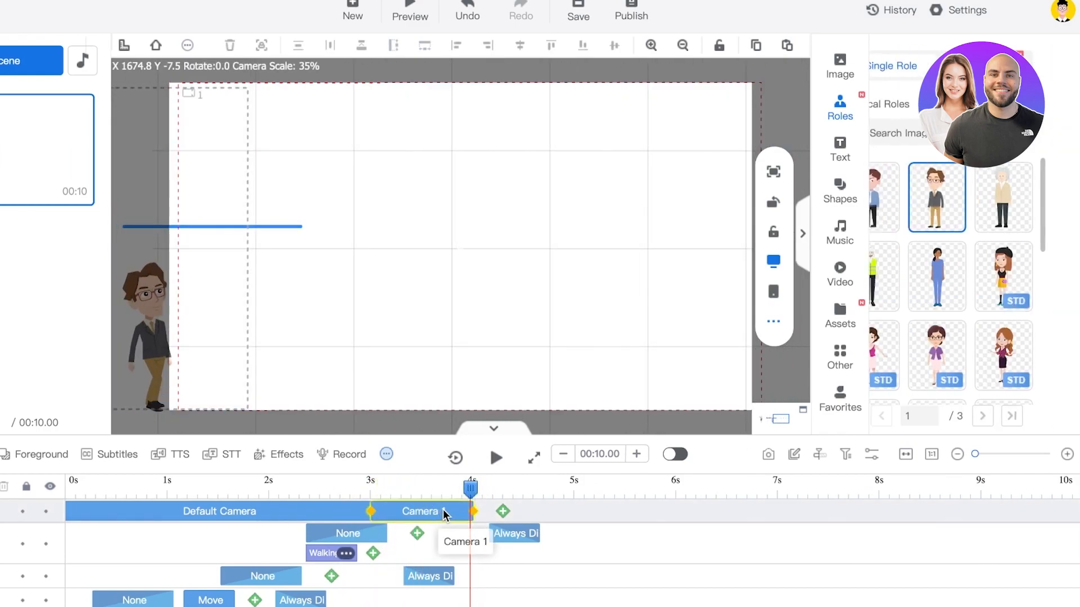
right_click(419, 511)
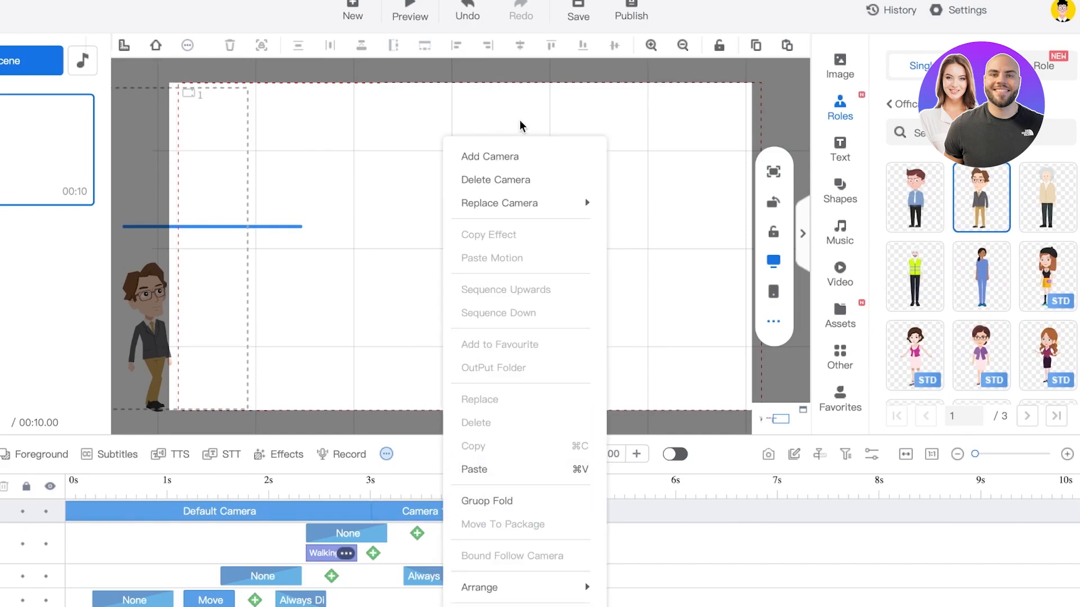
left_click(489, 156)
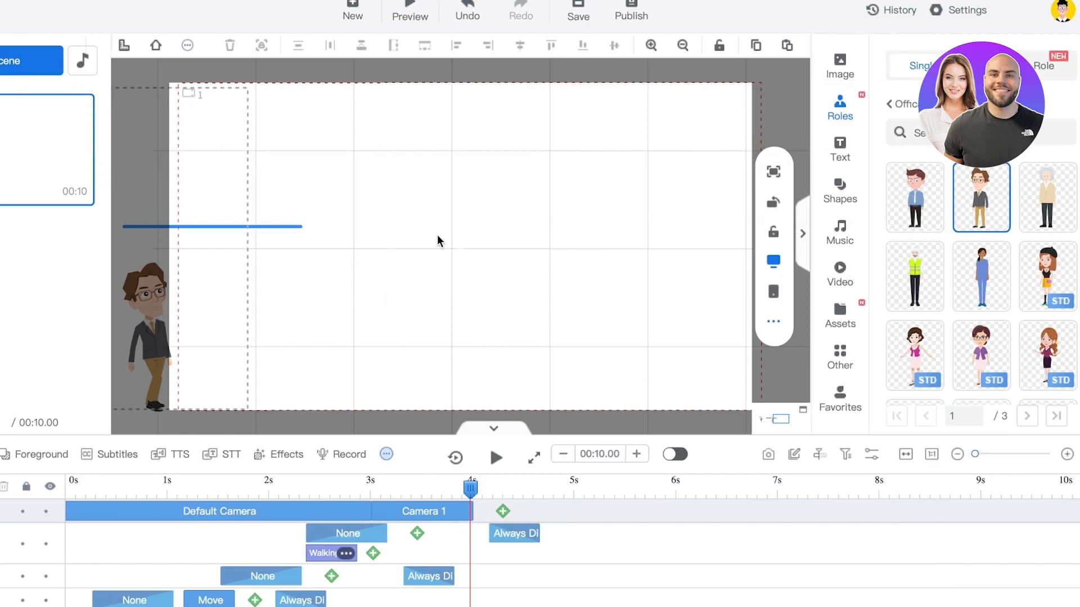
mouse_move(346, 301)
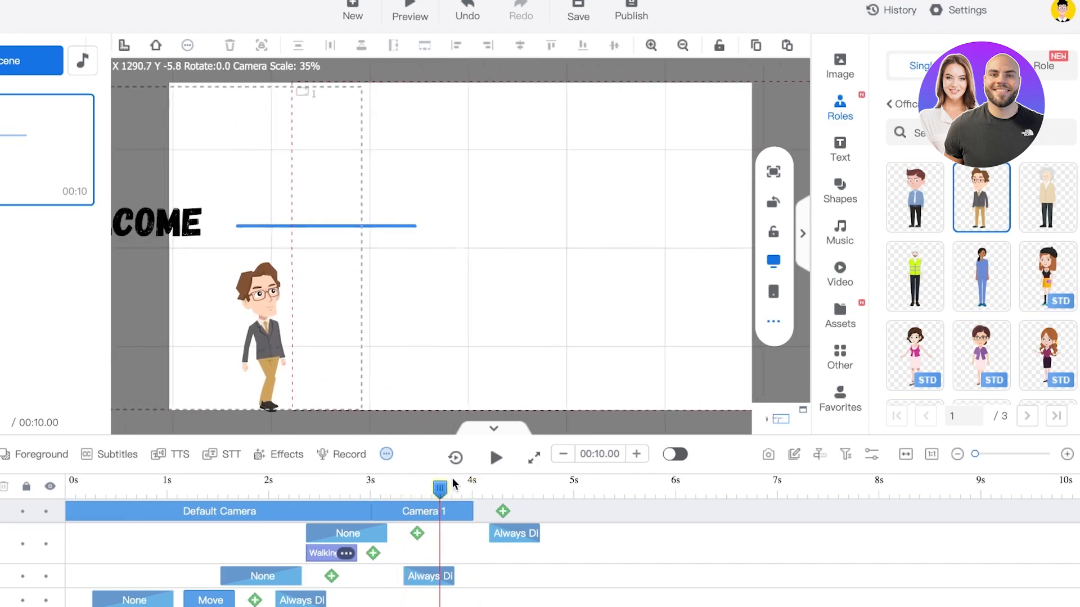
Add an ENGLISH text element in Camera 1's shot and bring up the preview choices.
left_click(839, 149)
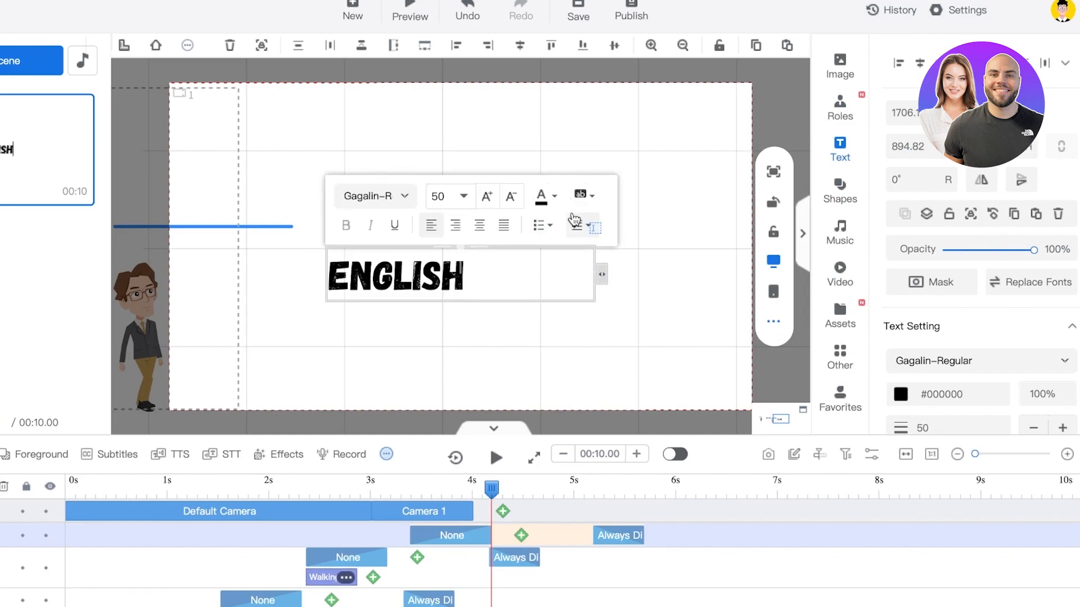
mouse_move(588, 226)
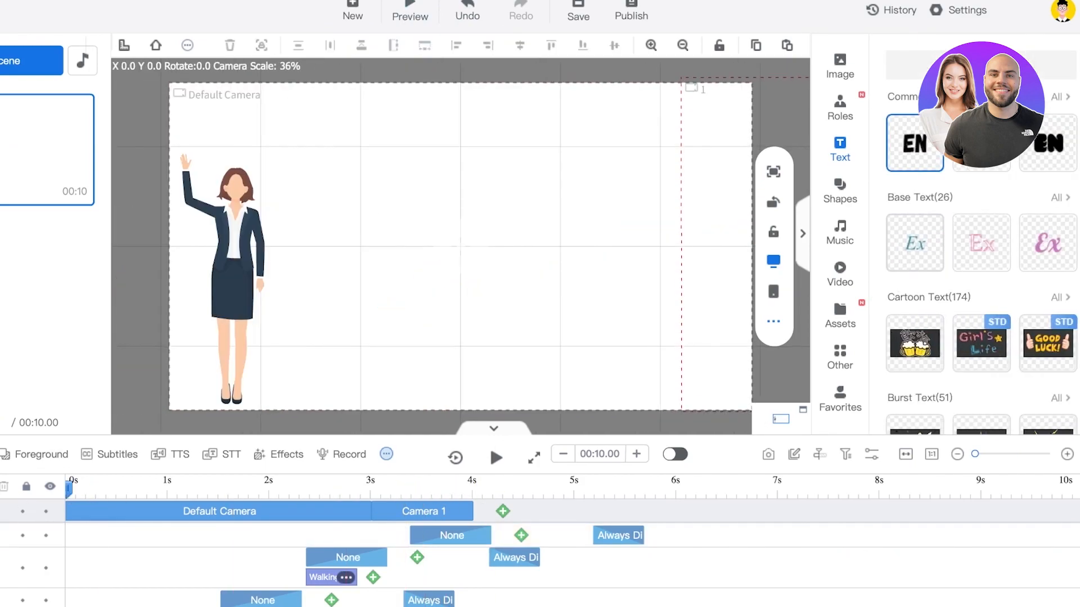
left_click(410, 13)
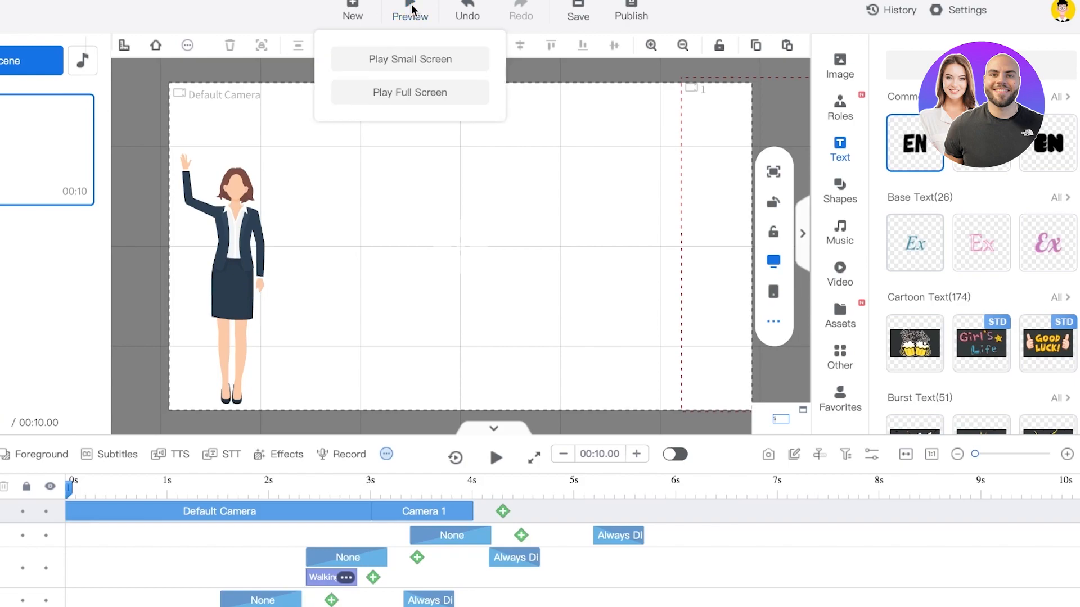
mouse_move(471, 12)
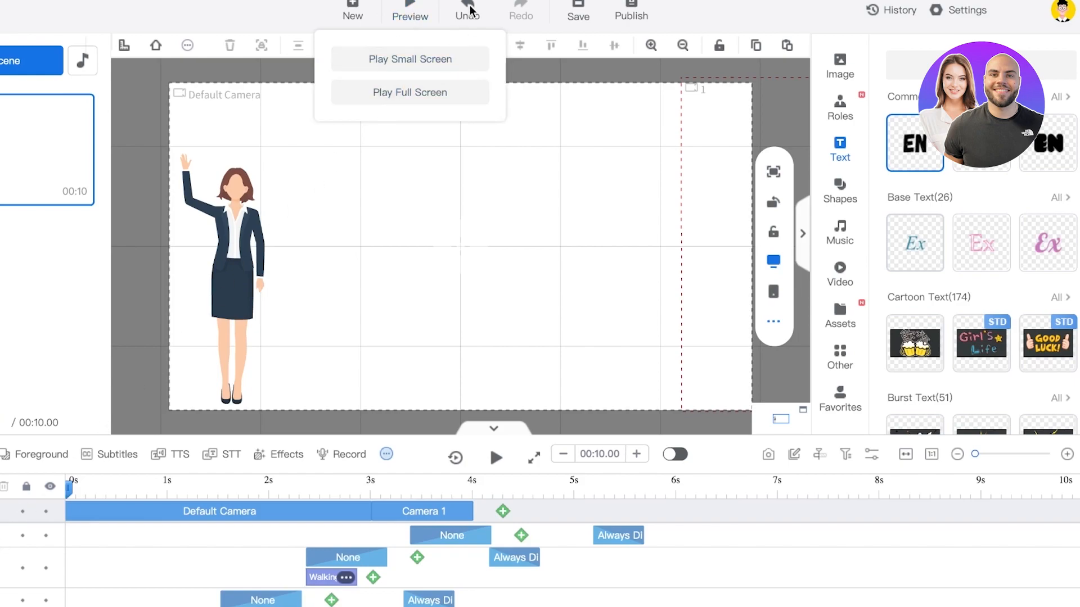
mouse_move(392, 48)
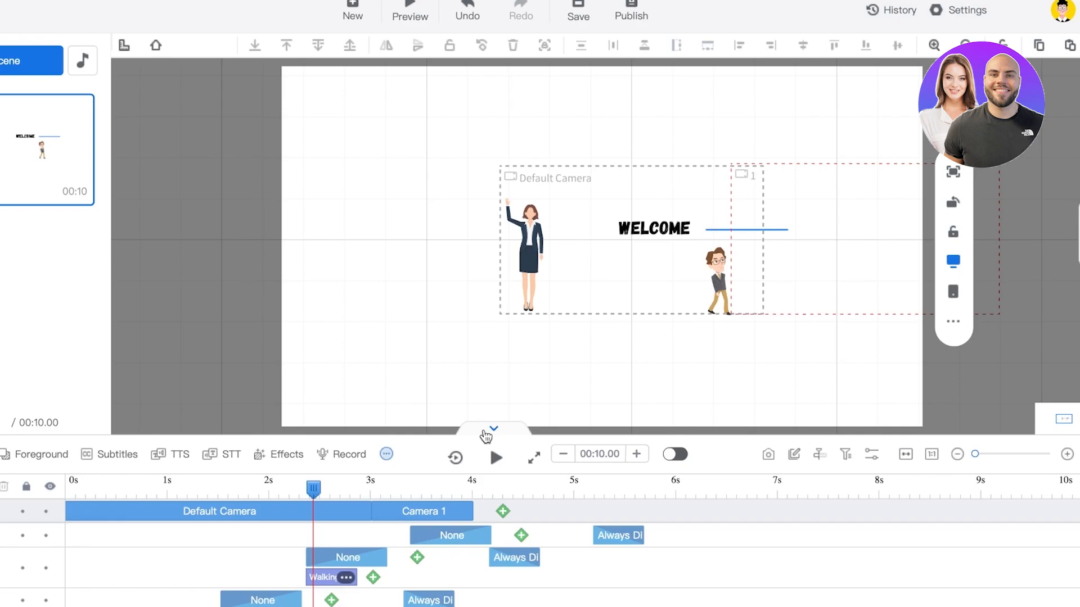
mouse_move(771, 472)
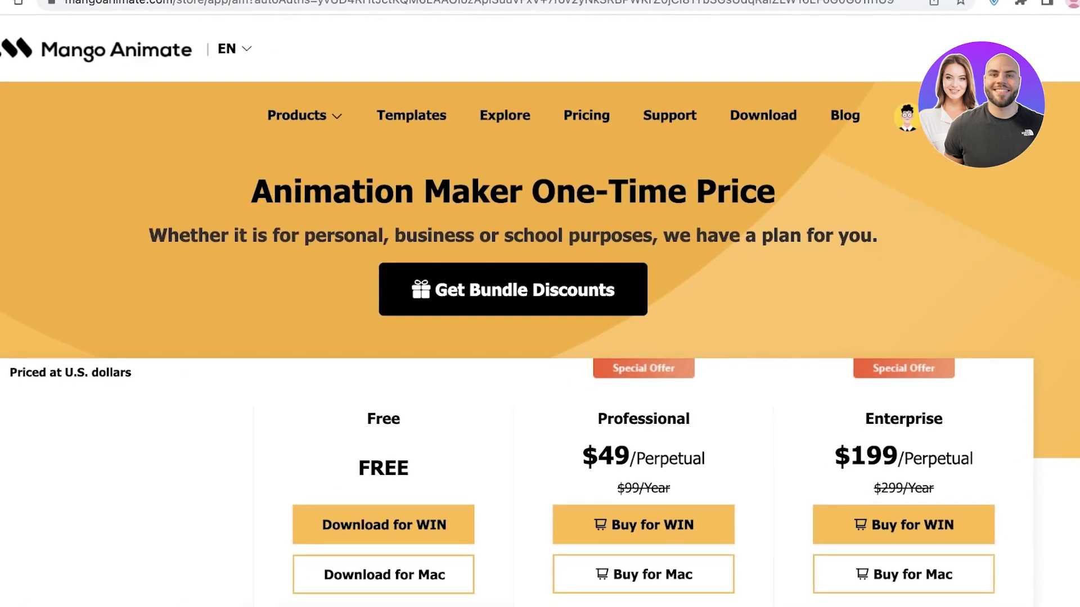
Scroll through the Free, $49 Professional and $199 Enterprise plan comparison and back to the header.
scroll("down", 3)
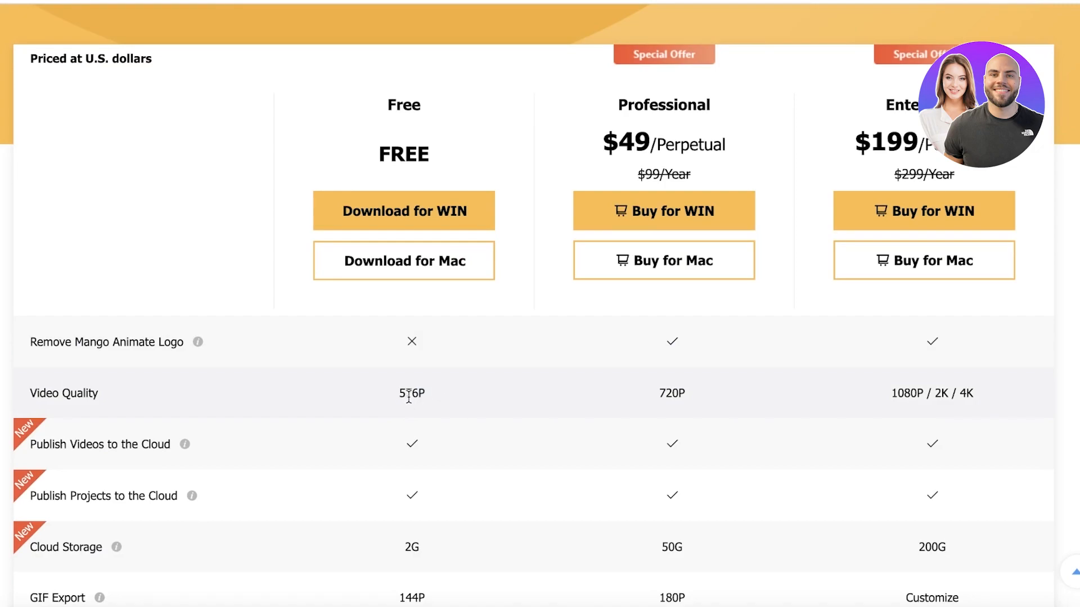
scroll("up", 3)
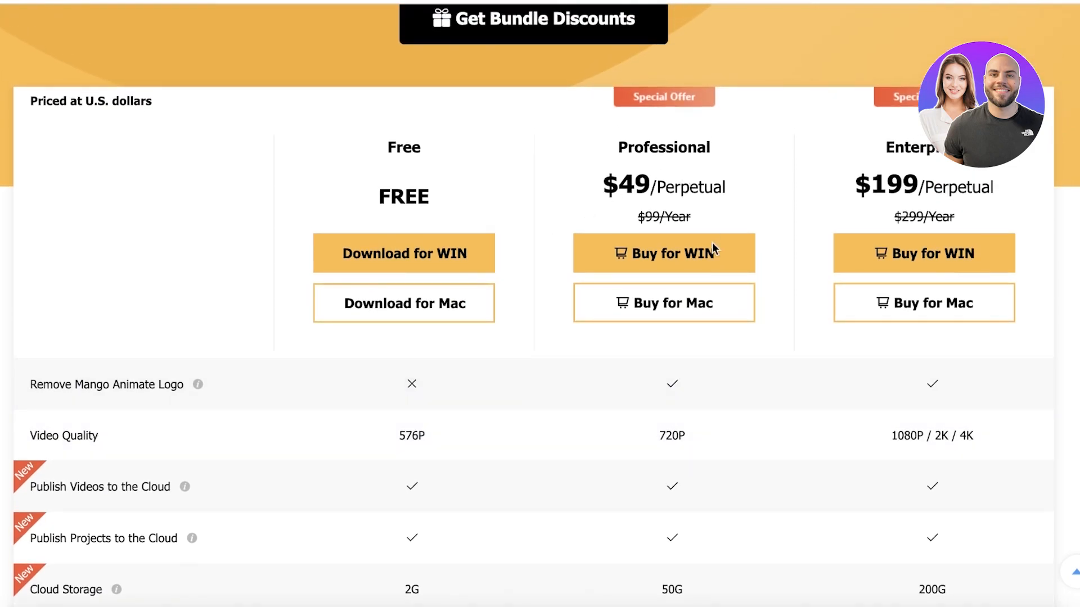
mouse_move(654, 446)
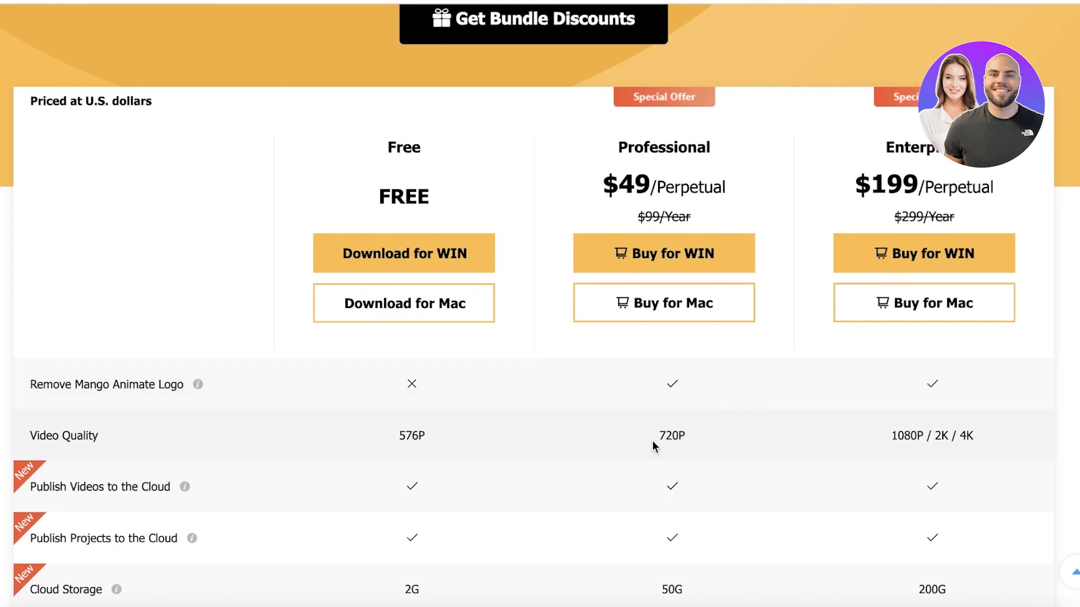
mouse_move(774, 312)
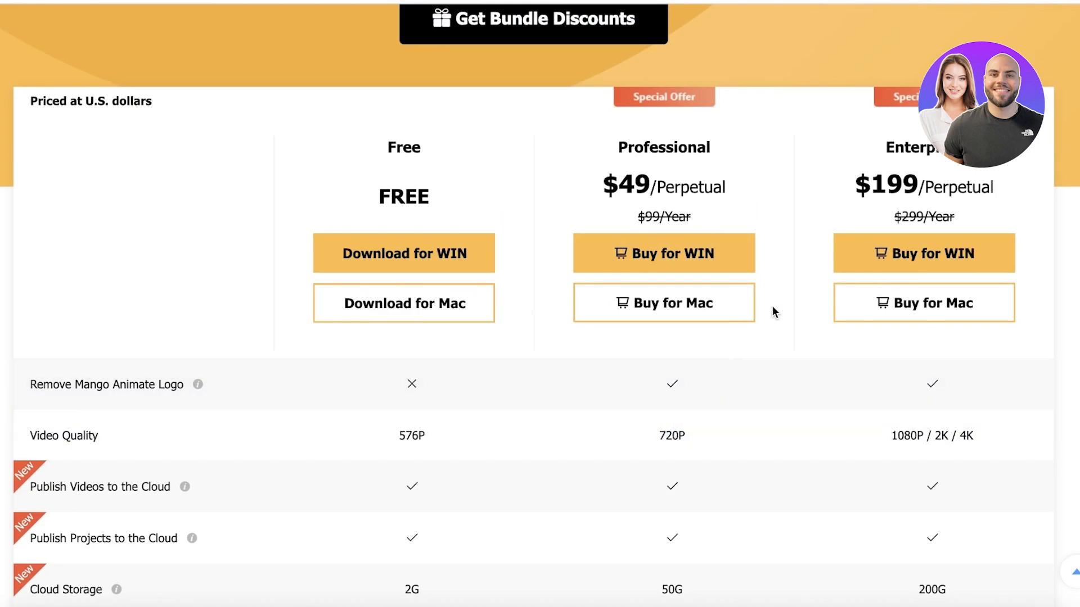
mouse_move(771, 315)
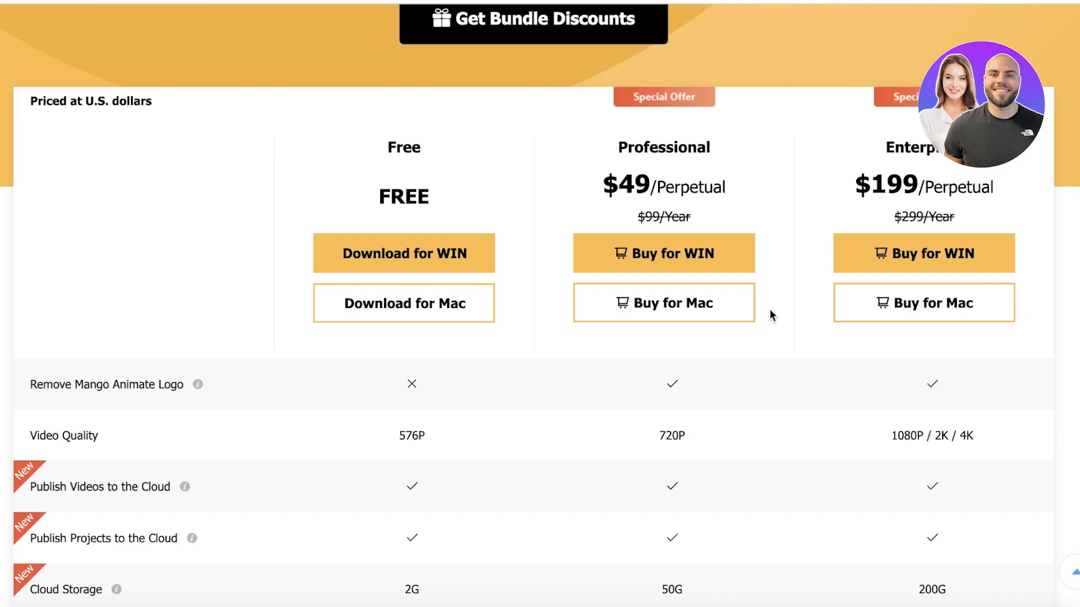
mouse_move(889, 436)
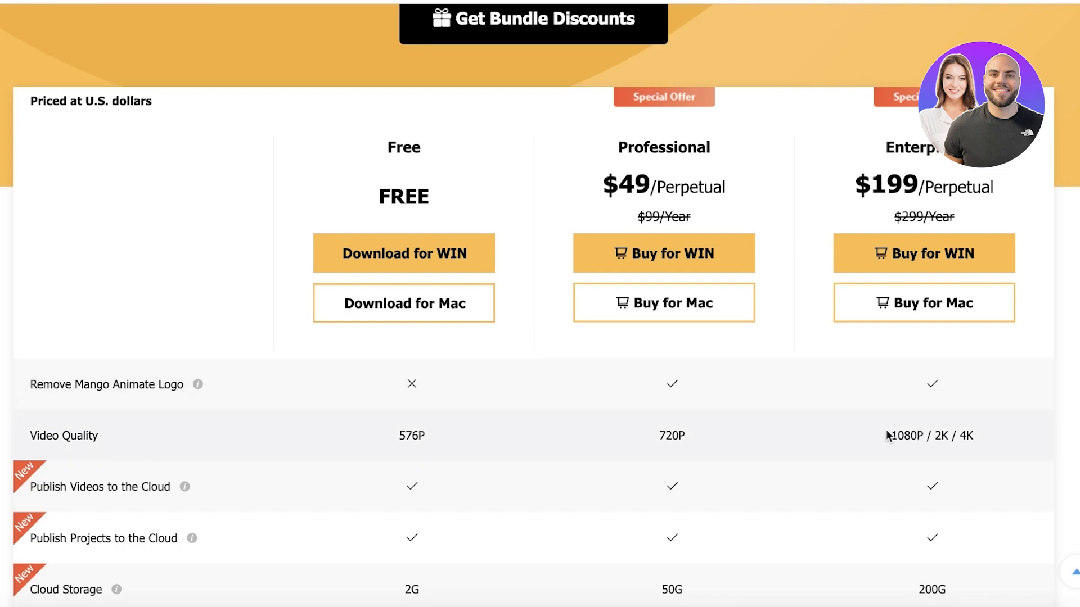
double_click(909, 436)
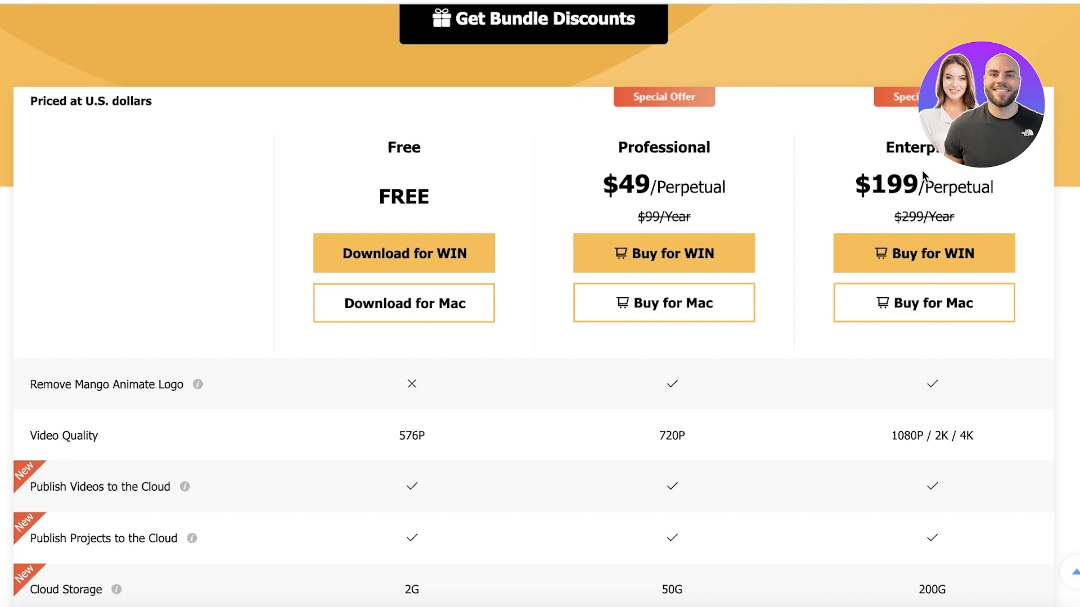
scroll("down", 3)
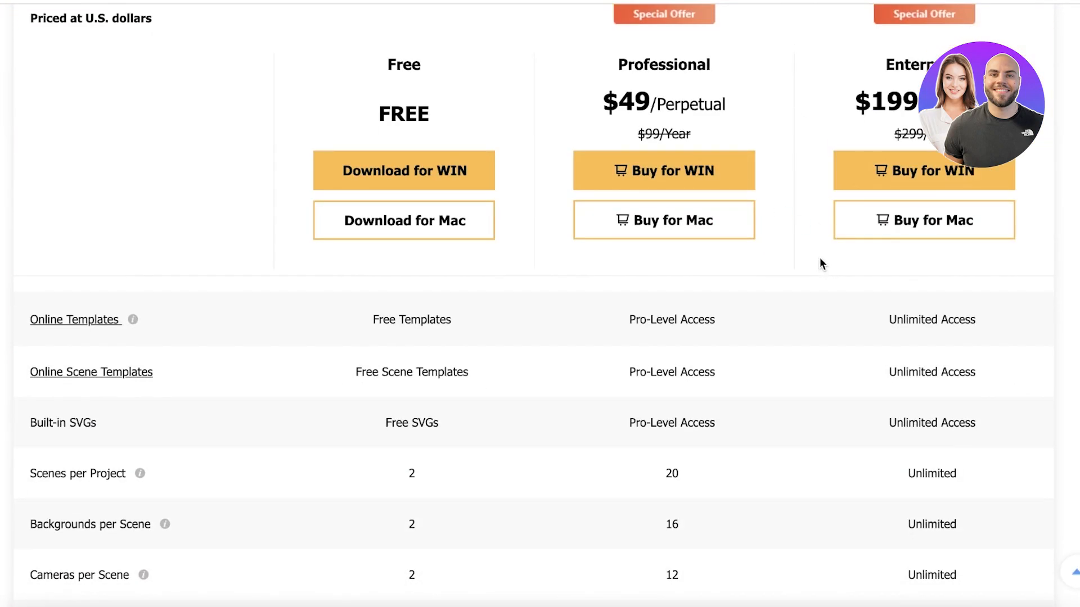
scroll("up", 3)
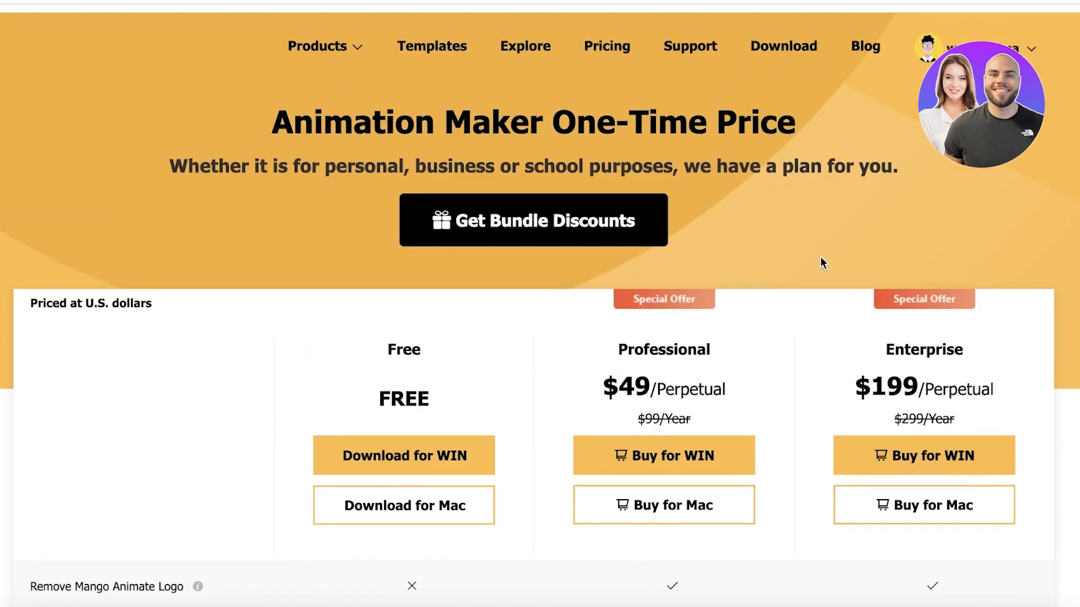
View the Online Store's special-offer cards: Animation Maker $49, Presentation and Whiteboard $39, Character $139, Text Video $7.99.
left_click(533, 219)
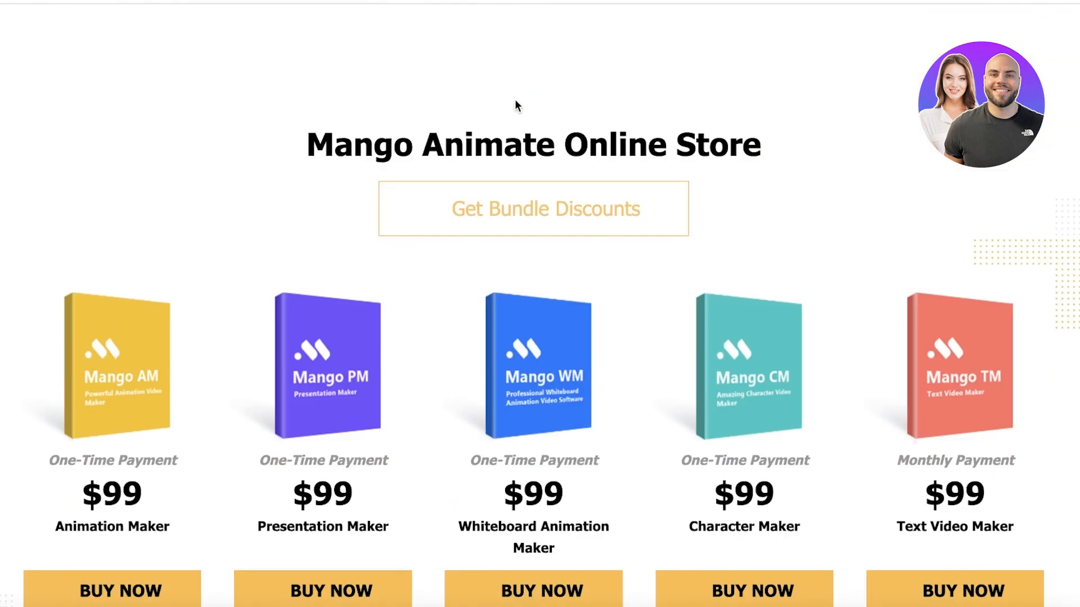
scroll("down", 3)
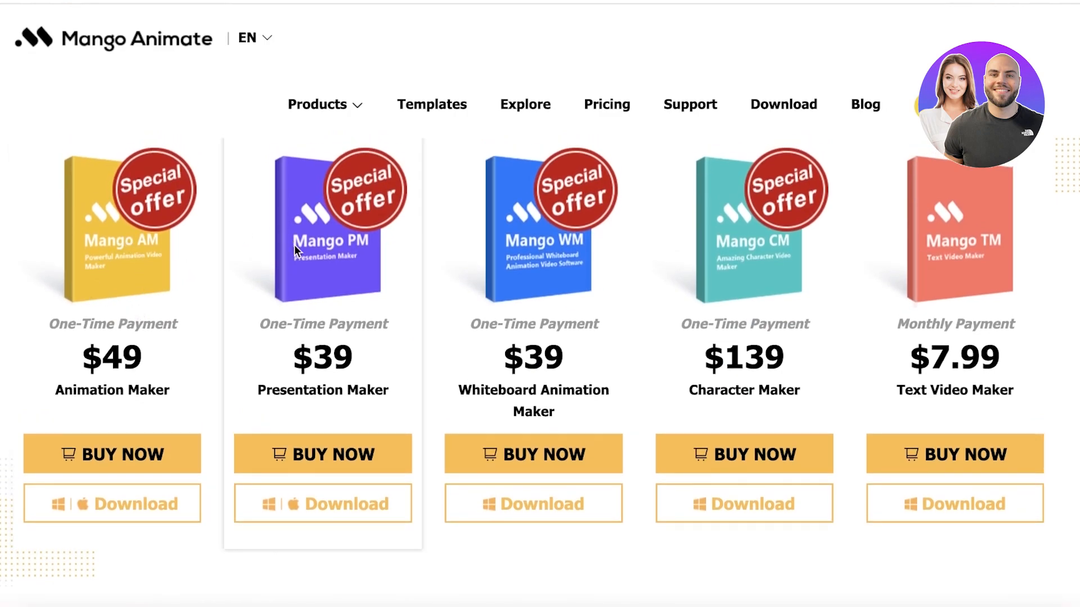
mouse_move(816, 227)
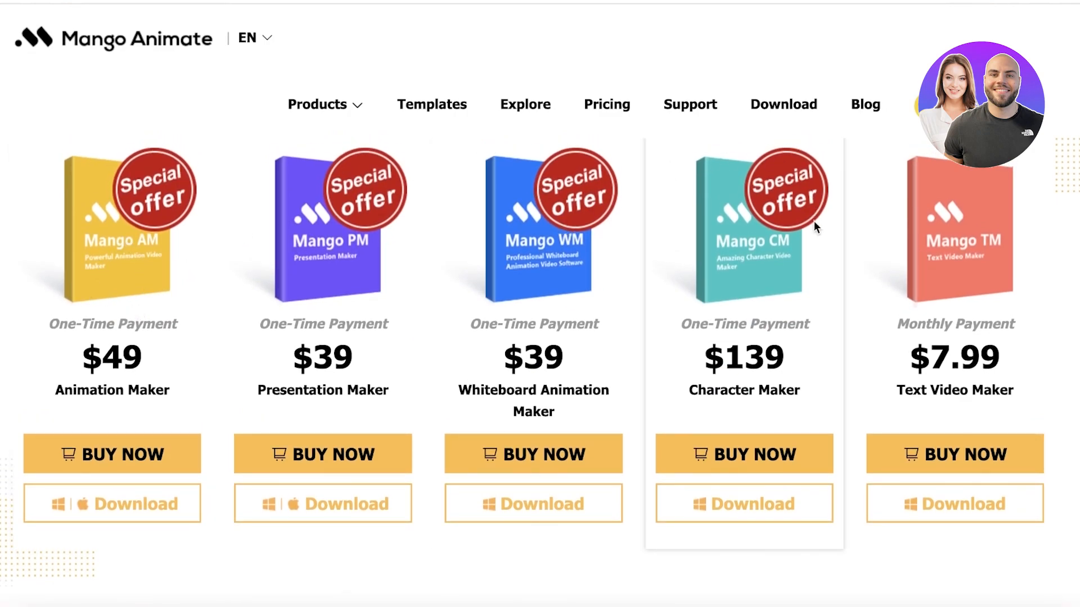
mouse_move(173, 350)
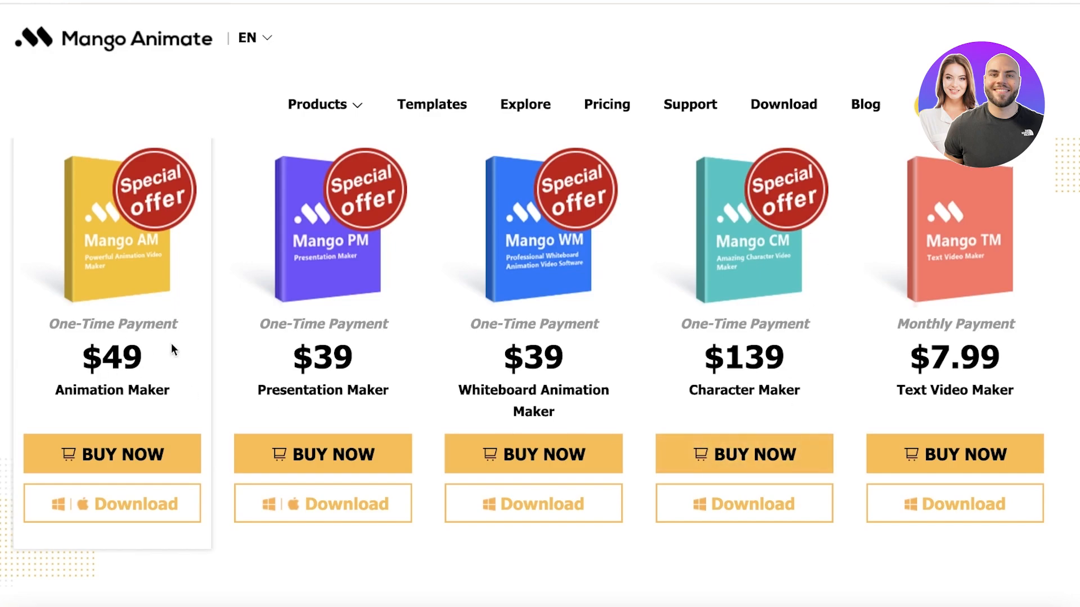
mouse_move(980, 315)
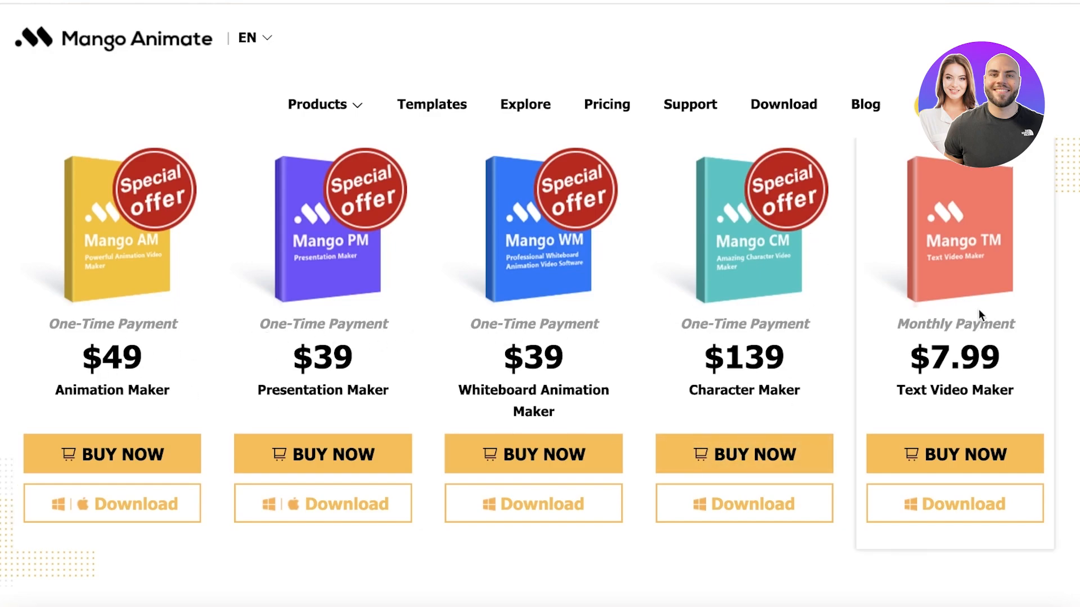
mouse_move(508, 272)
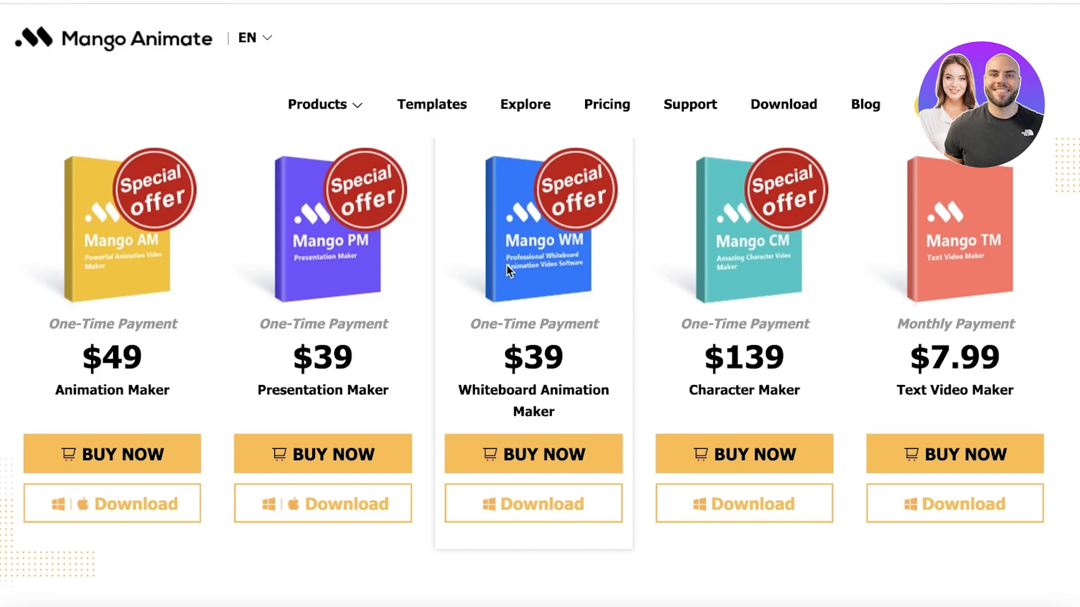
mouse_move(538, 358)
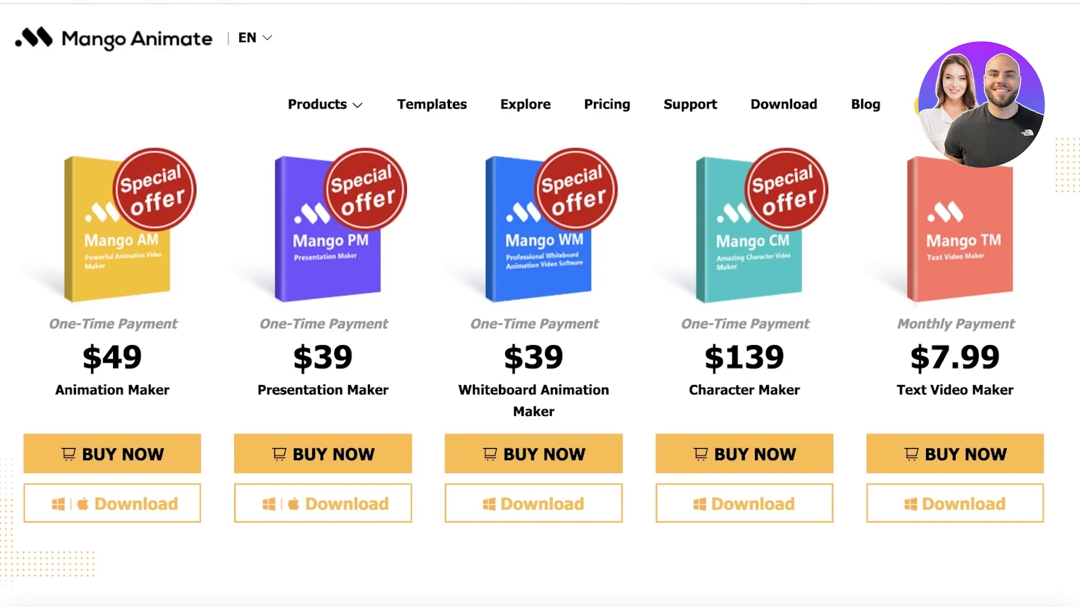
Return to Animation Maker's Free, Professional and Enterprise plans and review the feature list below them.
left_click(111, 454)
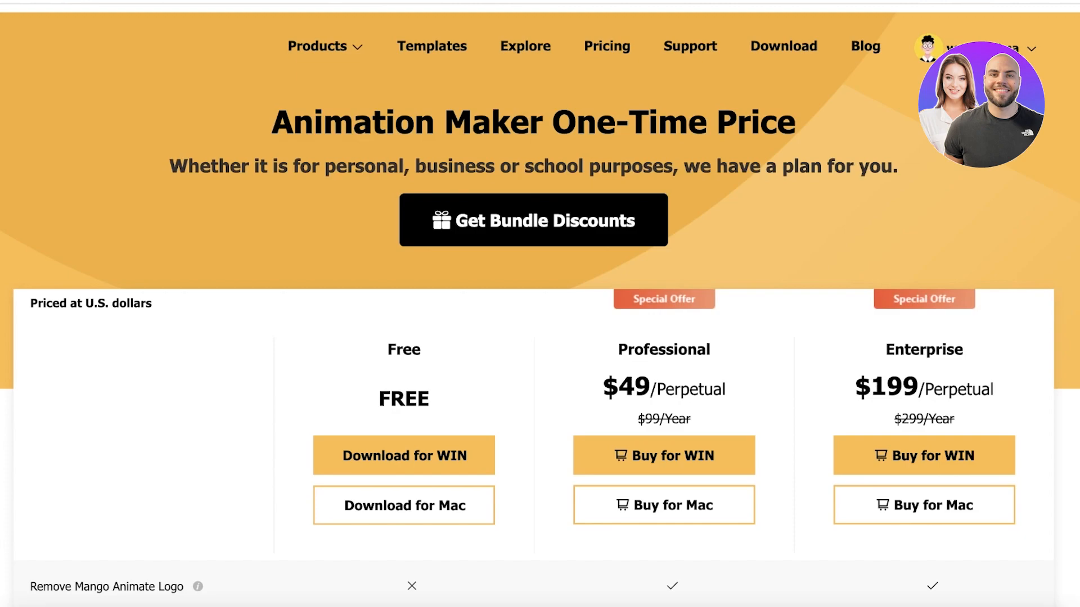
scroll("down", 3)
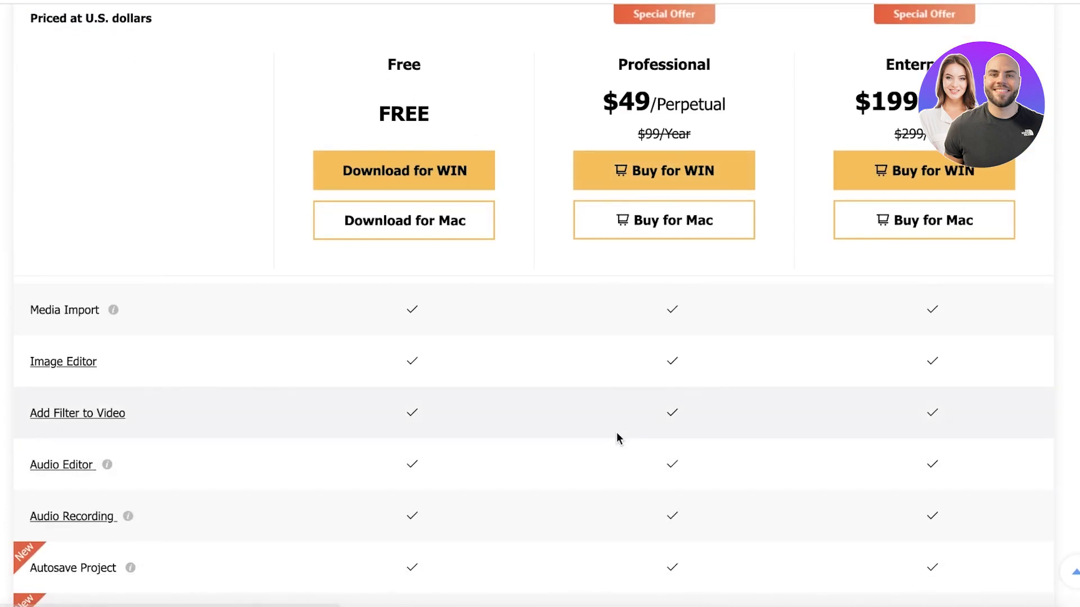
mouse_move(617, 428)
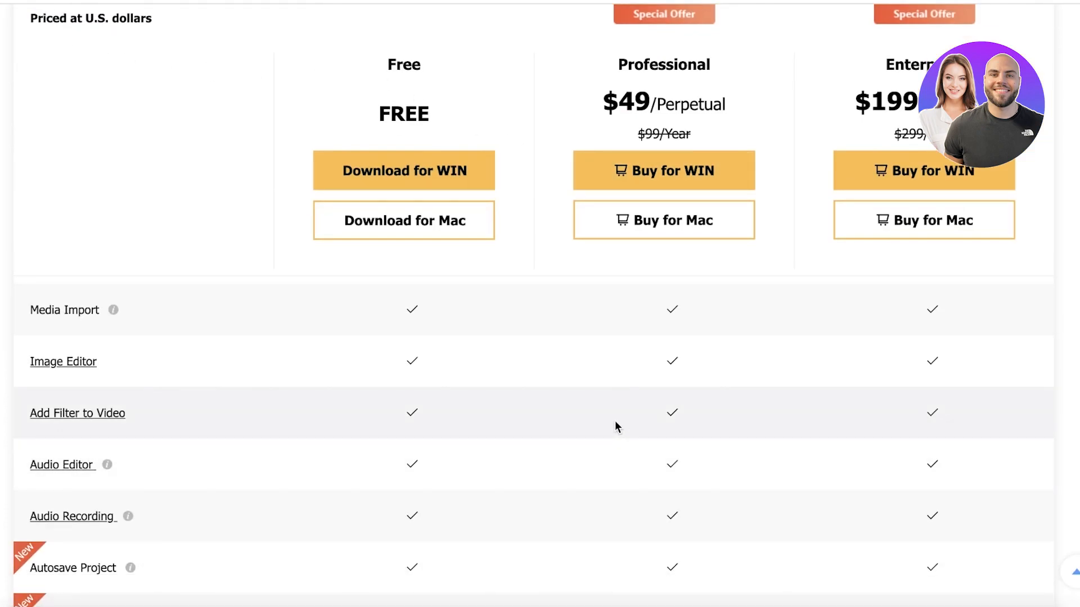
mouse_move(617, 370)
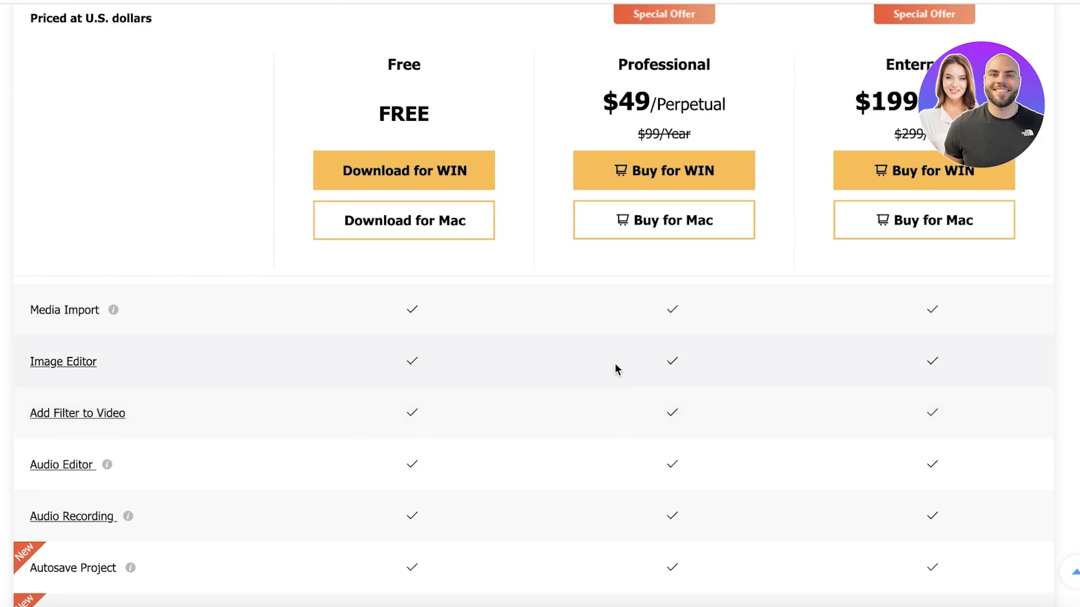
mouse_move(612, 384)
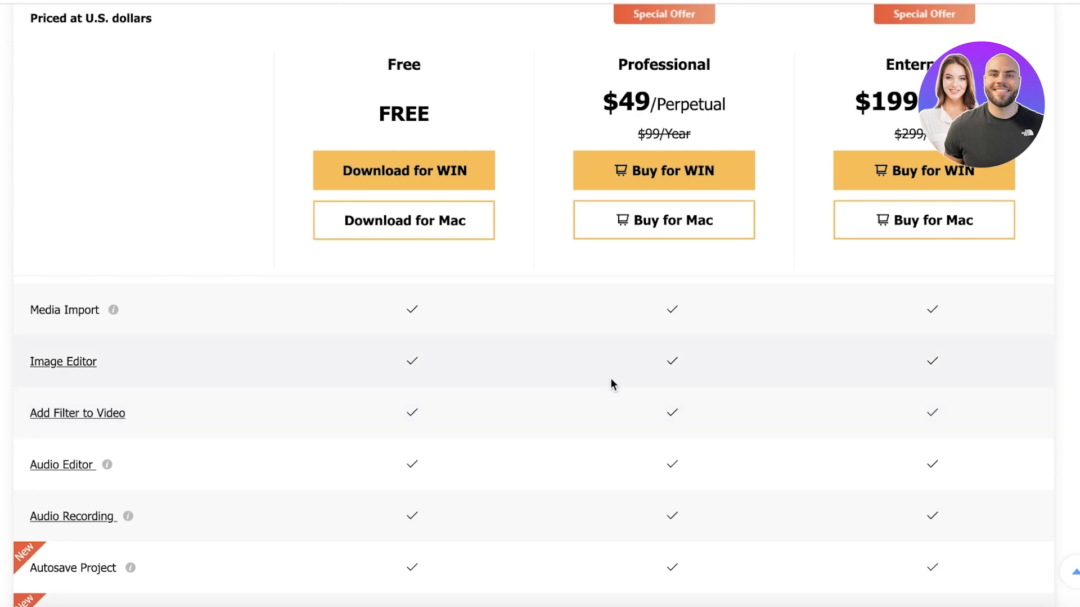
scroll("down", 3)
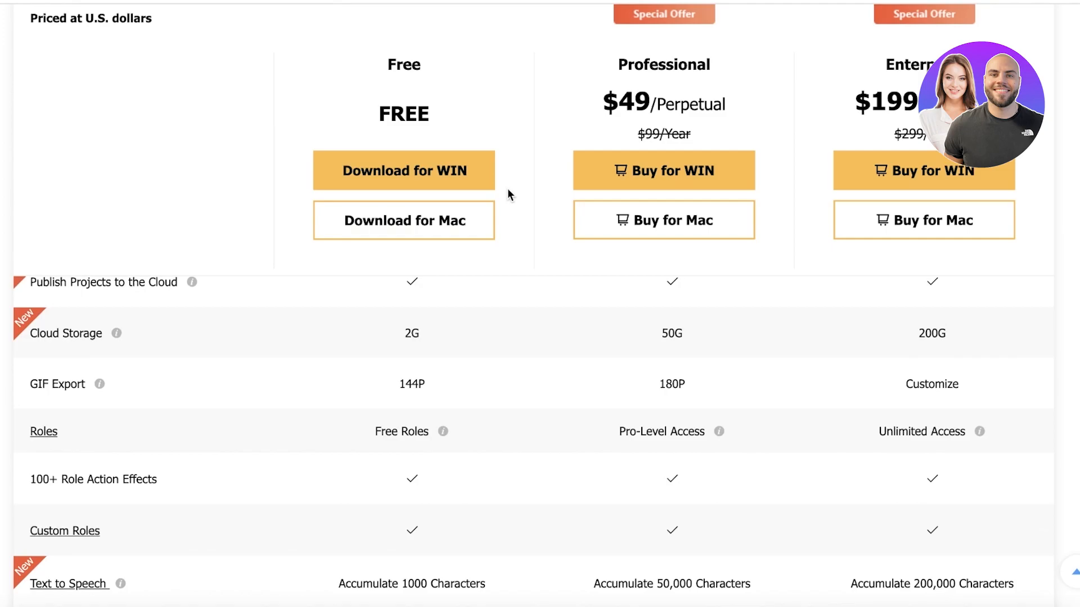
scroll("up", 3)
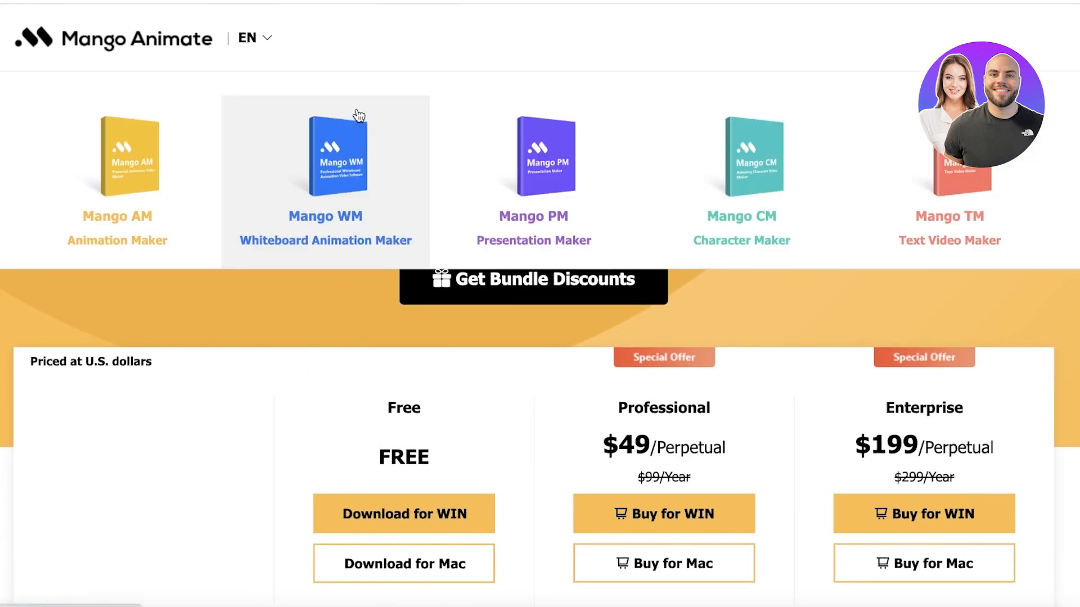
scroll("down", 3)
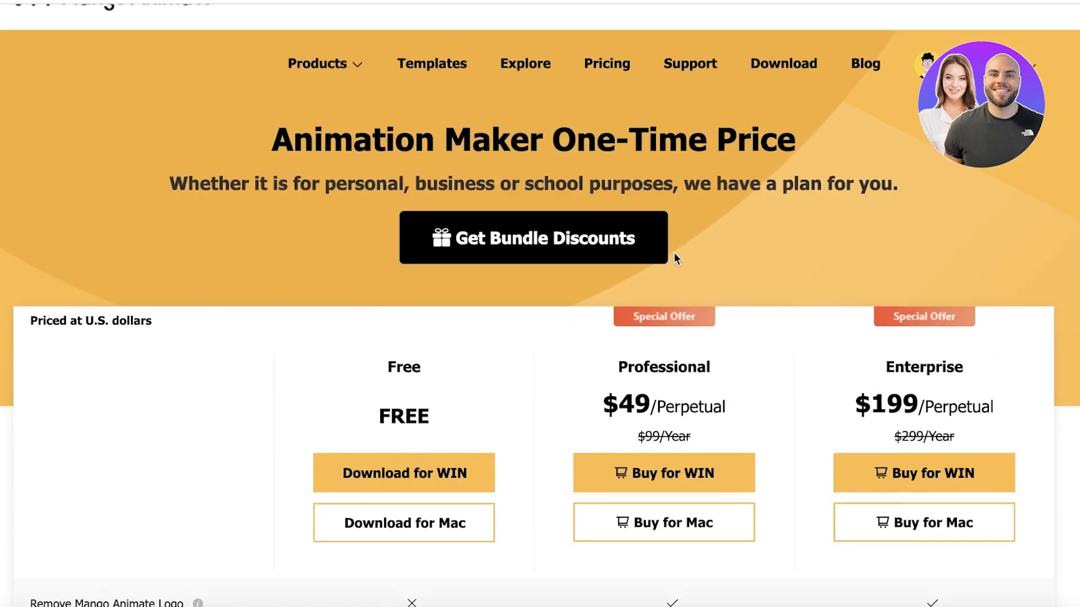
scroll("down", 3)
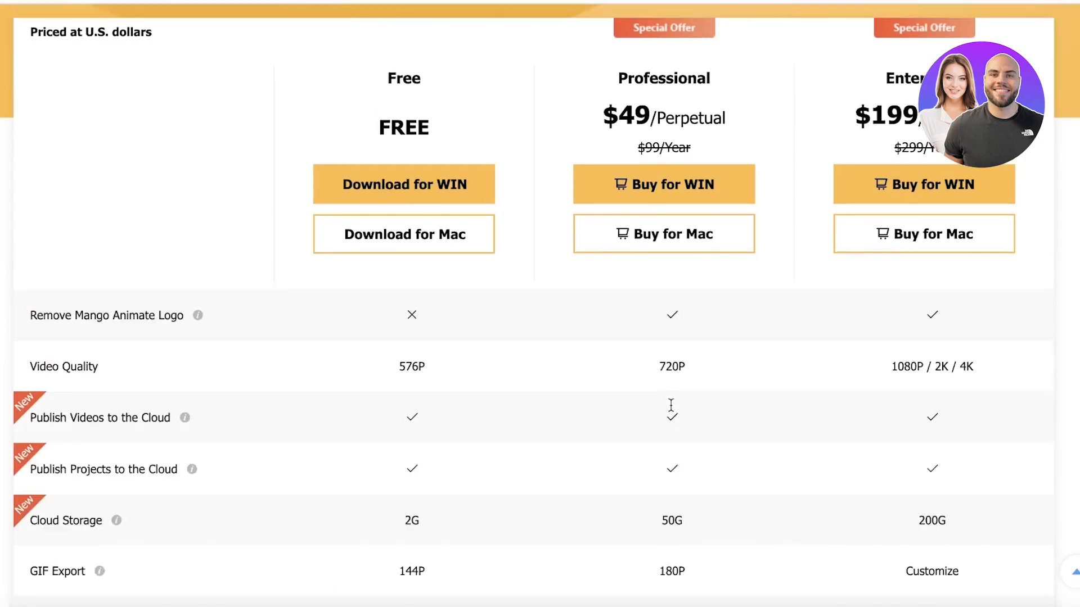
scroll("up", 3)
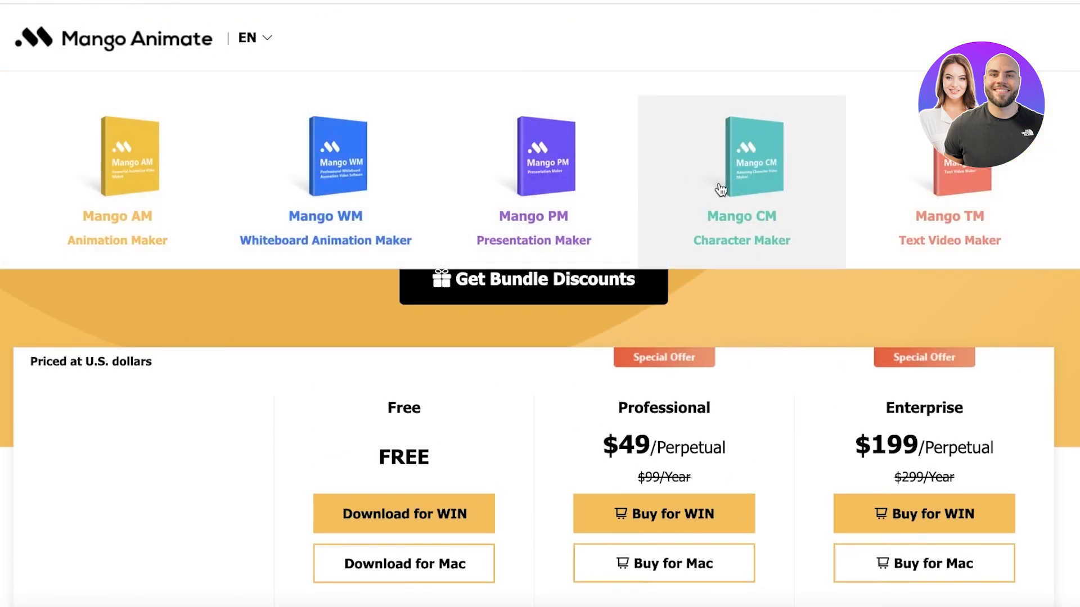
mouse_move(732, 182)
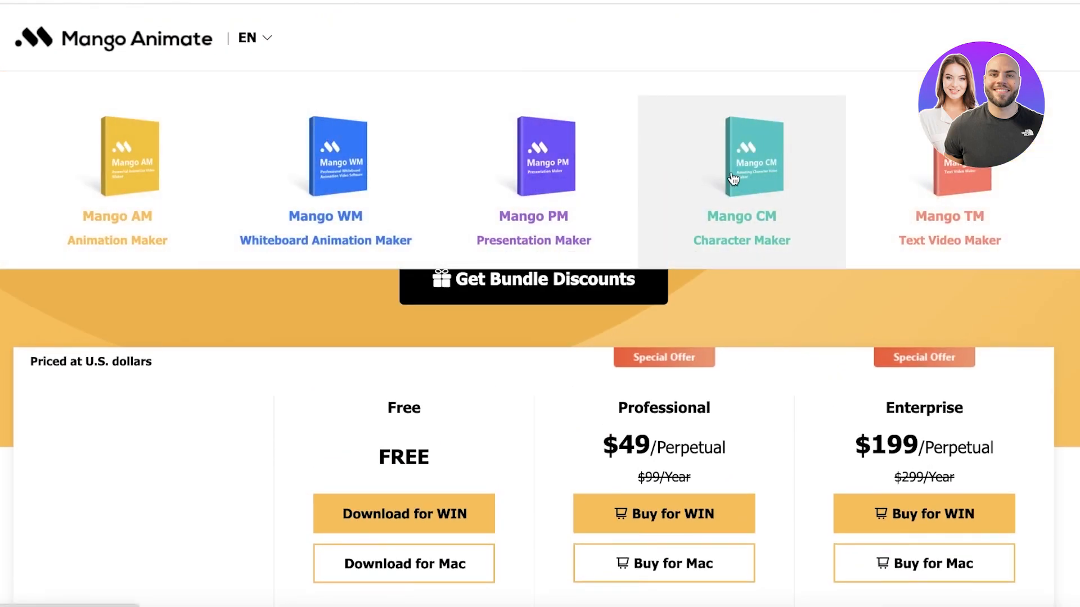
mouse_move(804, 186)
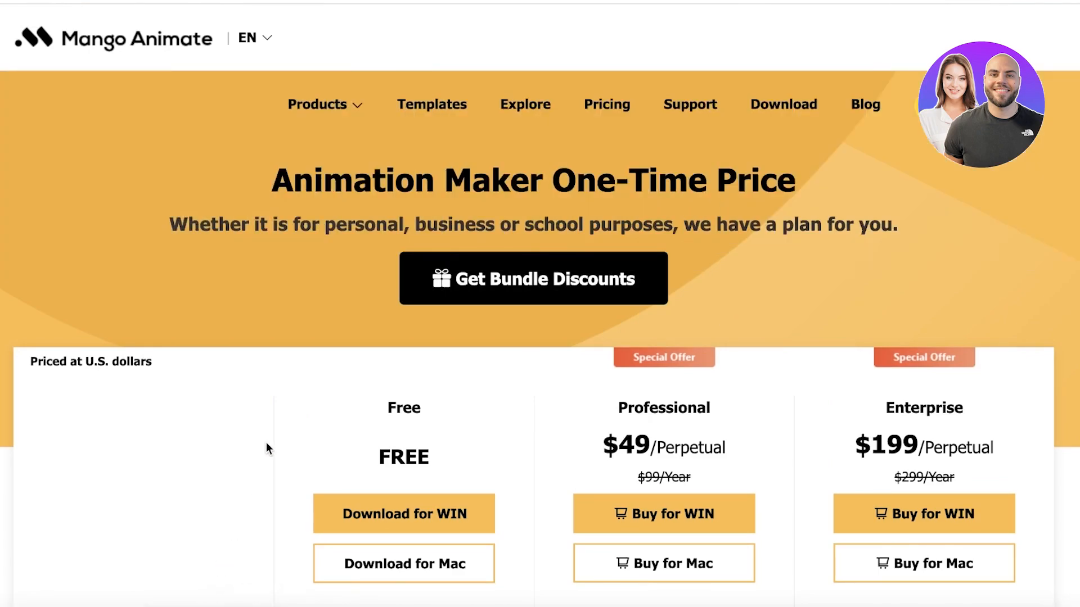
mouse_move(227, 327)
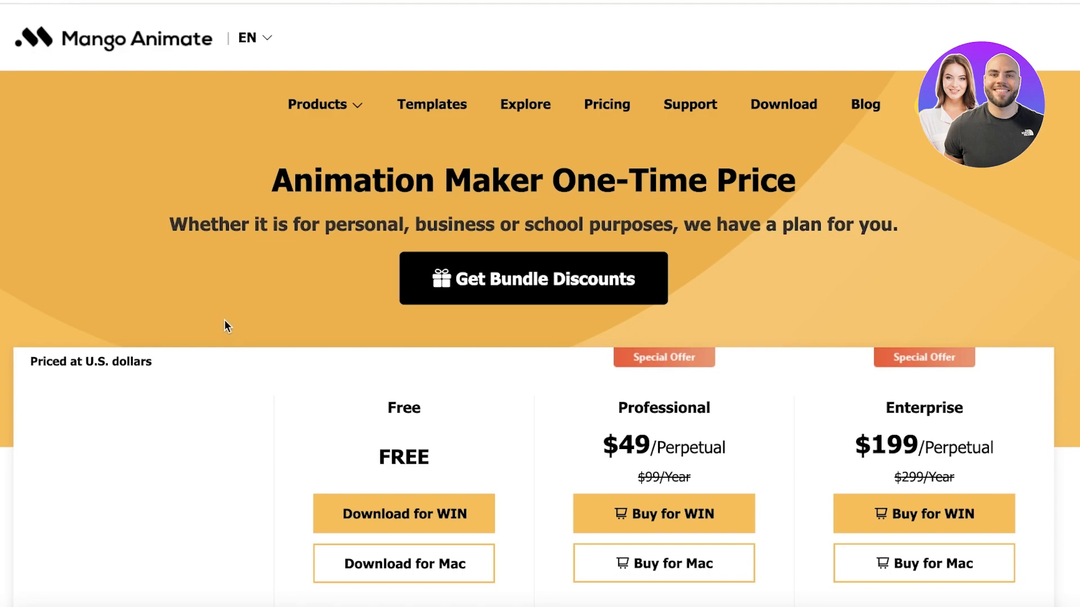